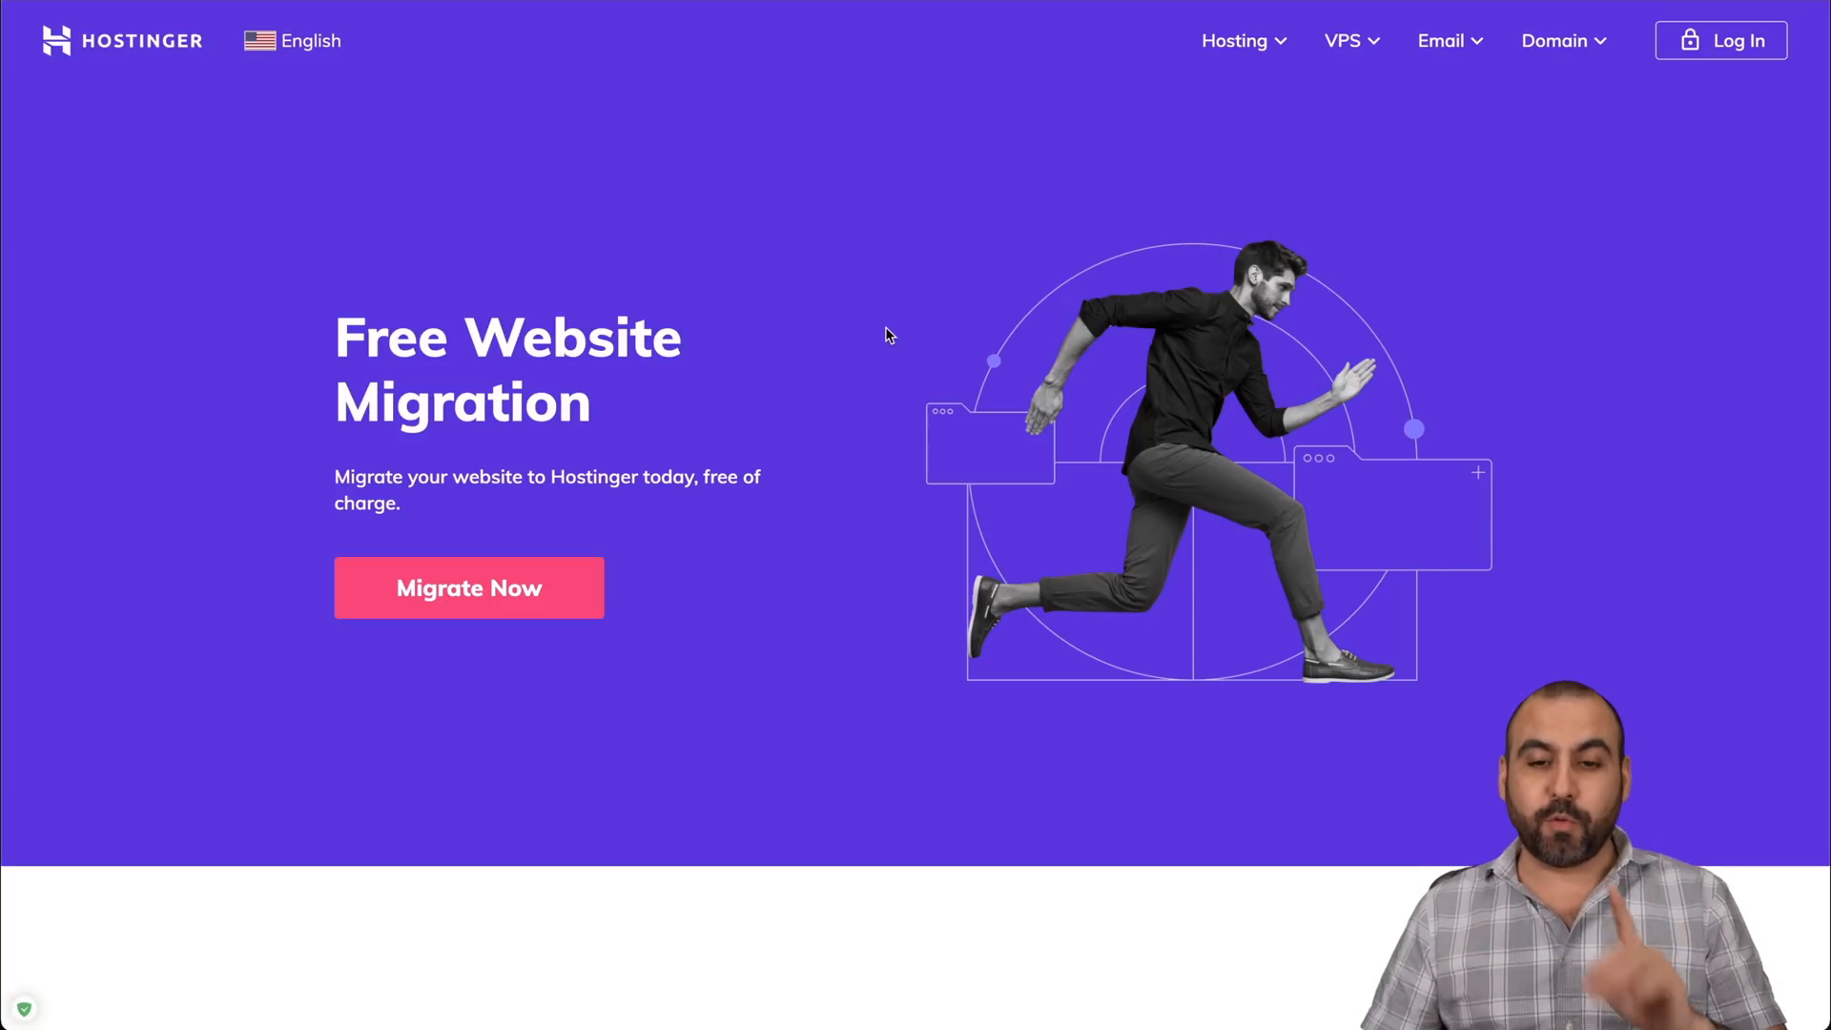
mouse_move(1249, 53)
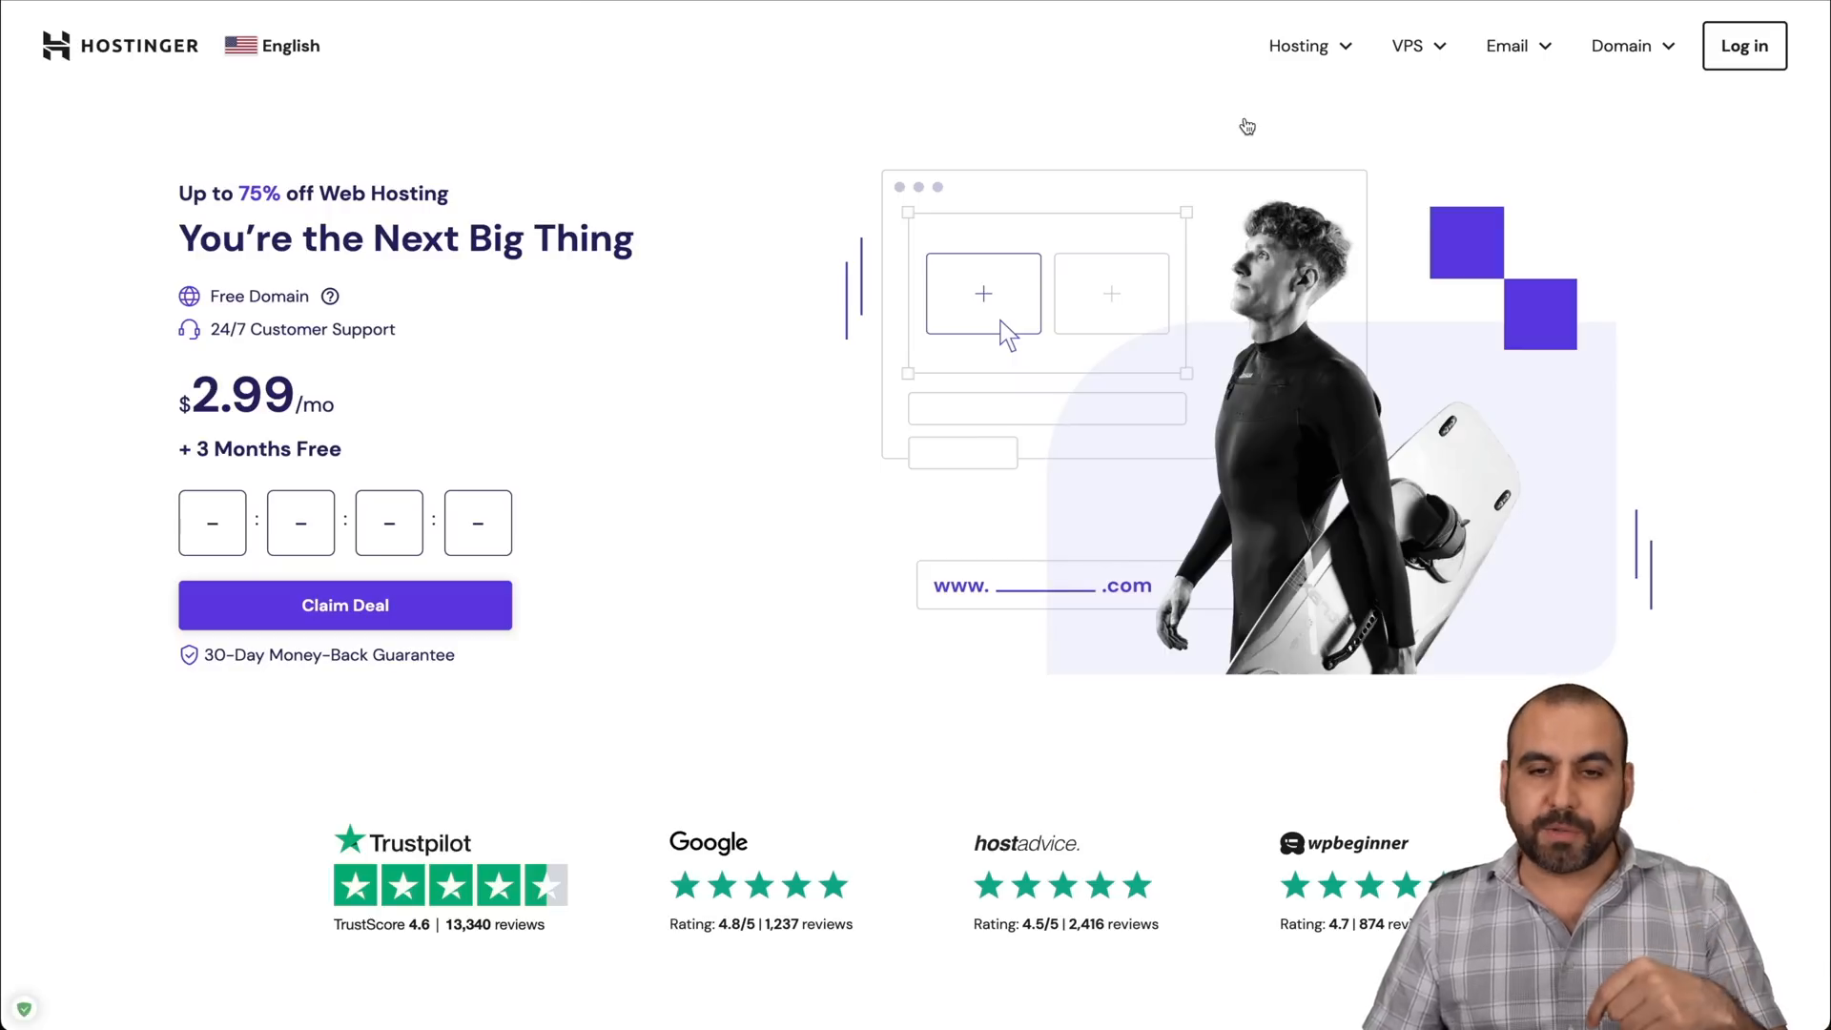
Add Premium Web Hosting to the cart, opening the 48-month order page.
scroll("down", 3)
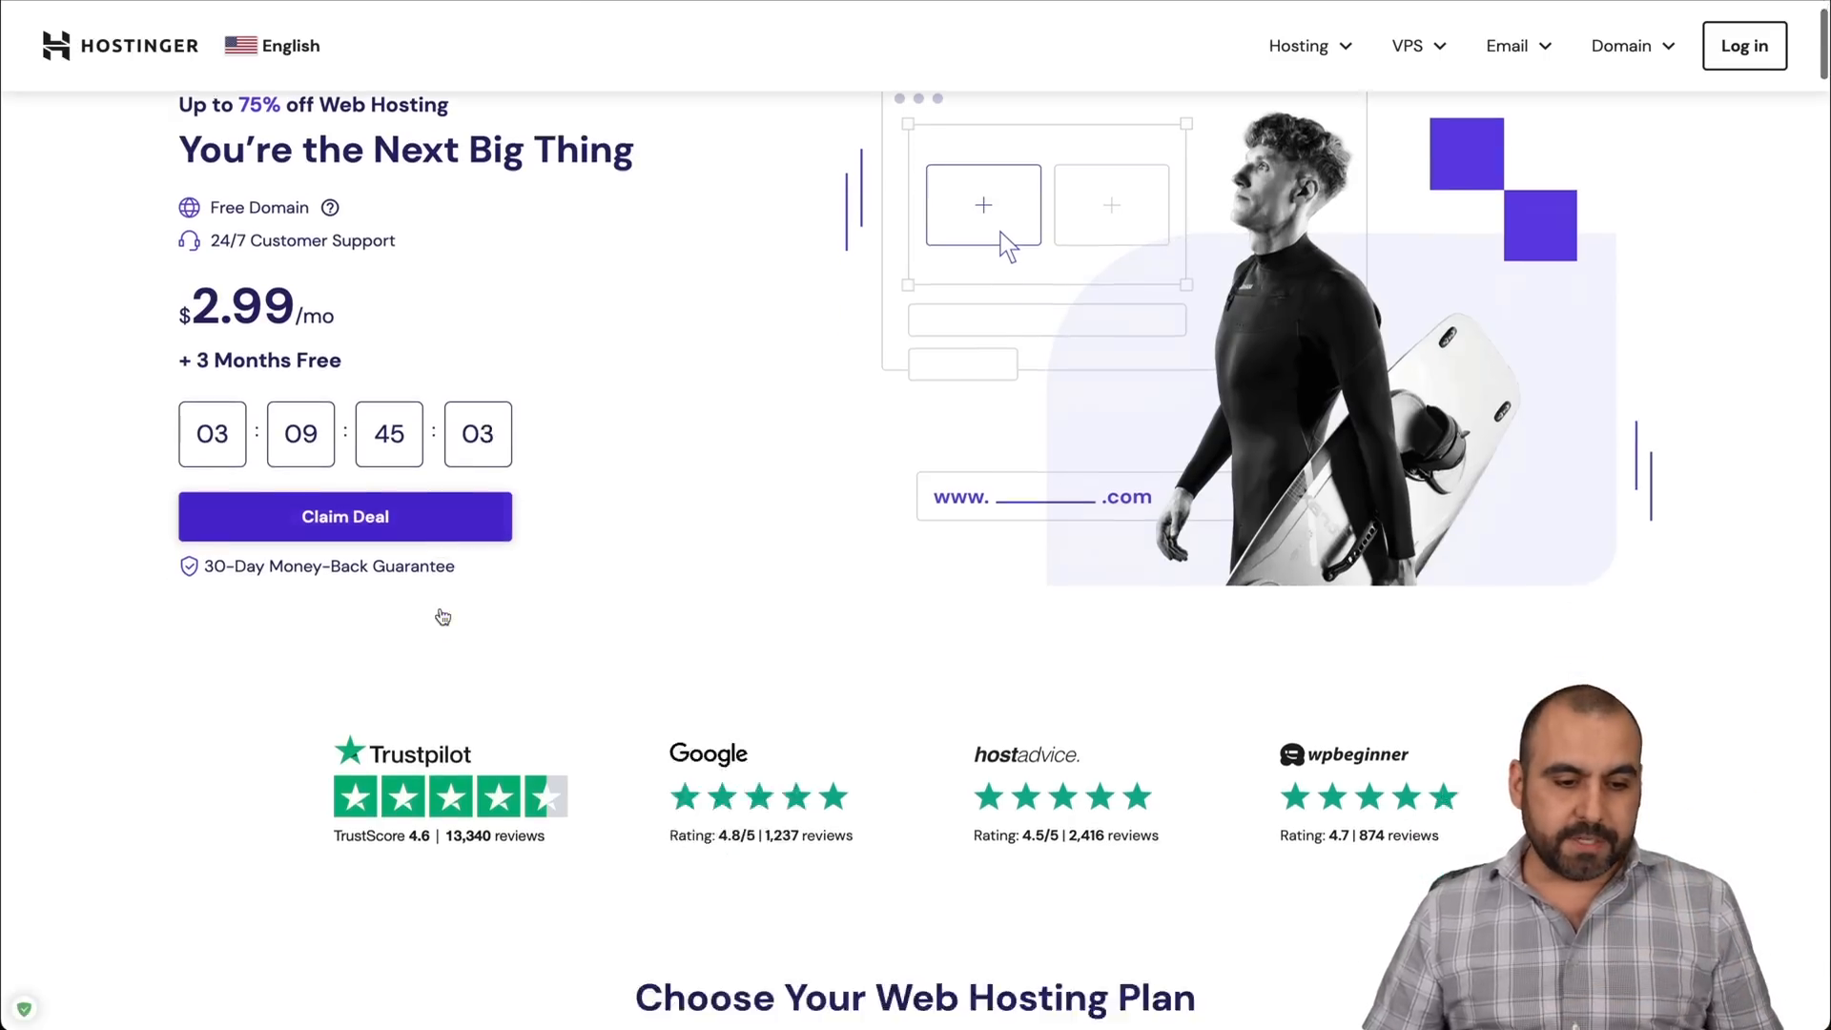
scroll("down", 3)
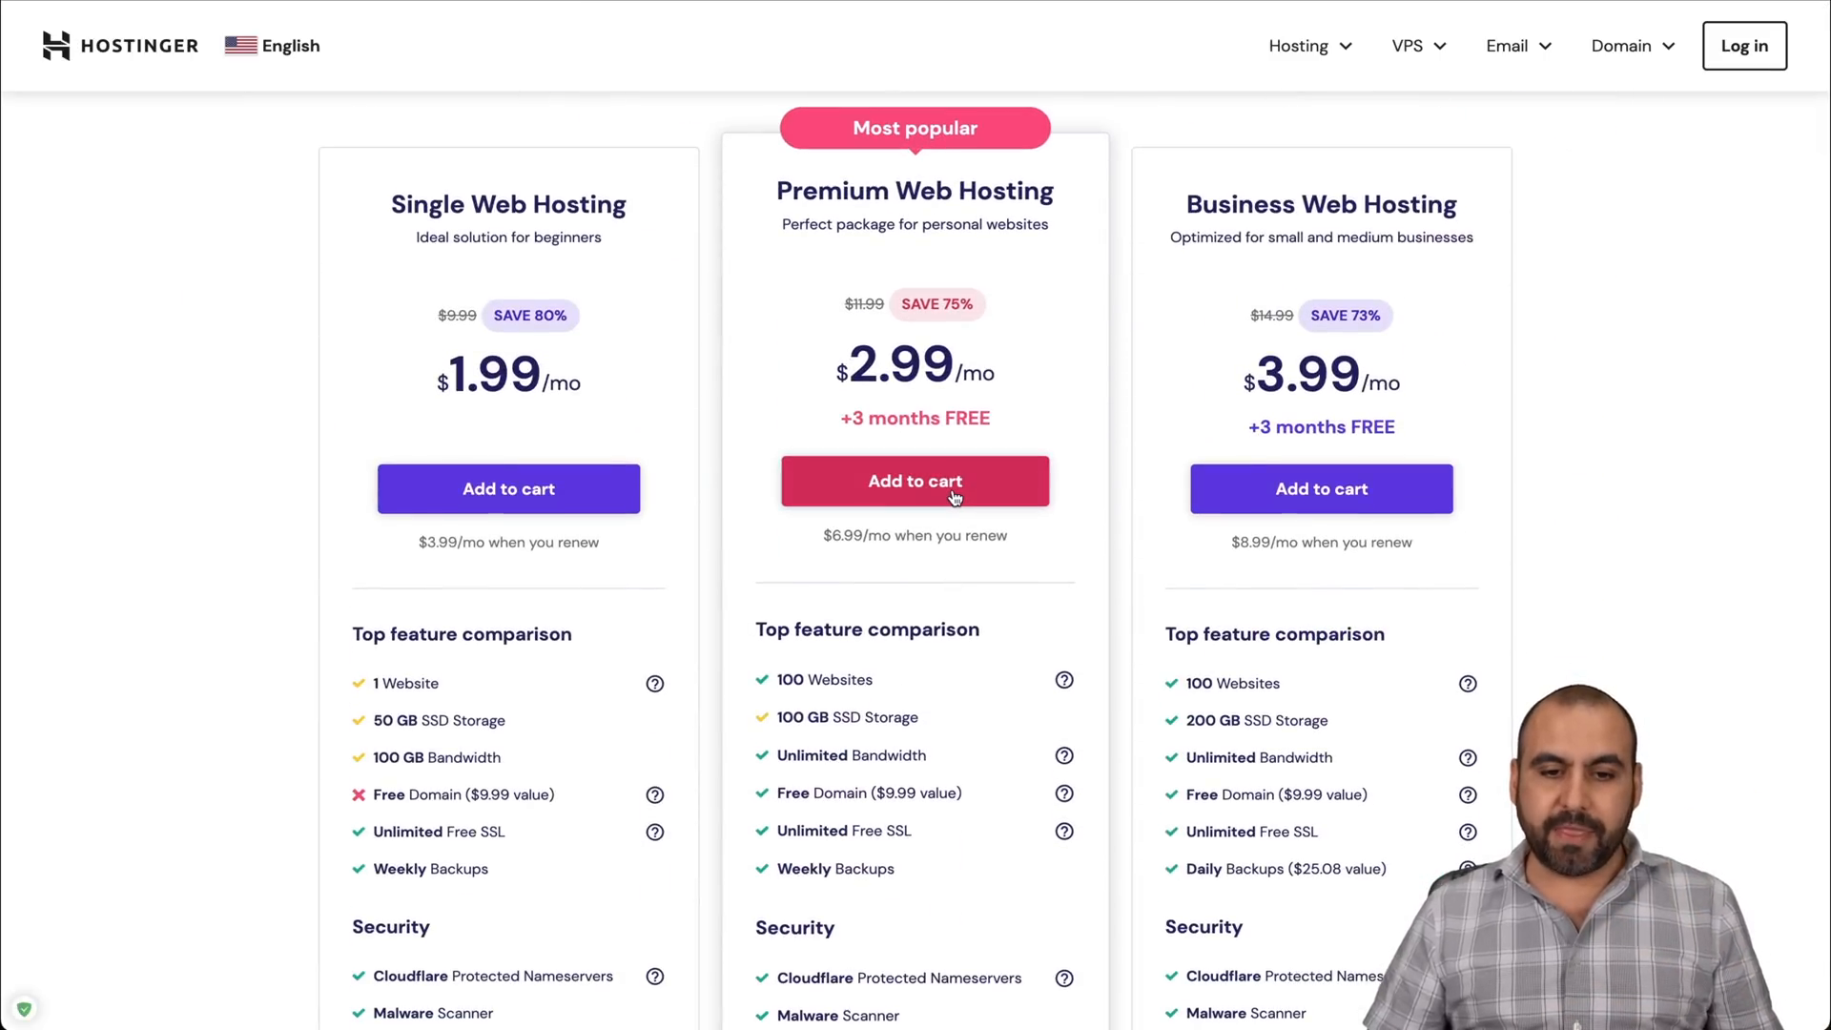
left_click(915, 480)
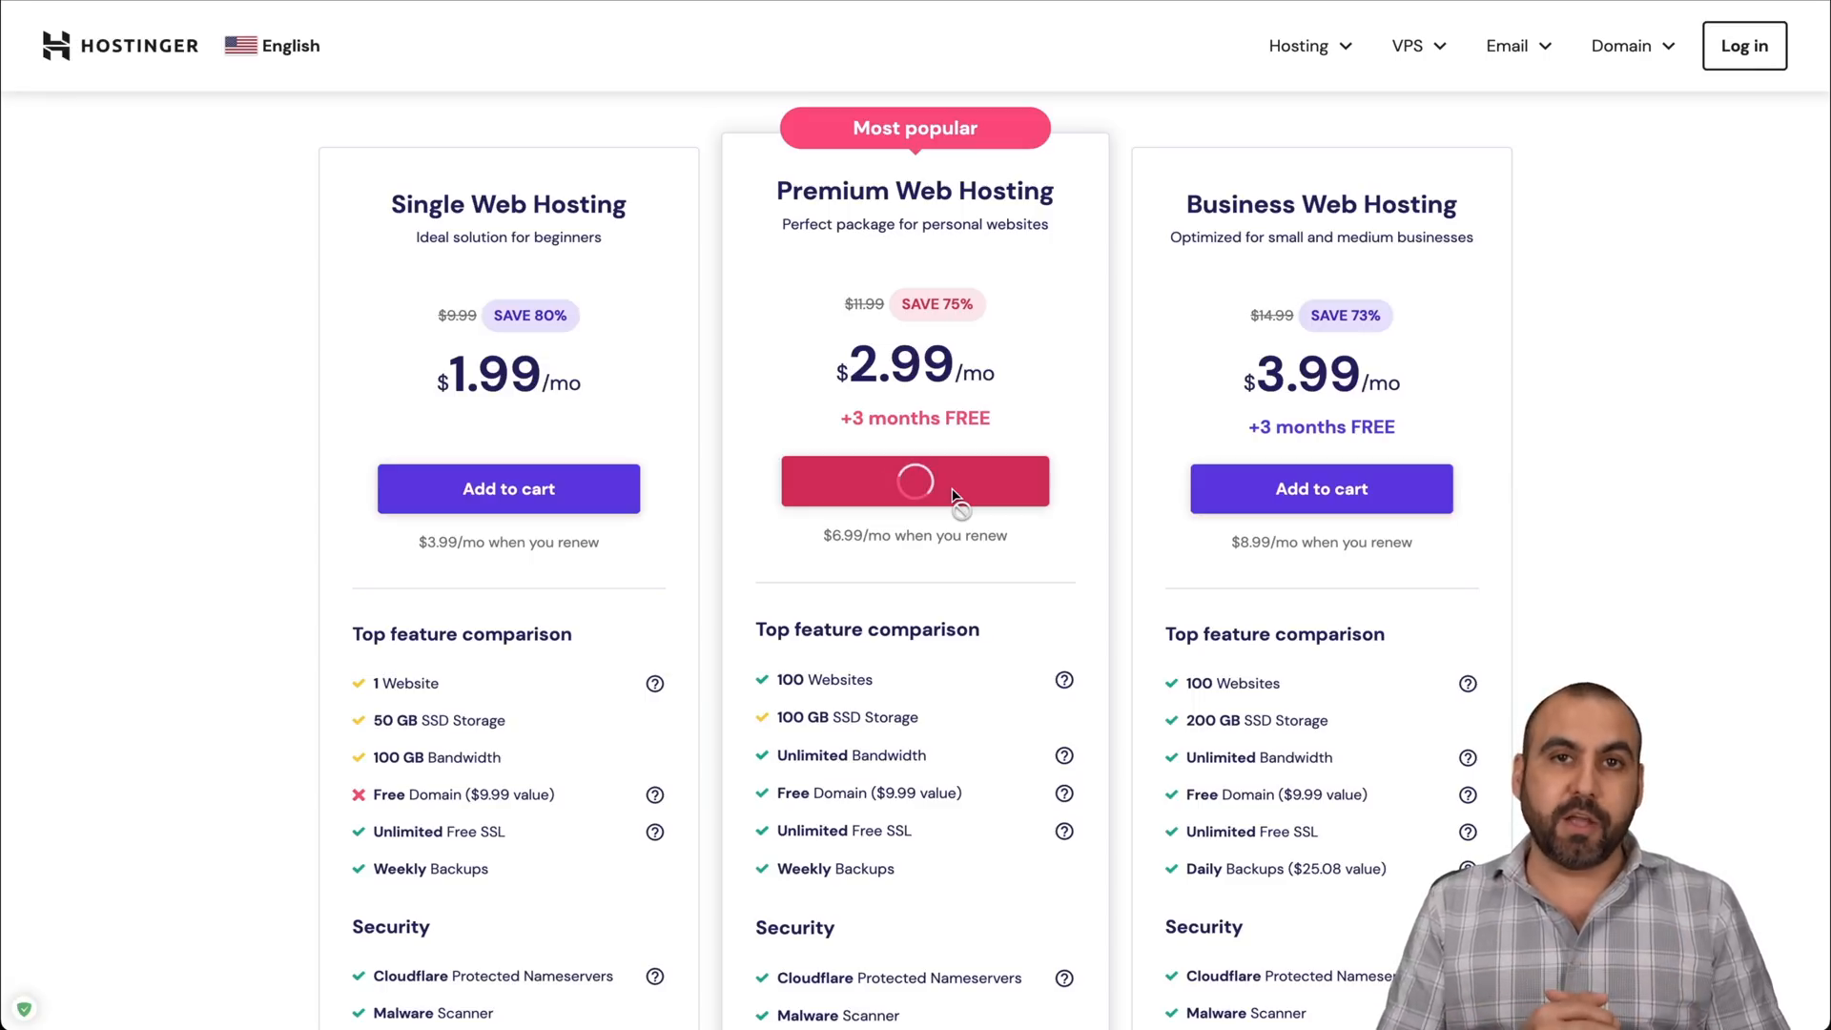
left_click(915, 480)
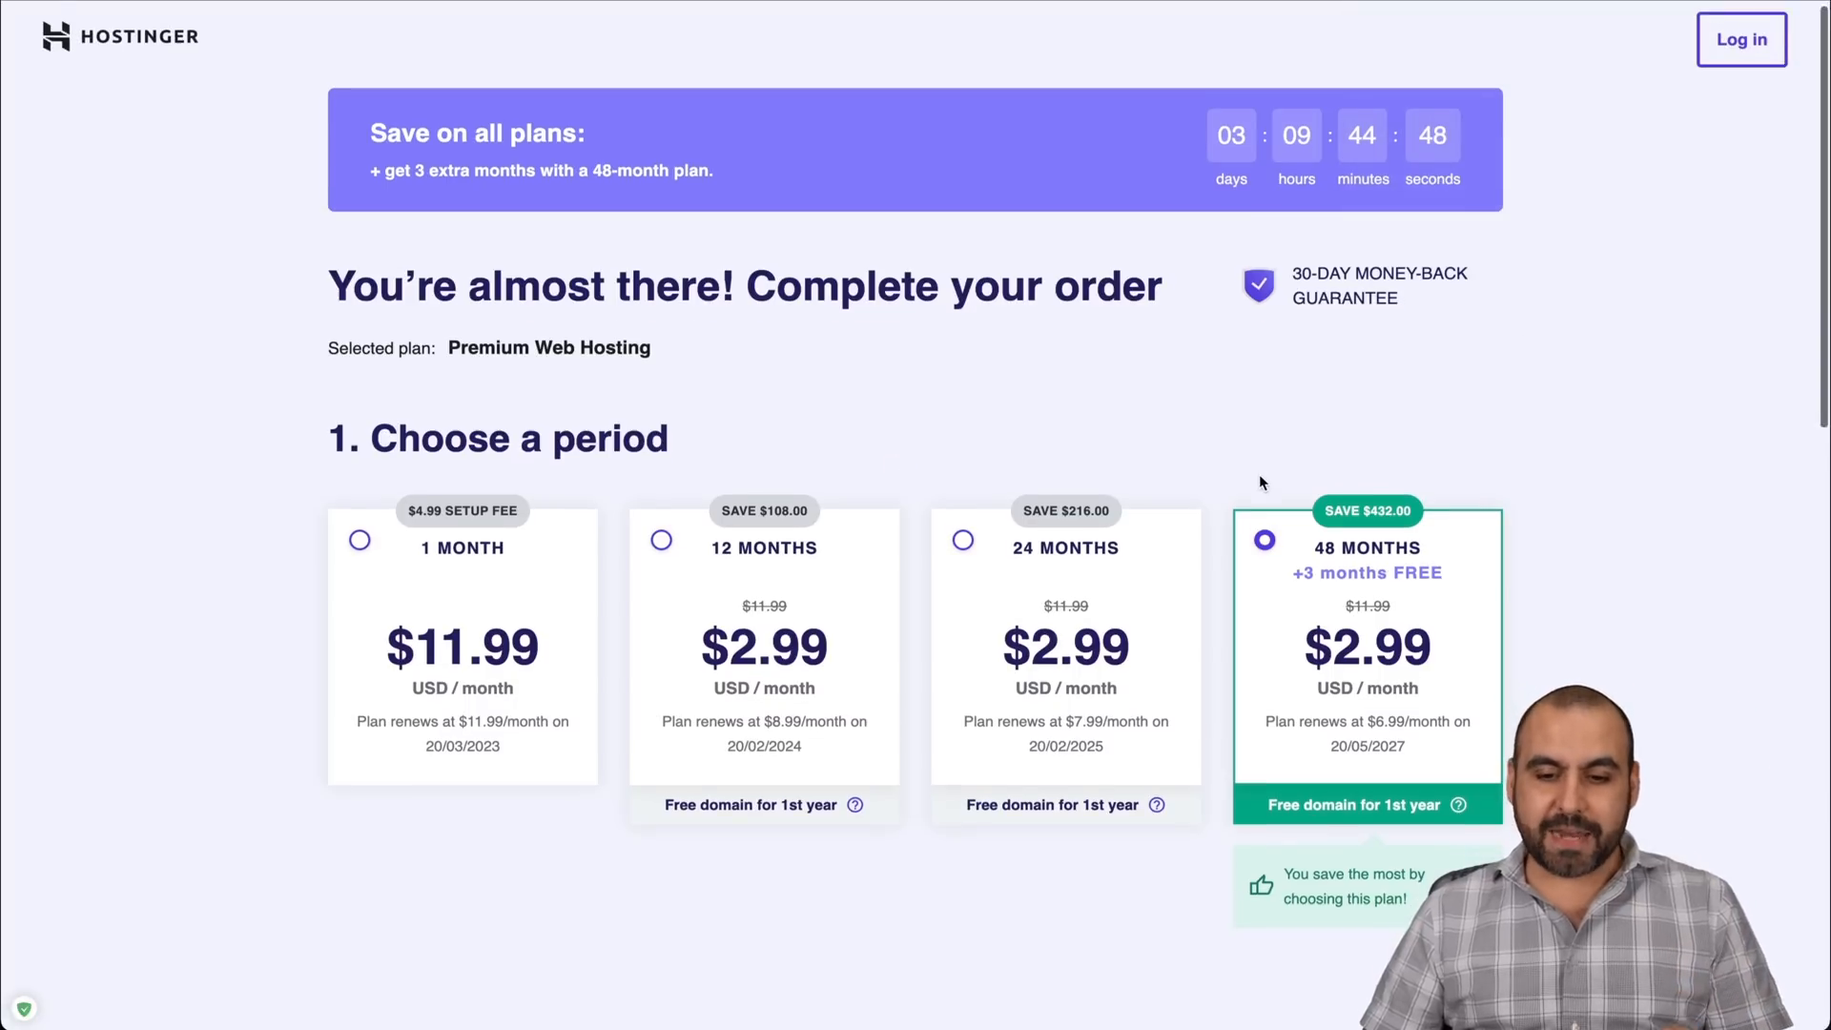
scroll("down", 3)
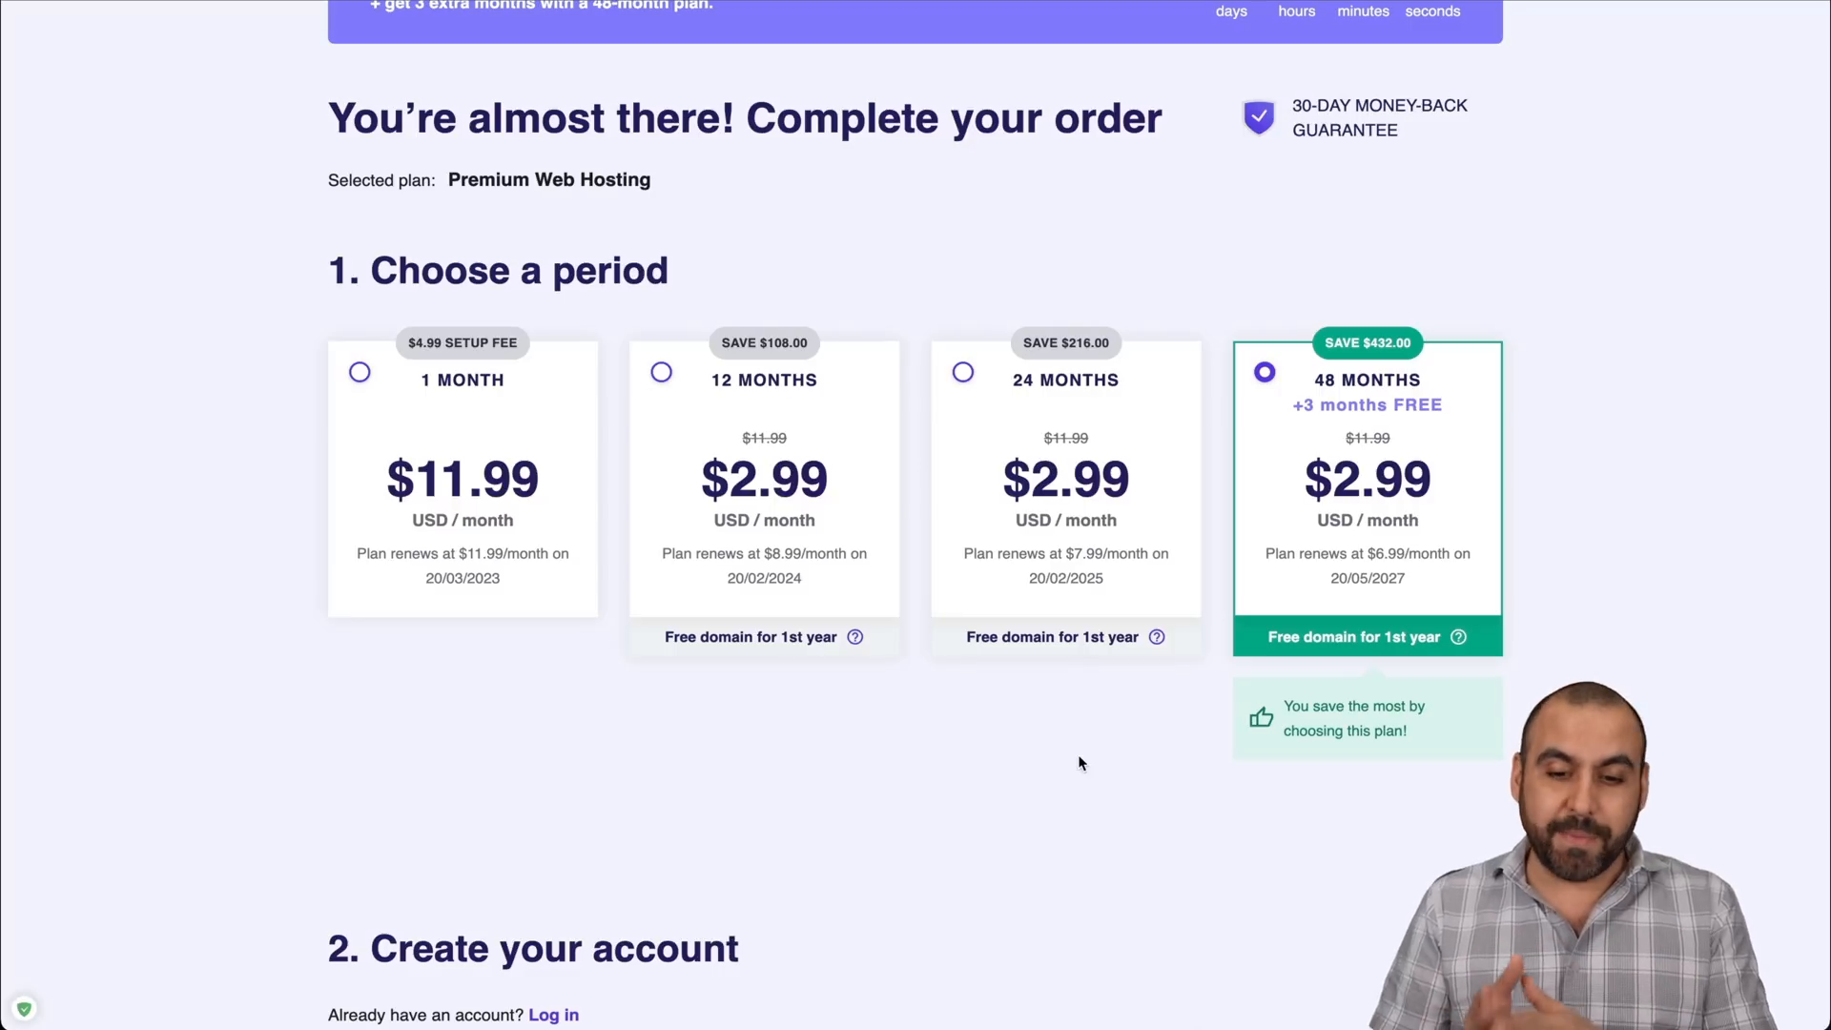
mouse_move(1040, 458)
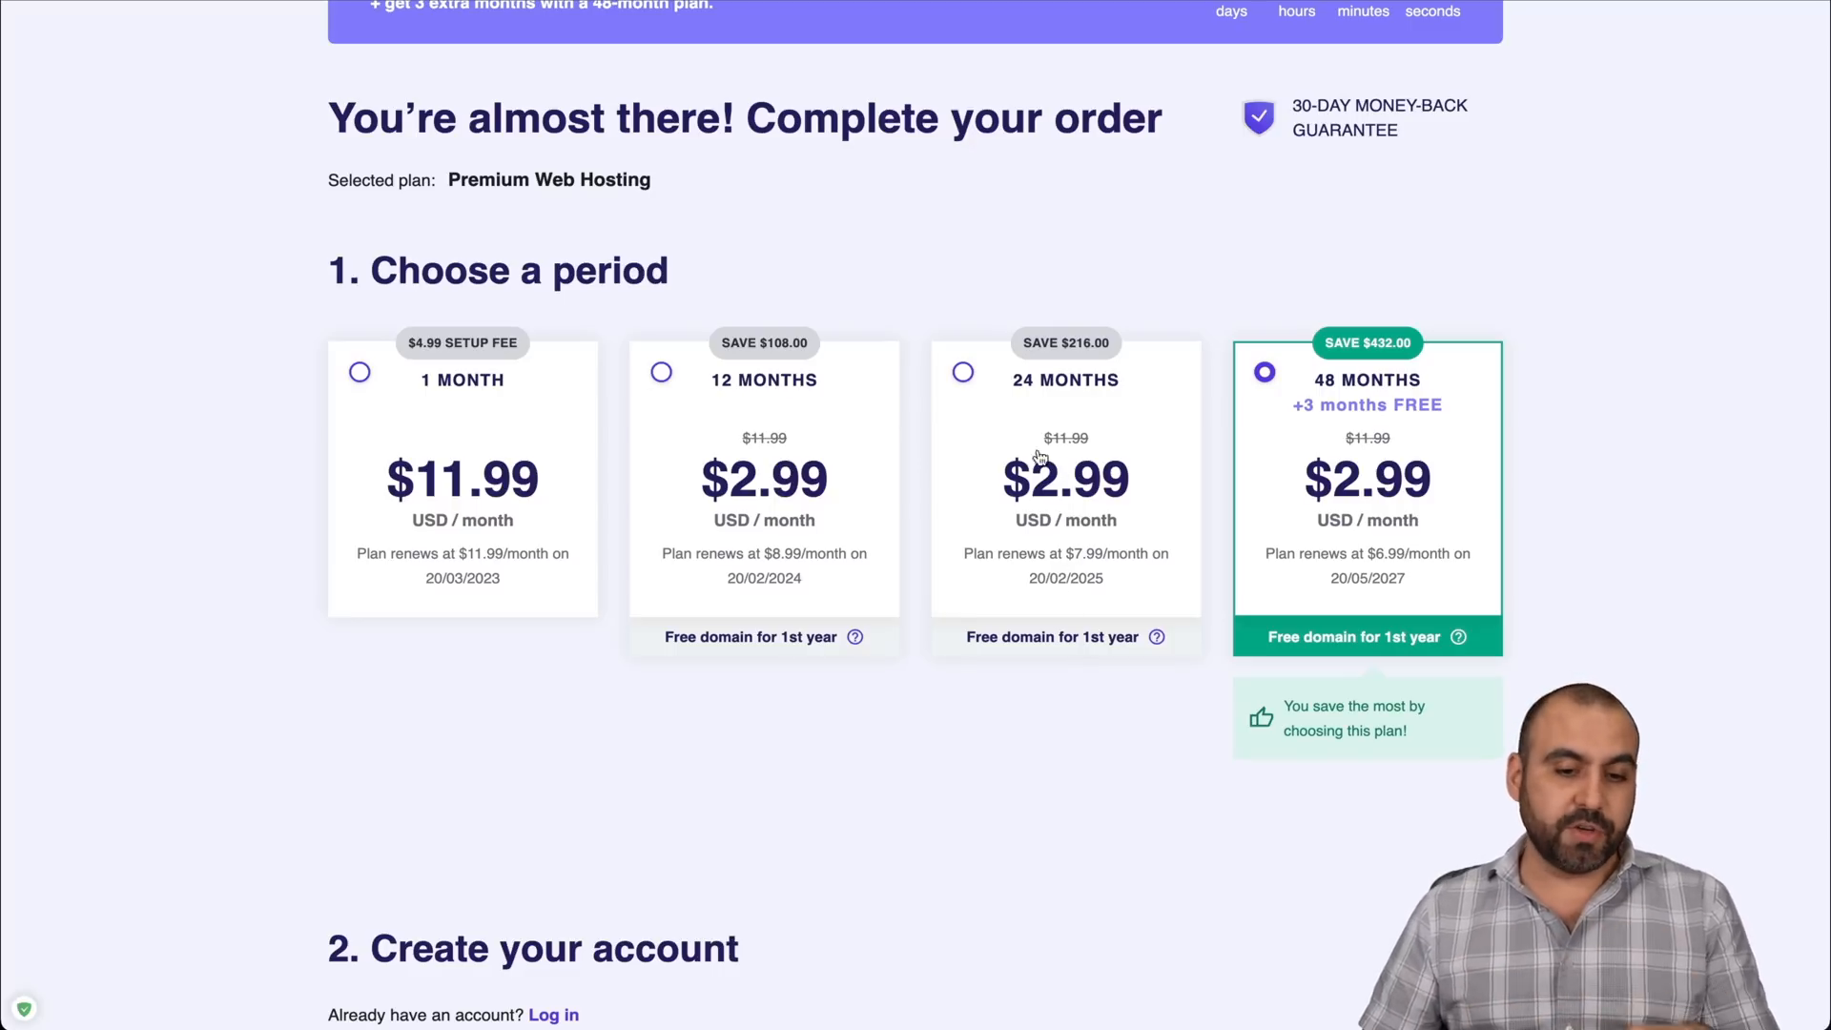
scroll("down", 3)
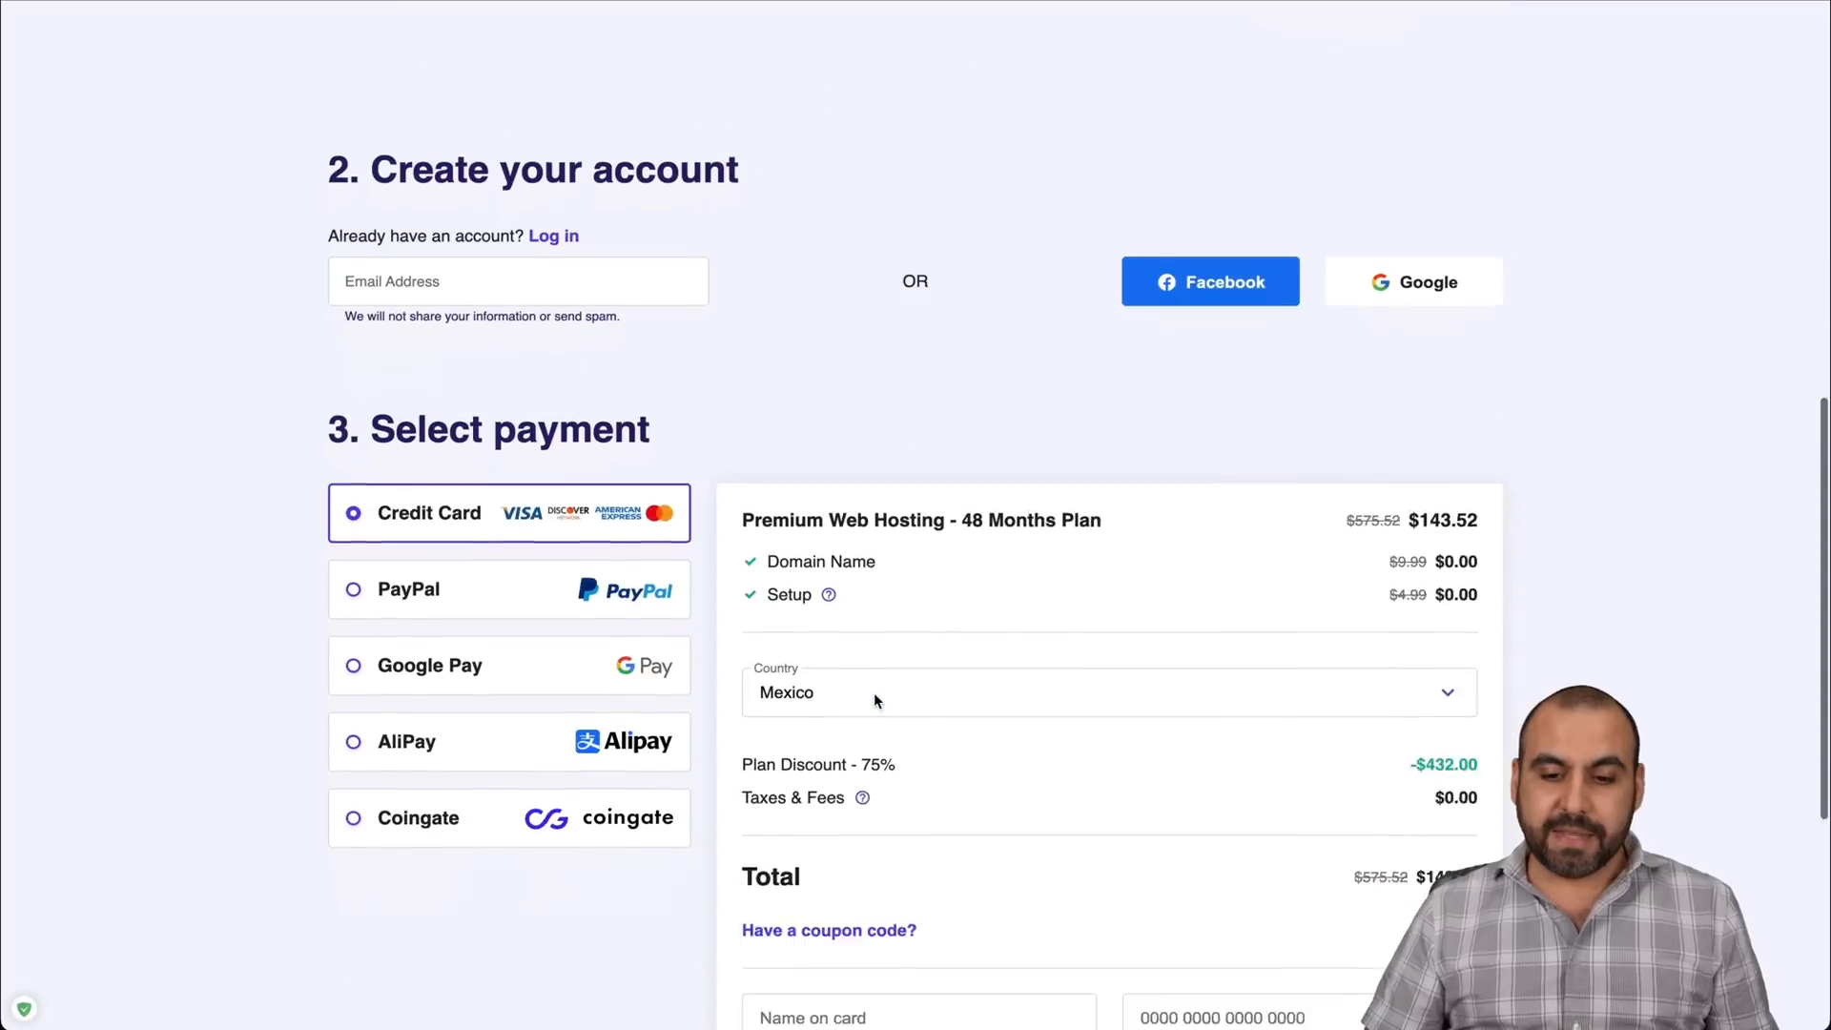
scroll("down", 3)
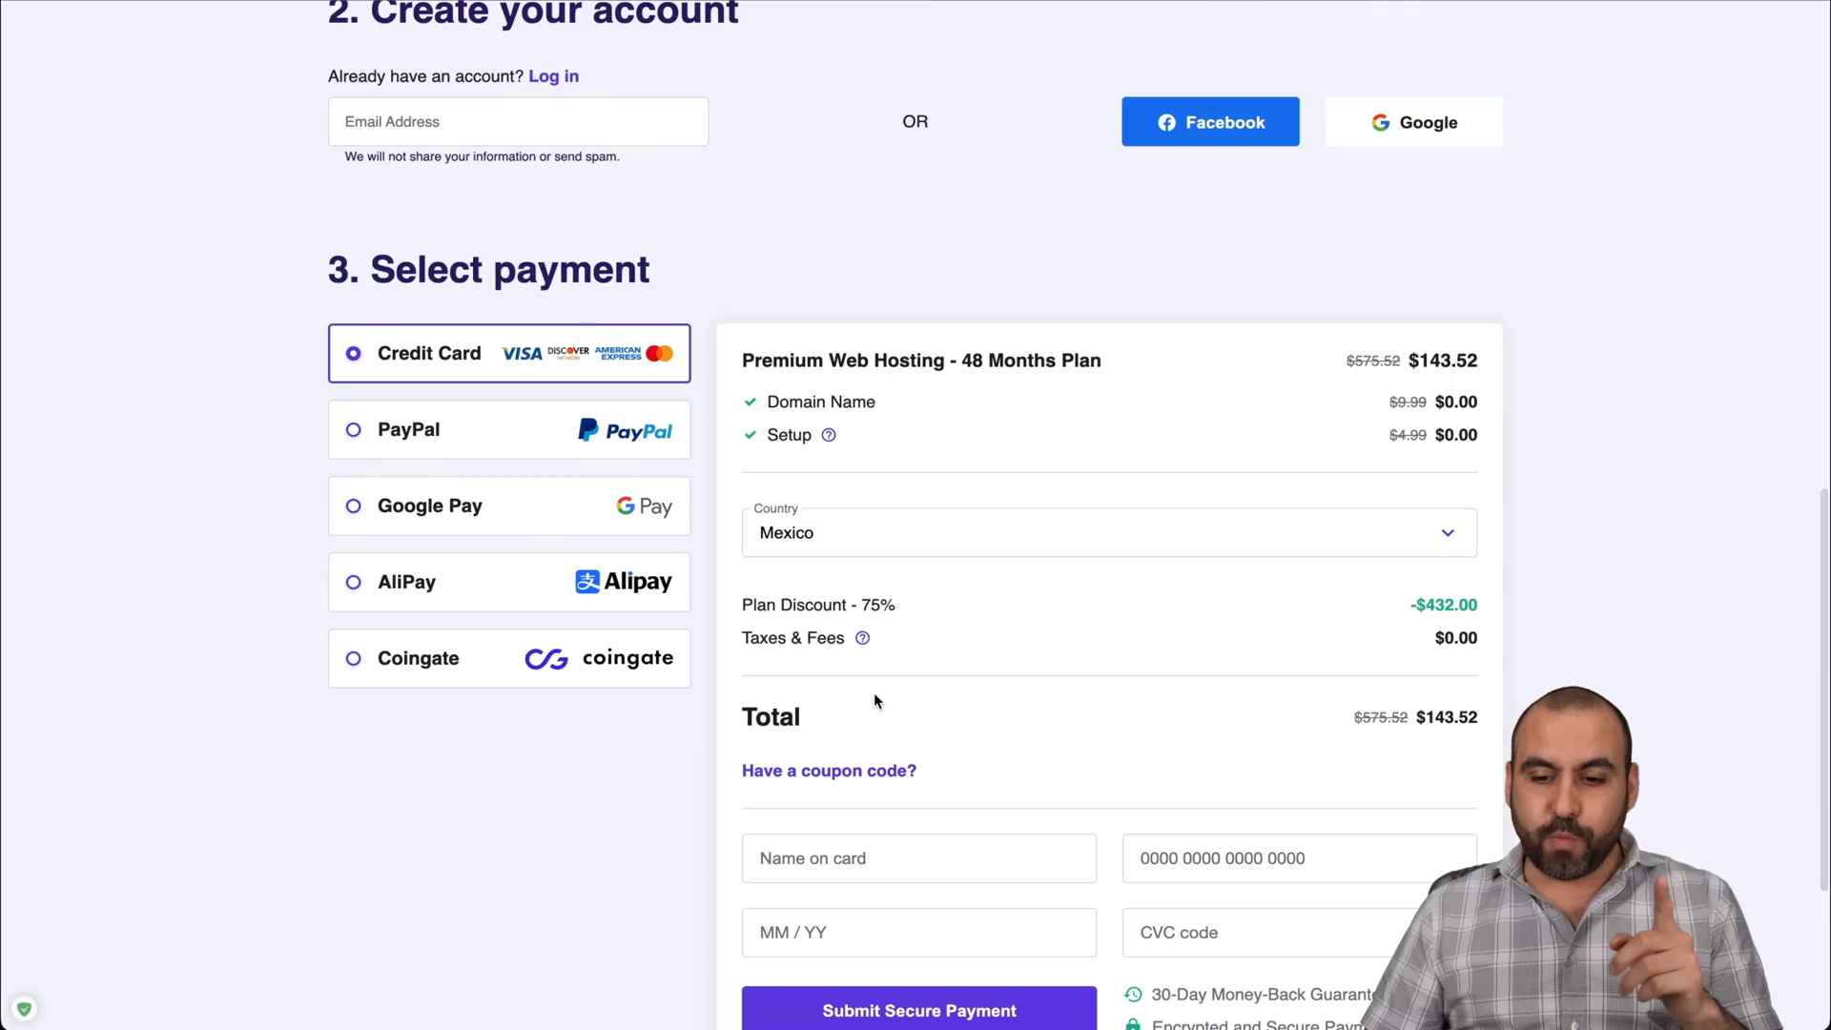
scroll("down", 3)
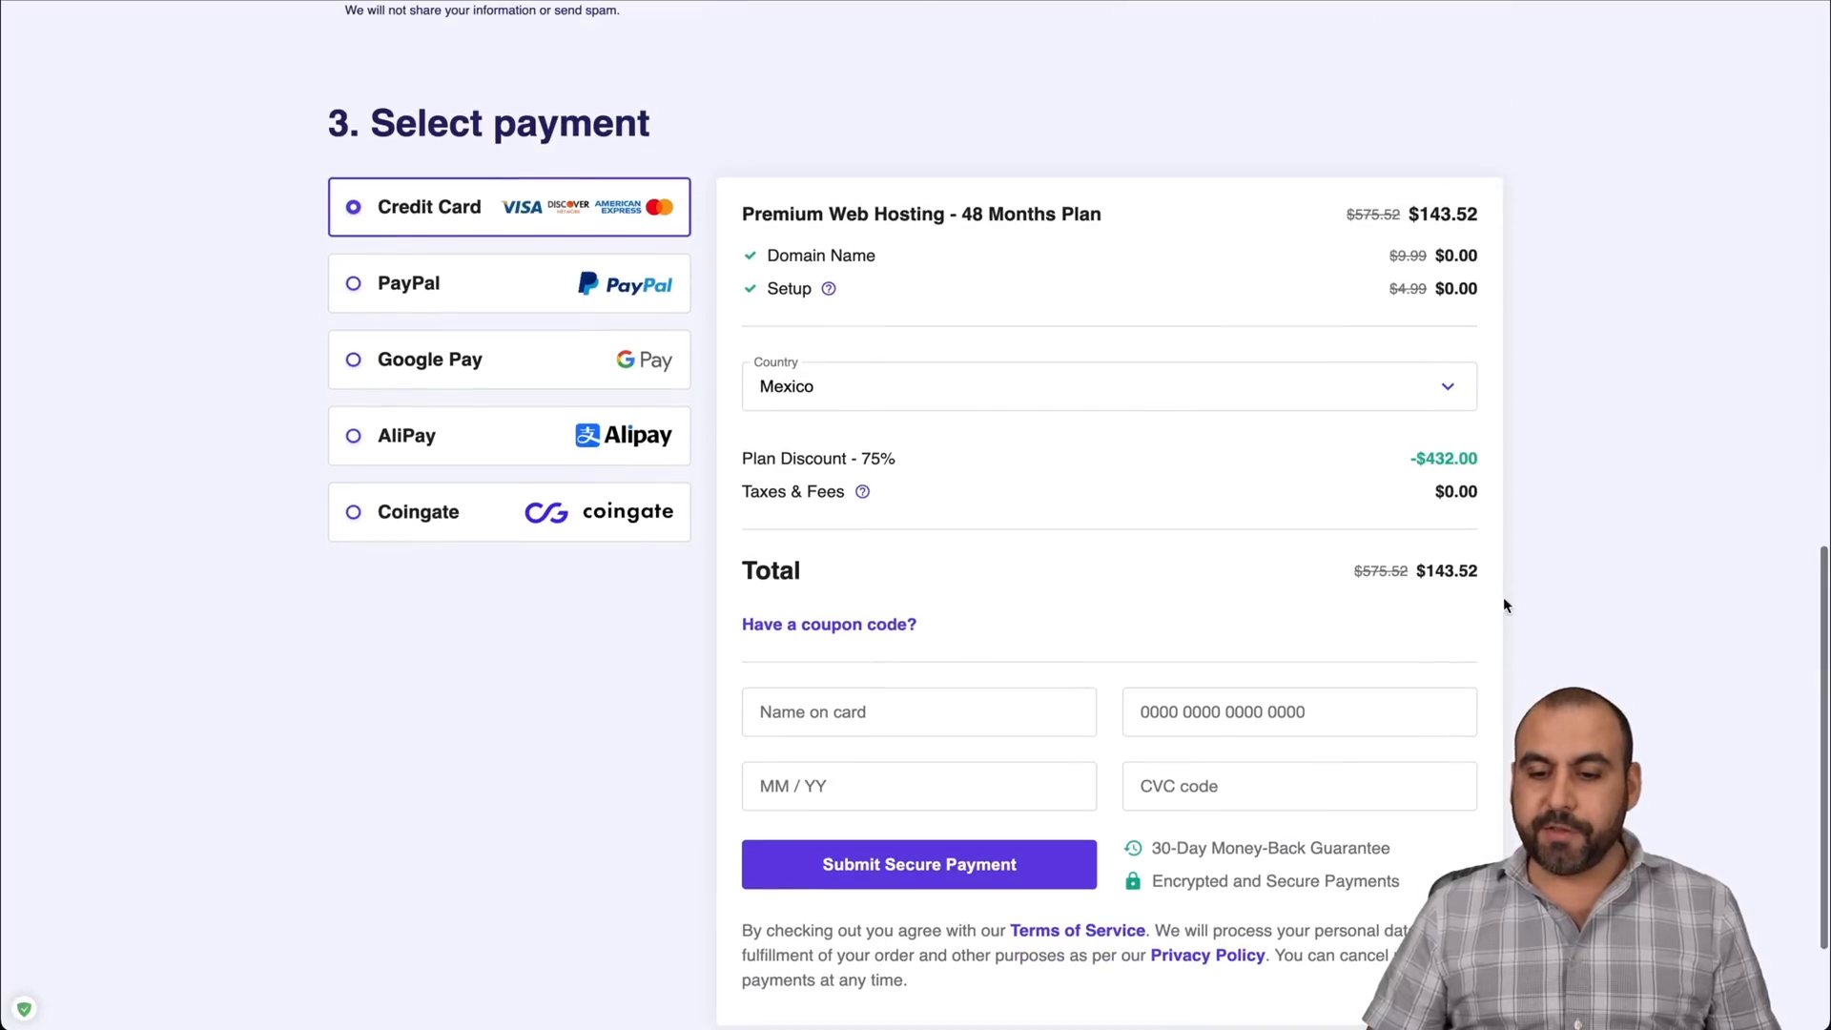
mouse_move(1433, 592)
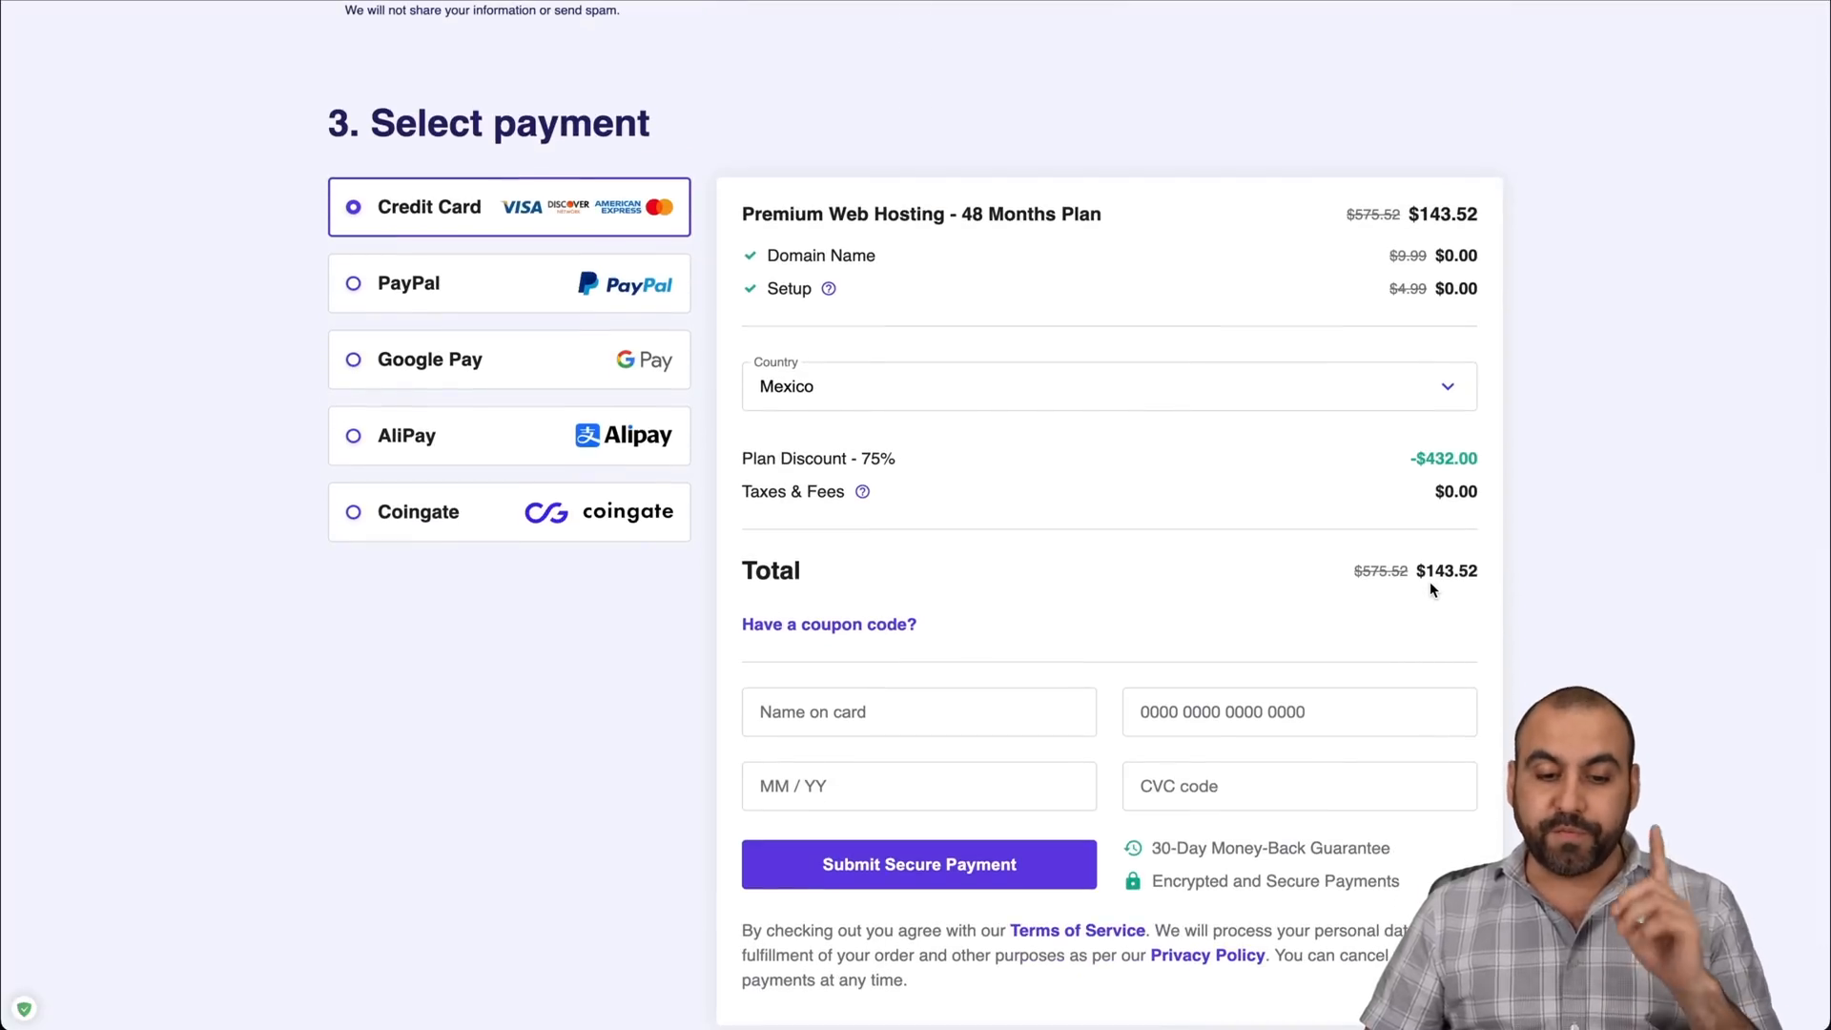
Enter coupon code SAASMASTER at checkout and apply it.
left_click(829, 624)
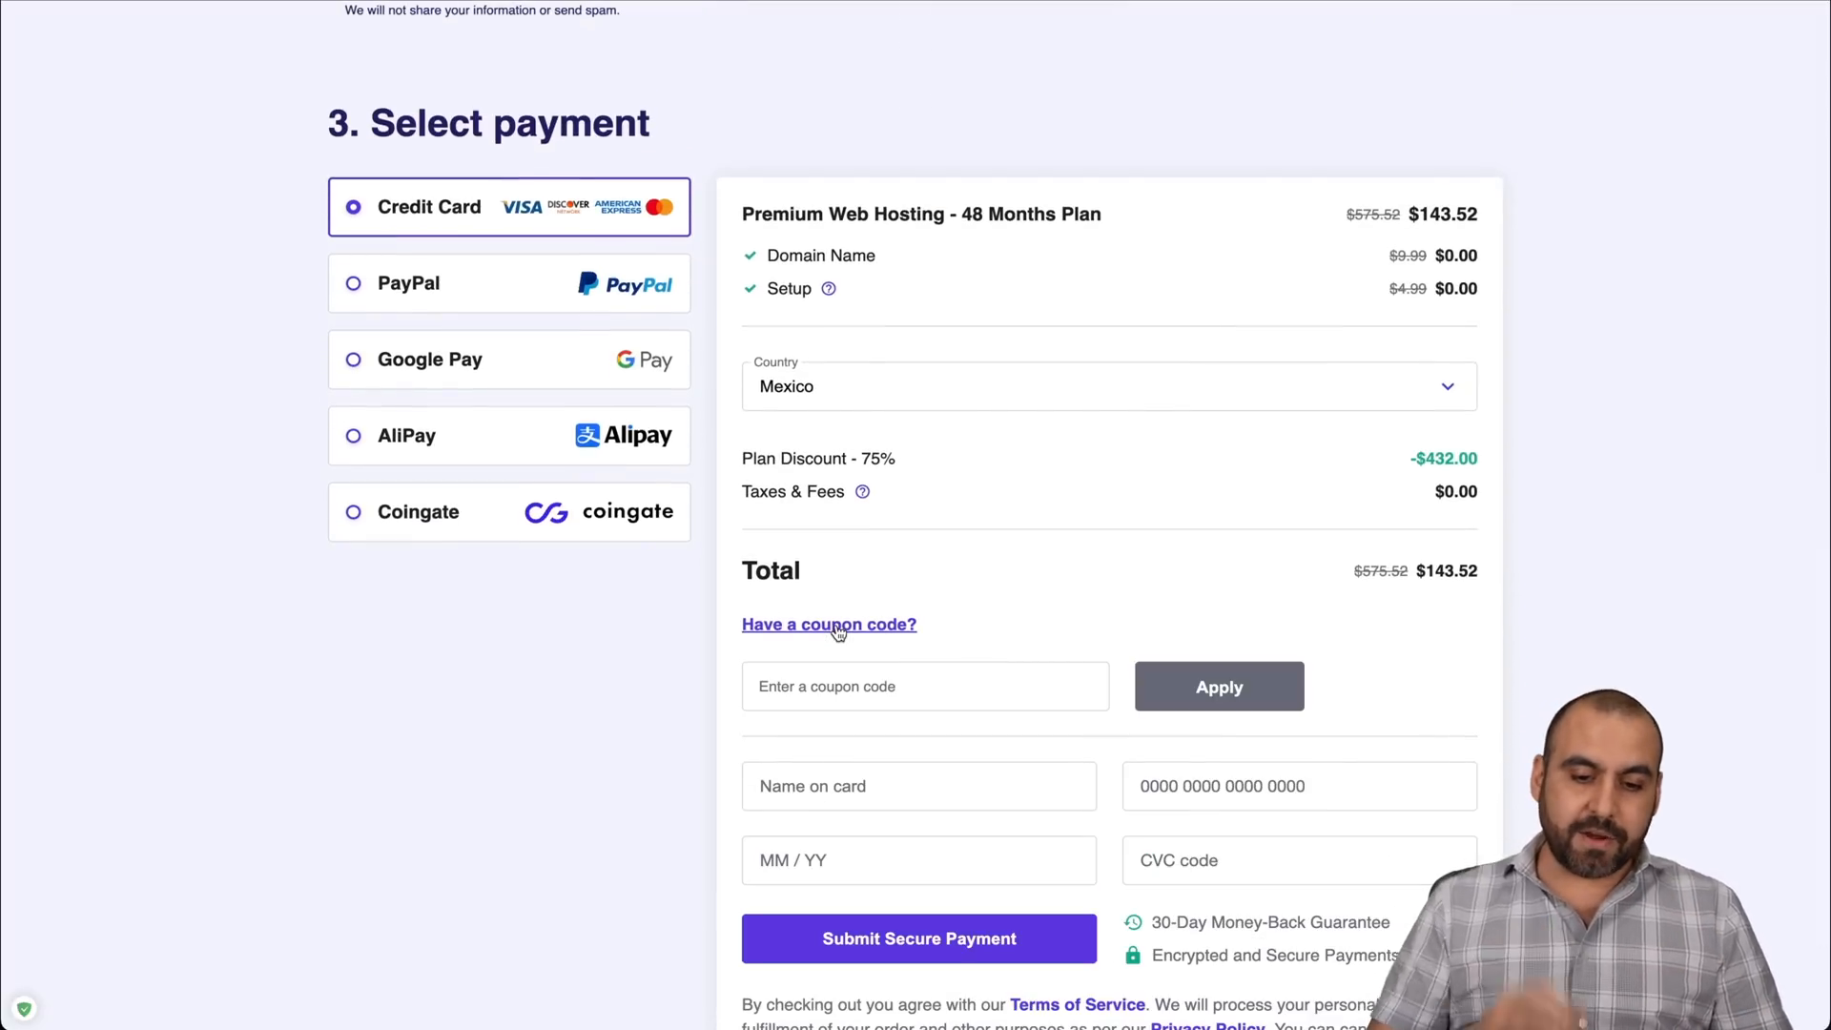
type("SAASMASTE")
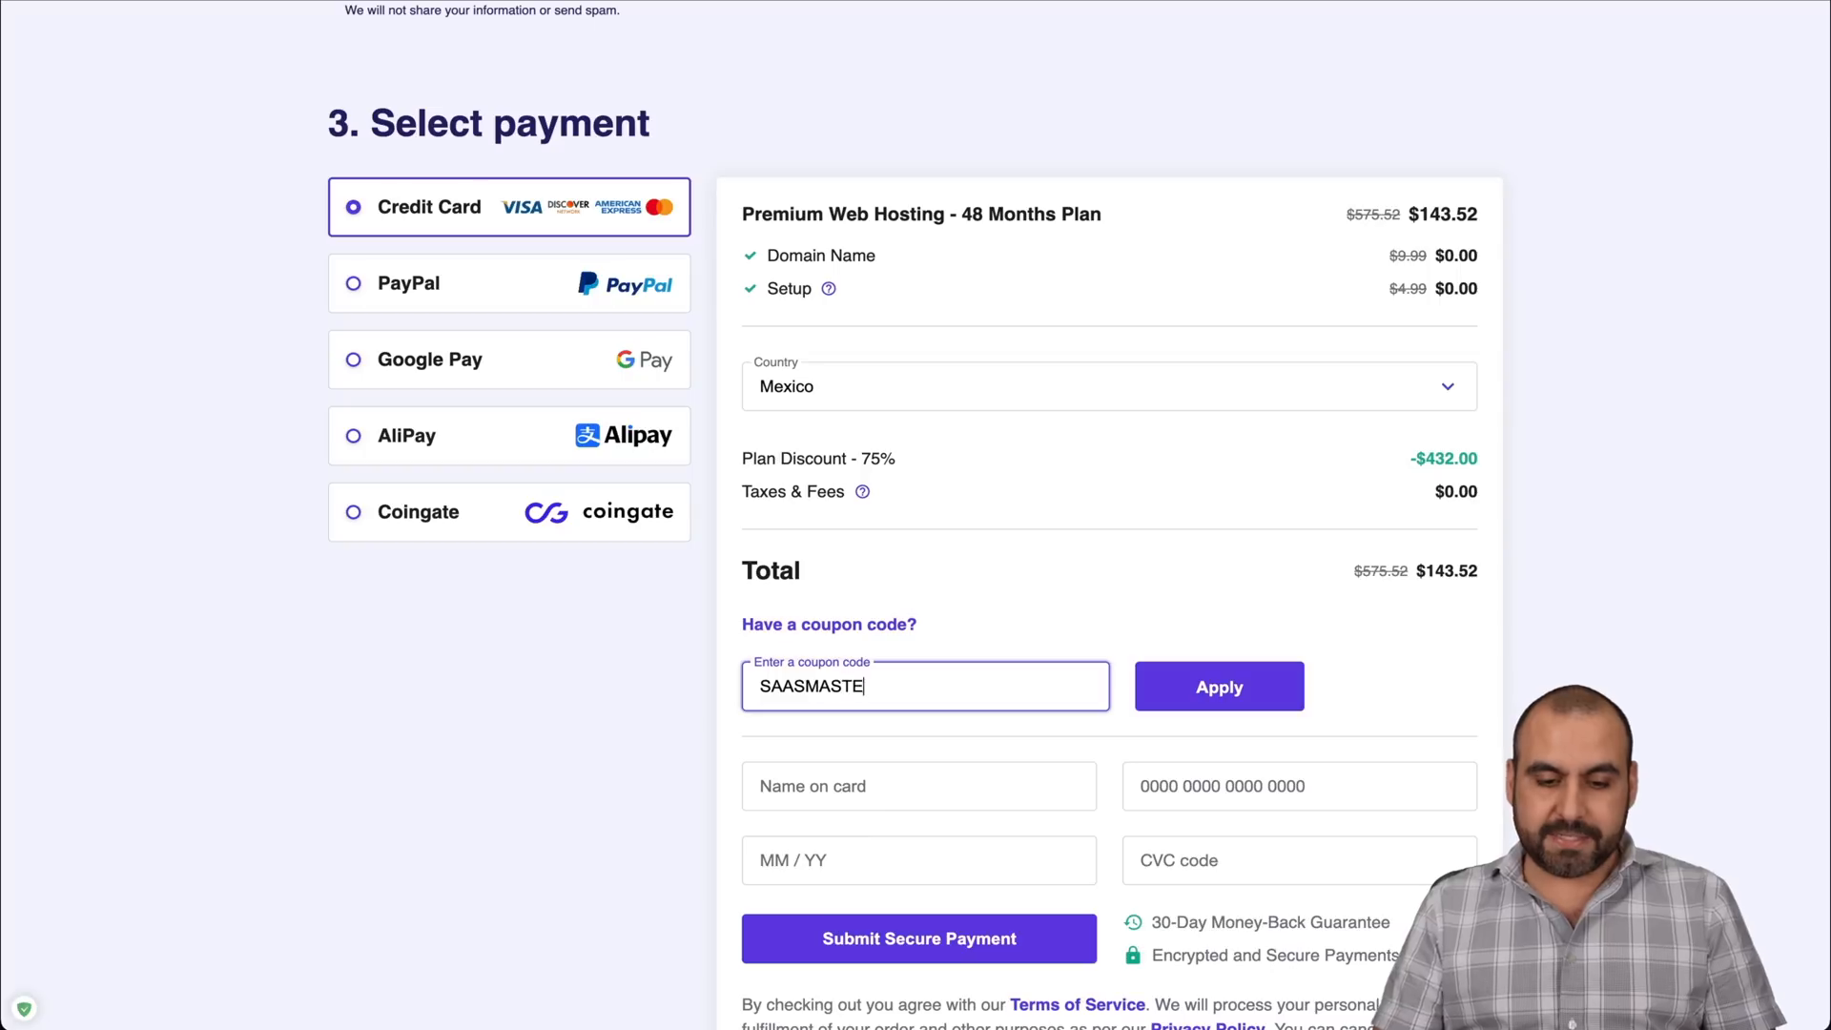
left_click(1219, 686)
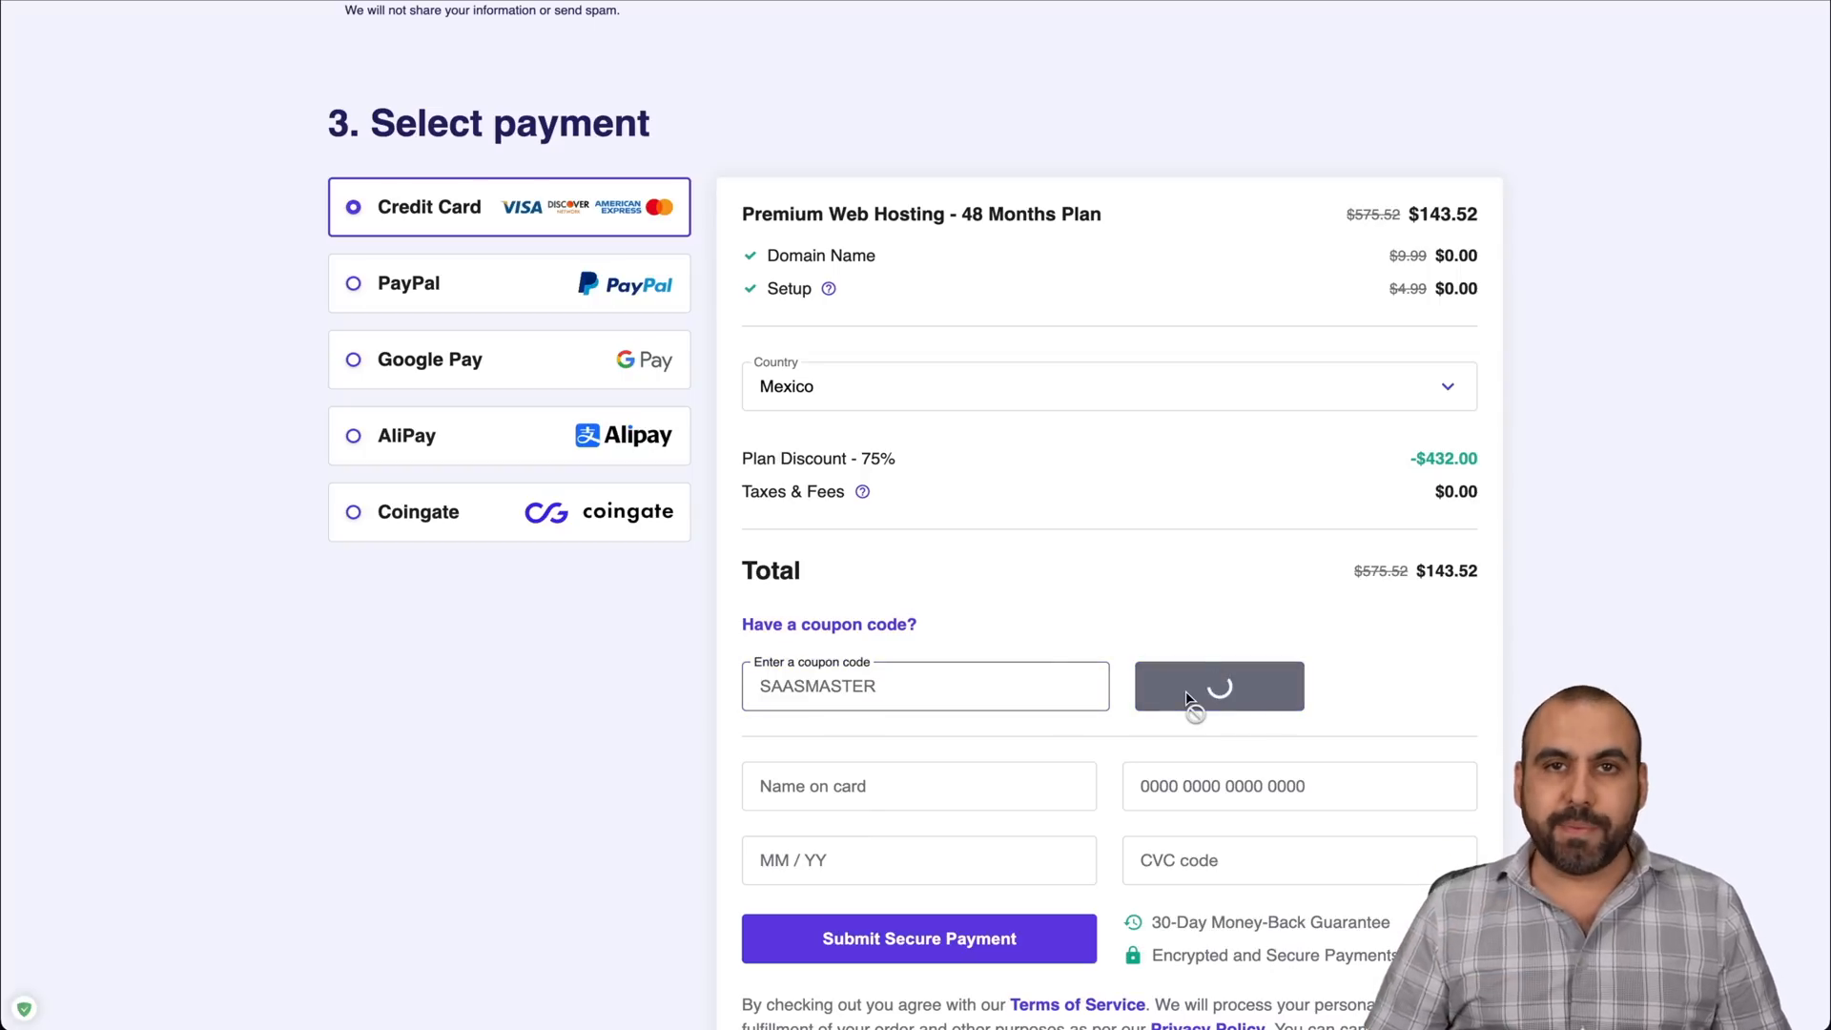
left_click(1219, 686)
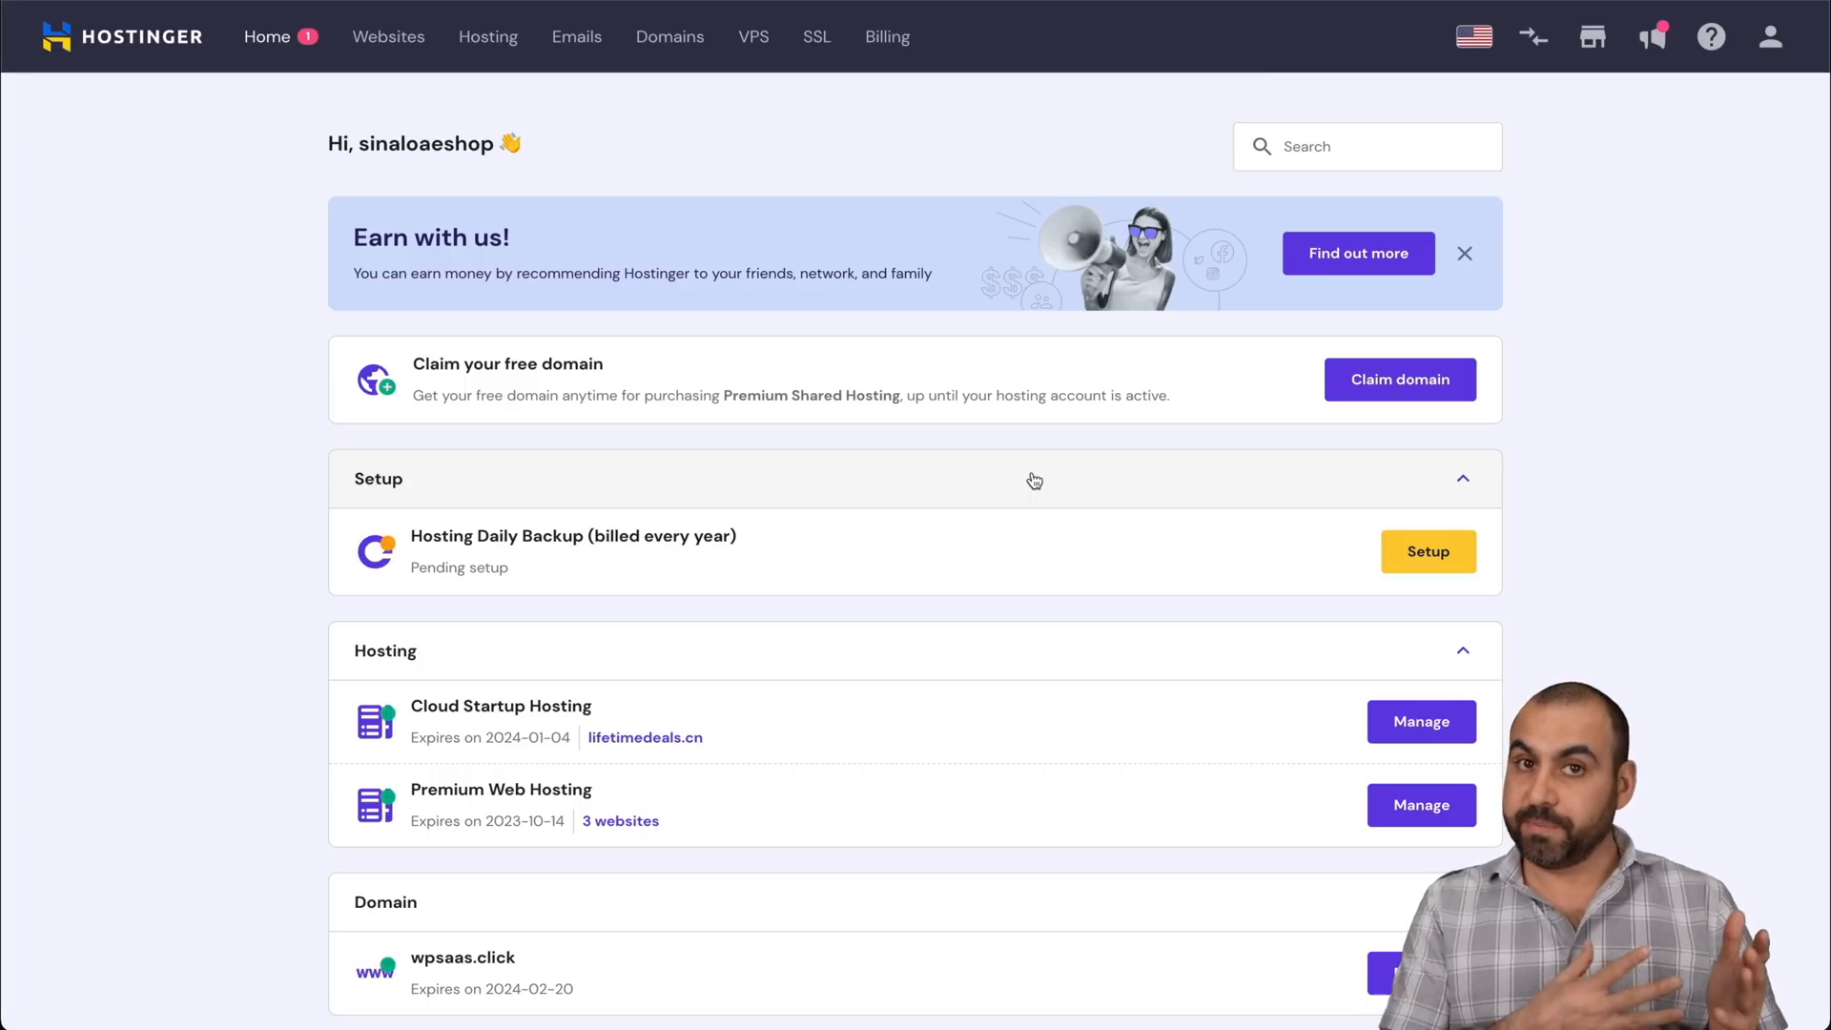
mouse_move(728, 297)
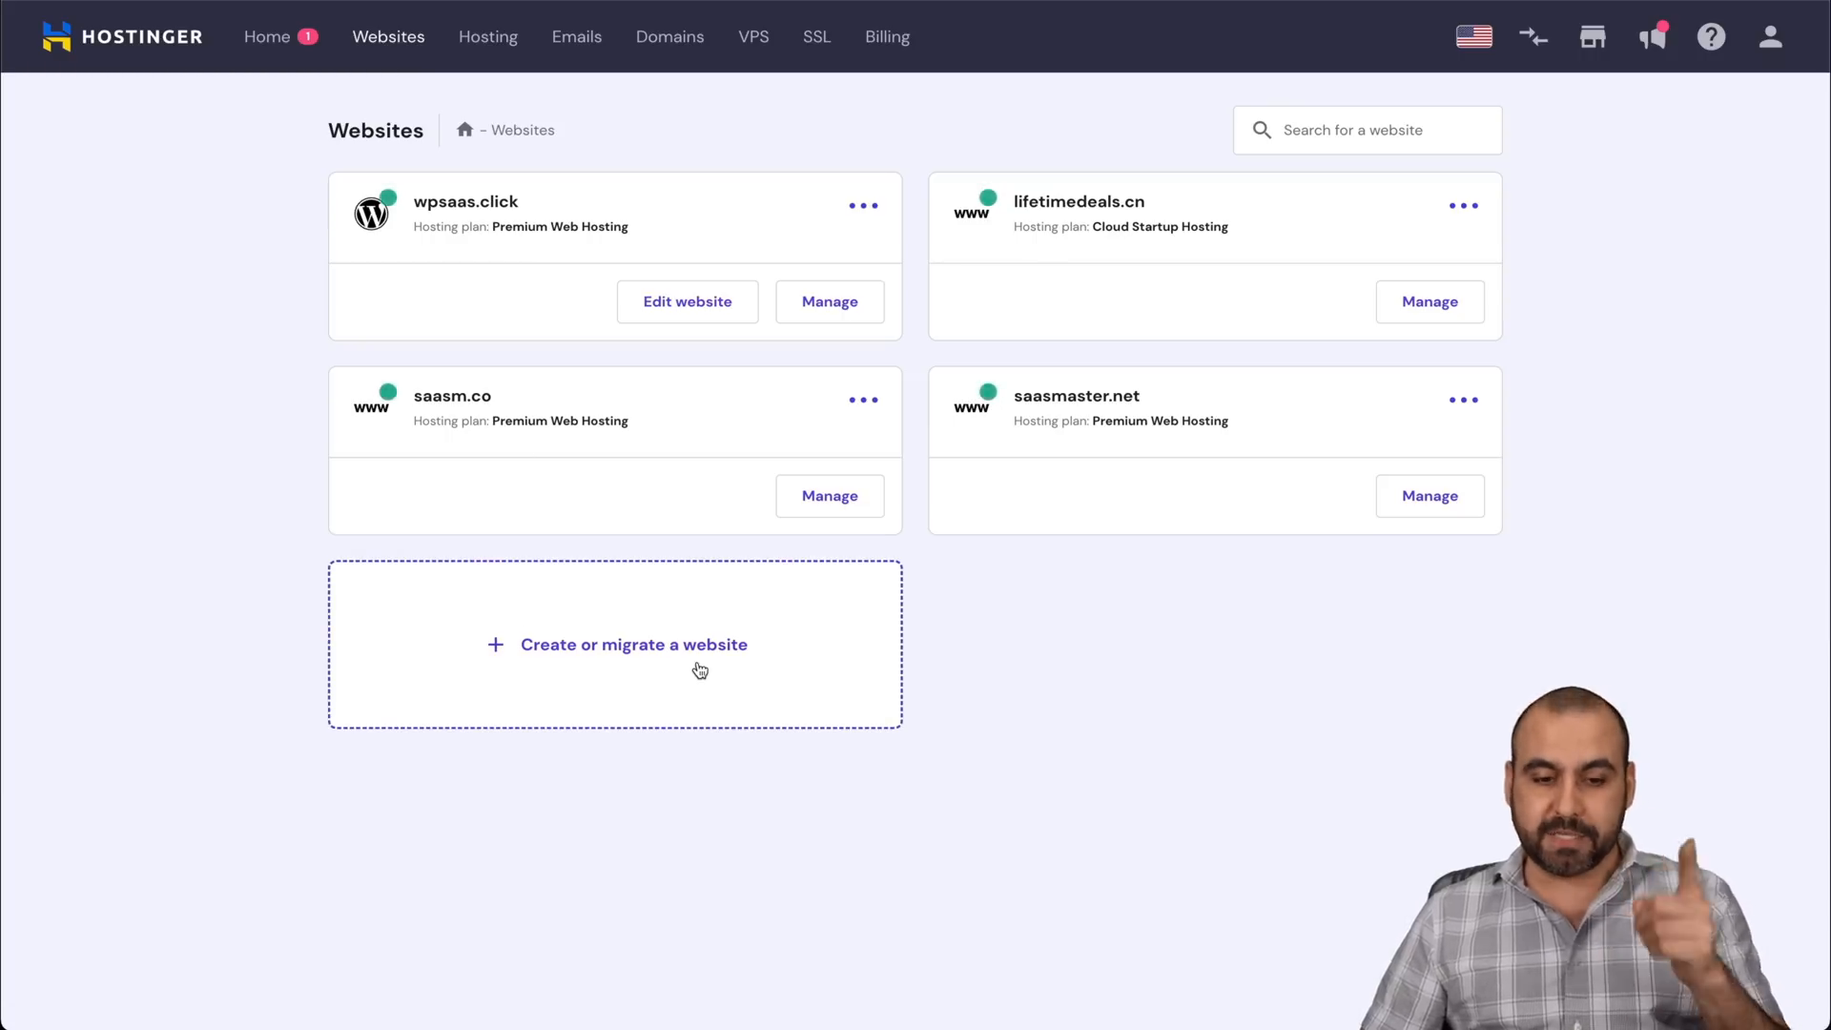
Start a new website on the Premium Web Hosting - saasmaster.net plan.
left_click(633, 645)
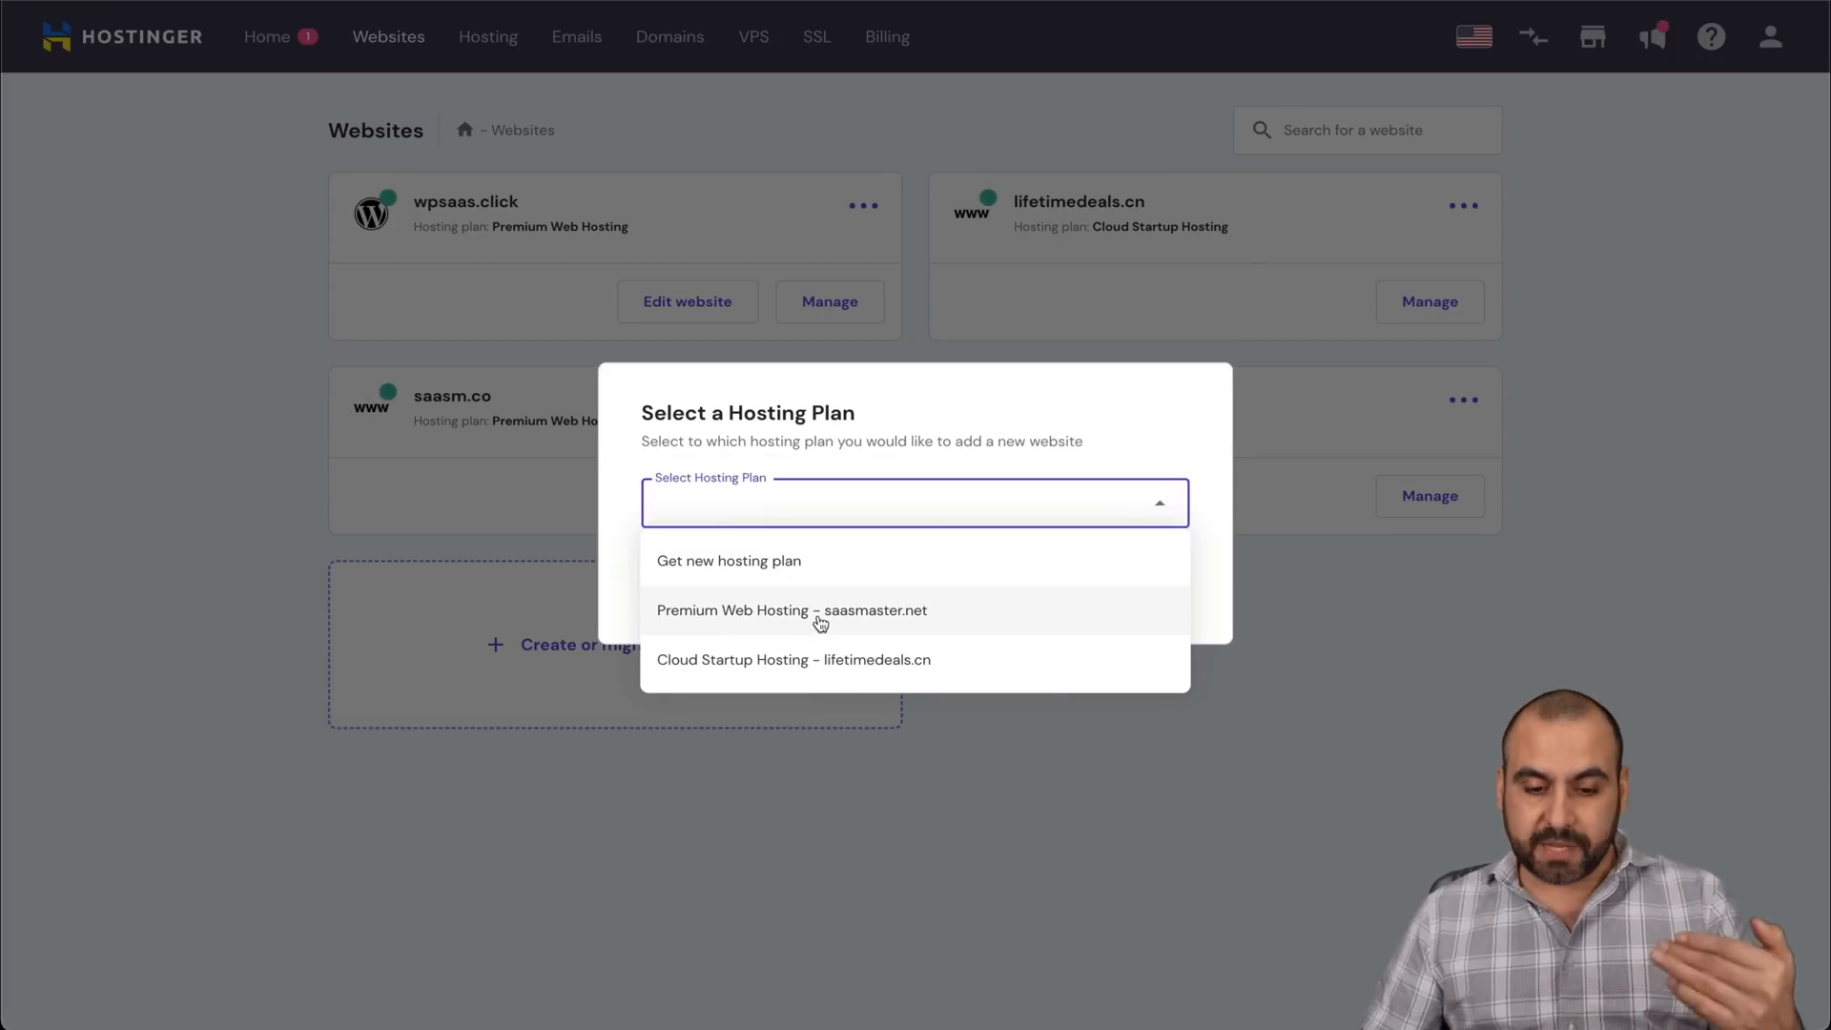
left_click(793, 611)
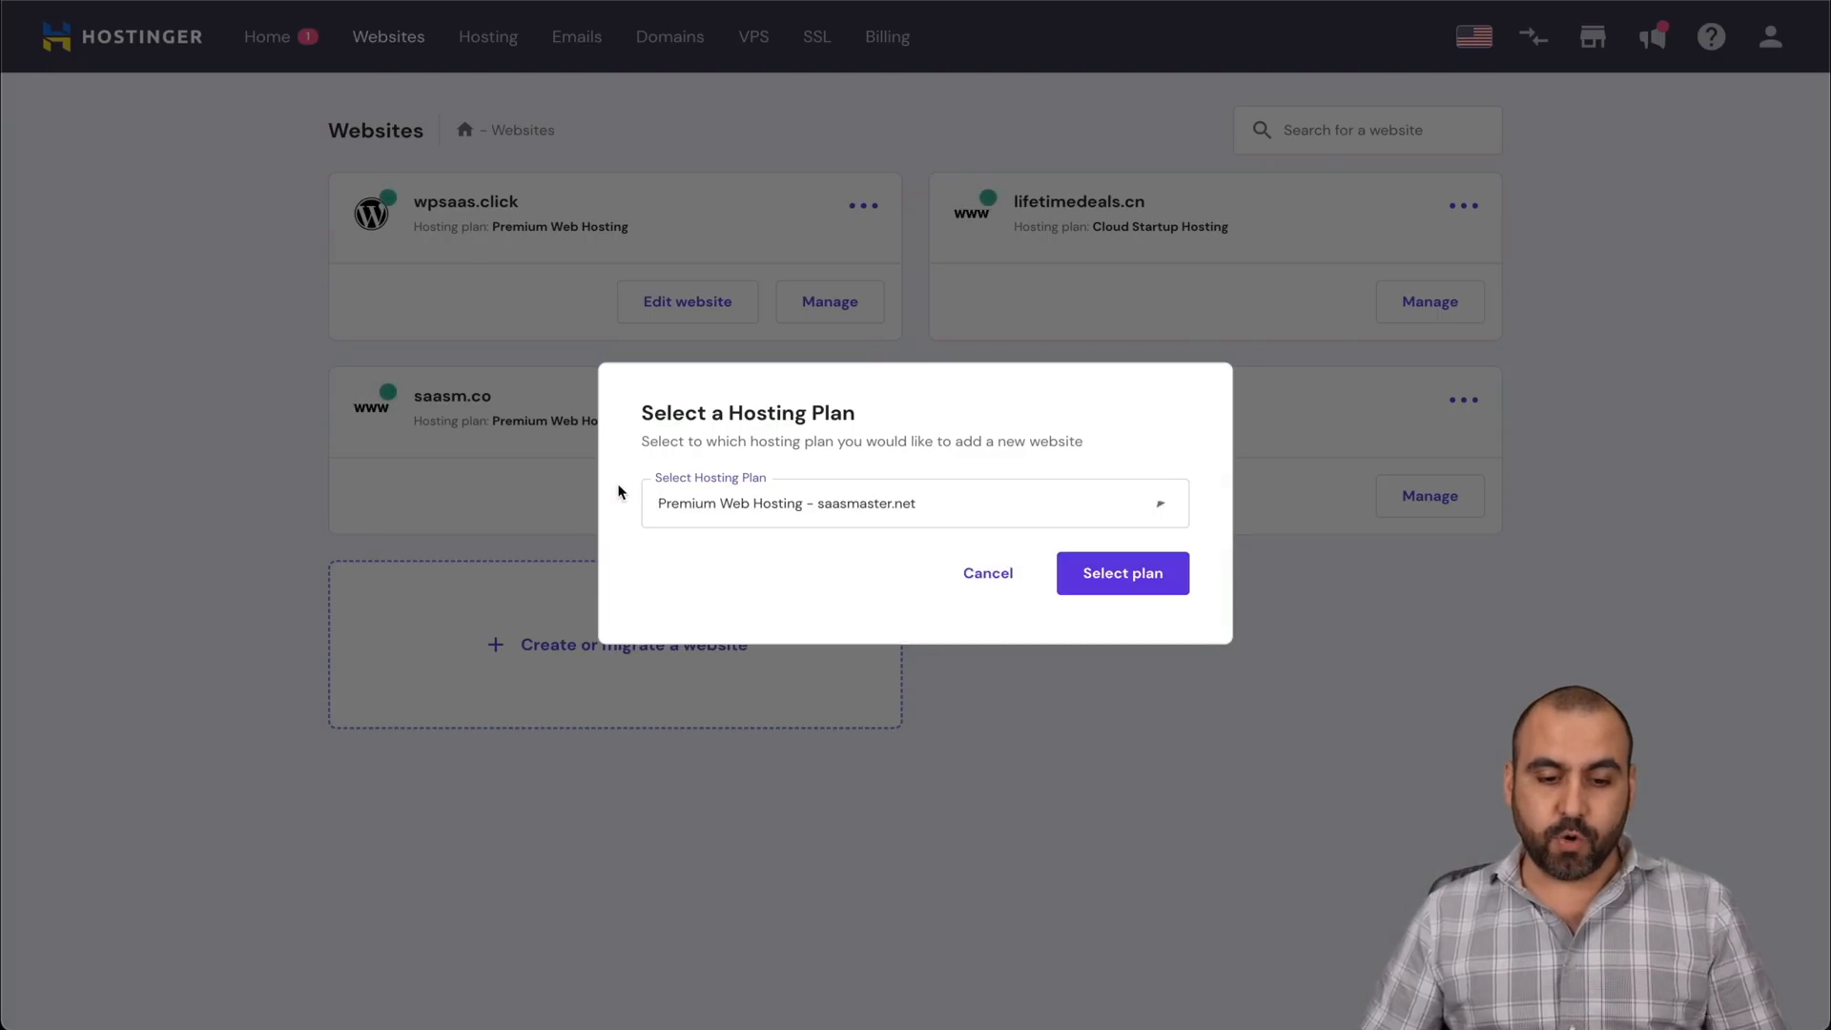
left_click(1123, 573)
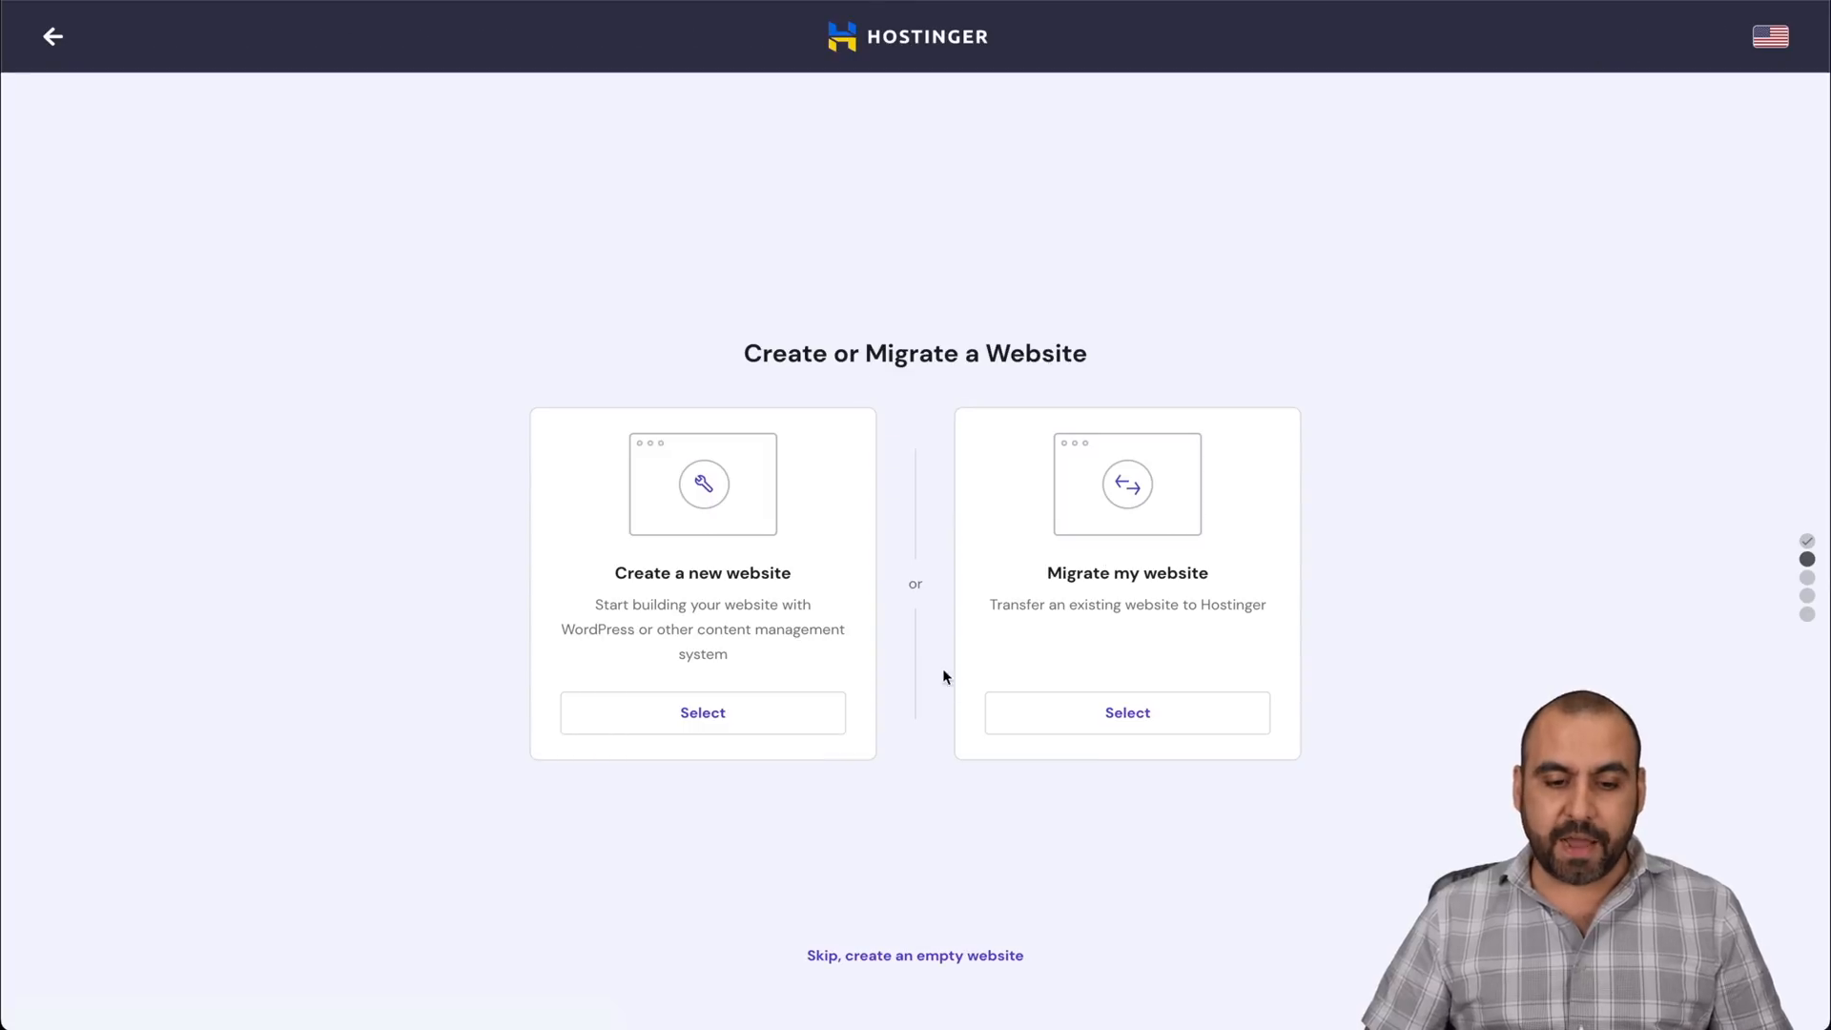
mouse_move(1115, 618)
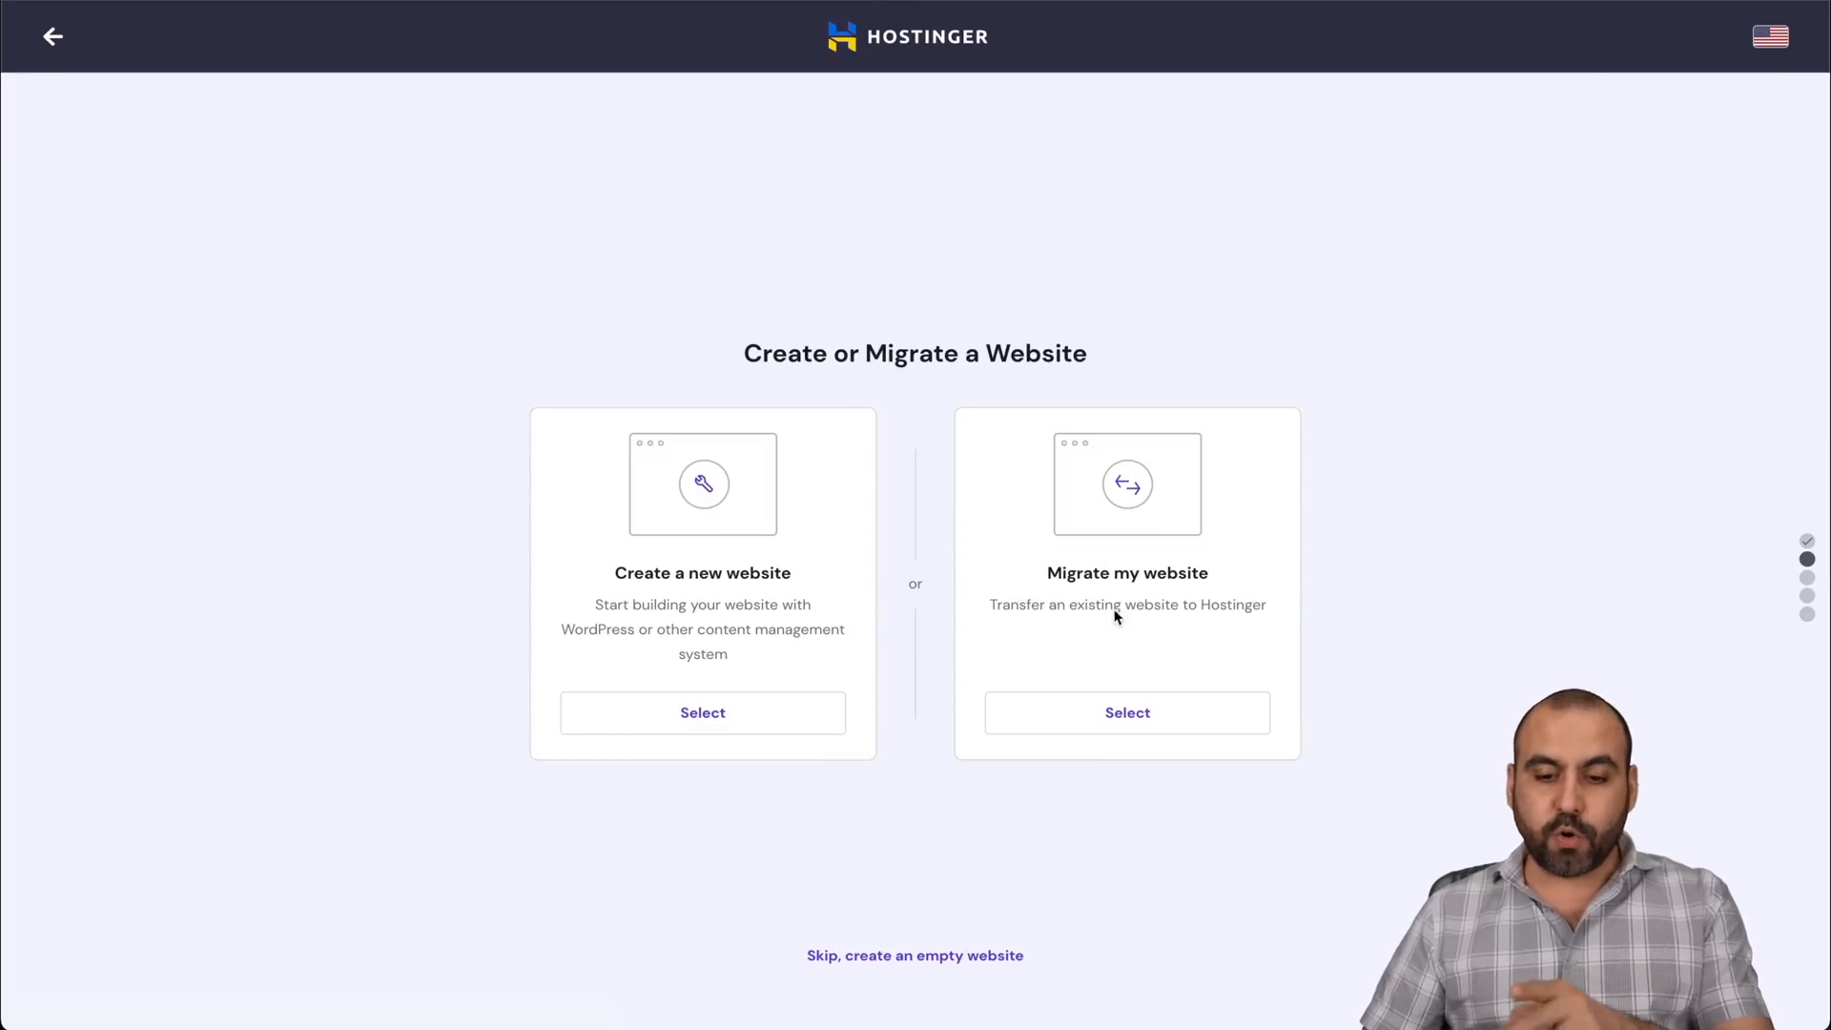
Choose migration, preview Upload Website, then pick Transfer Website instead.
left_click(1127, 713)
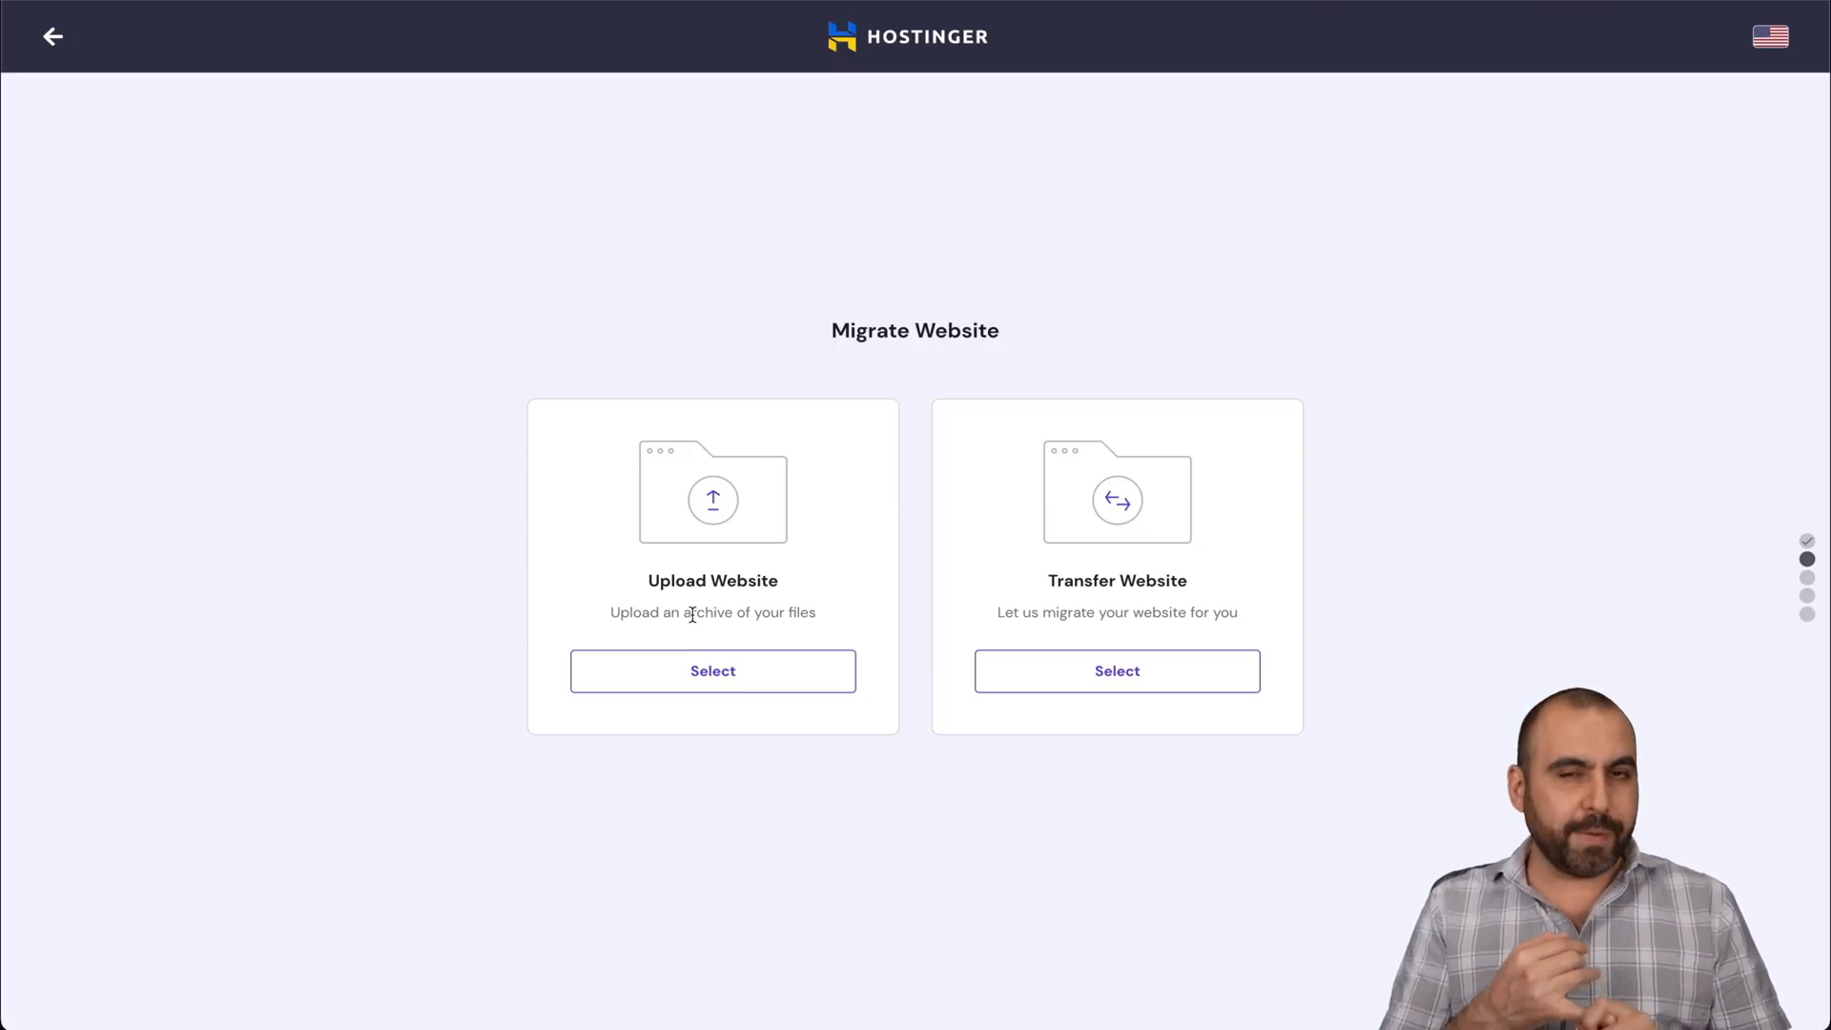
left_click(712, 670)
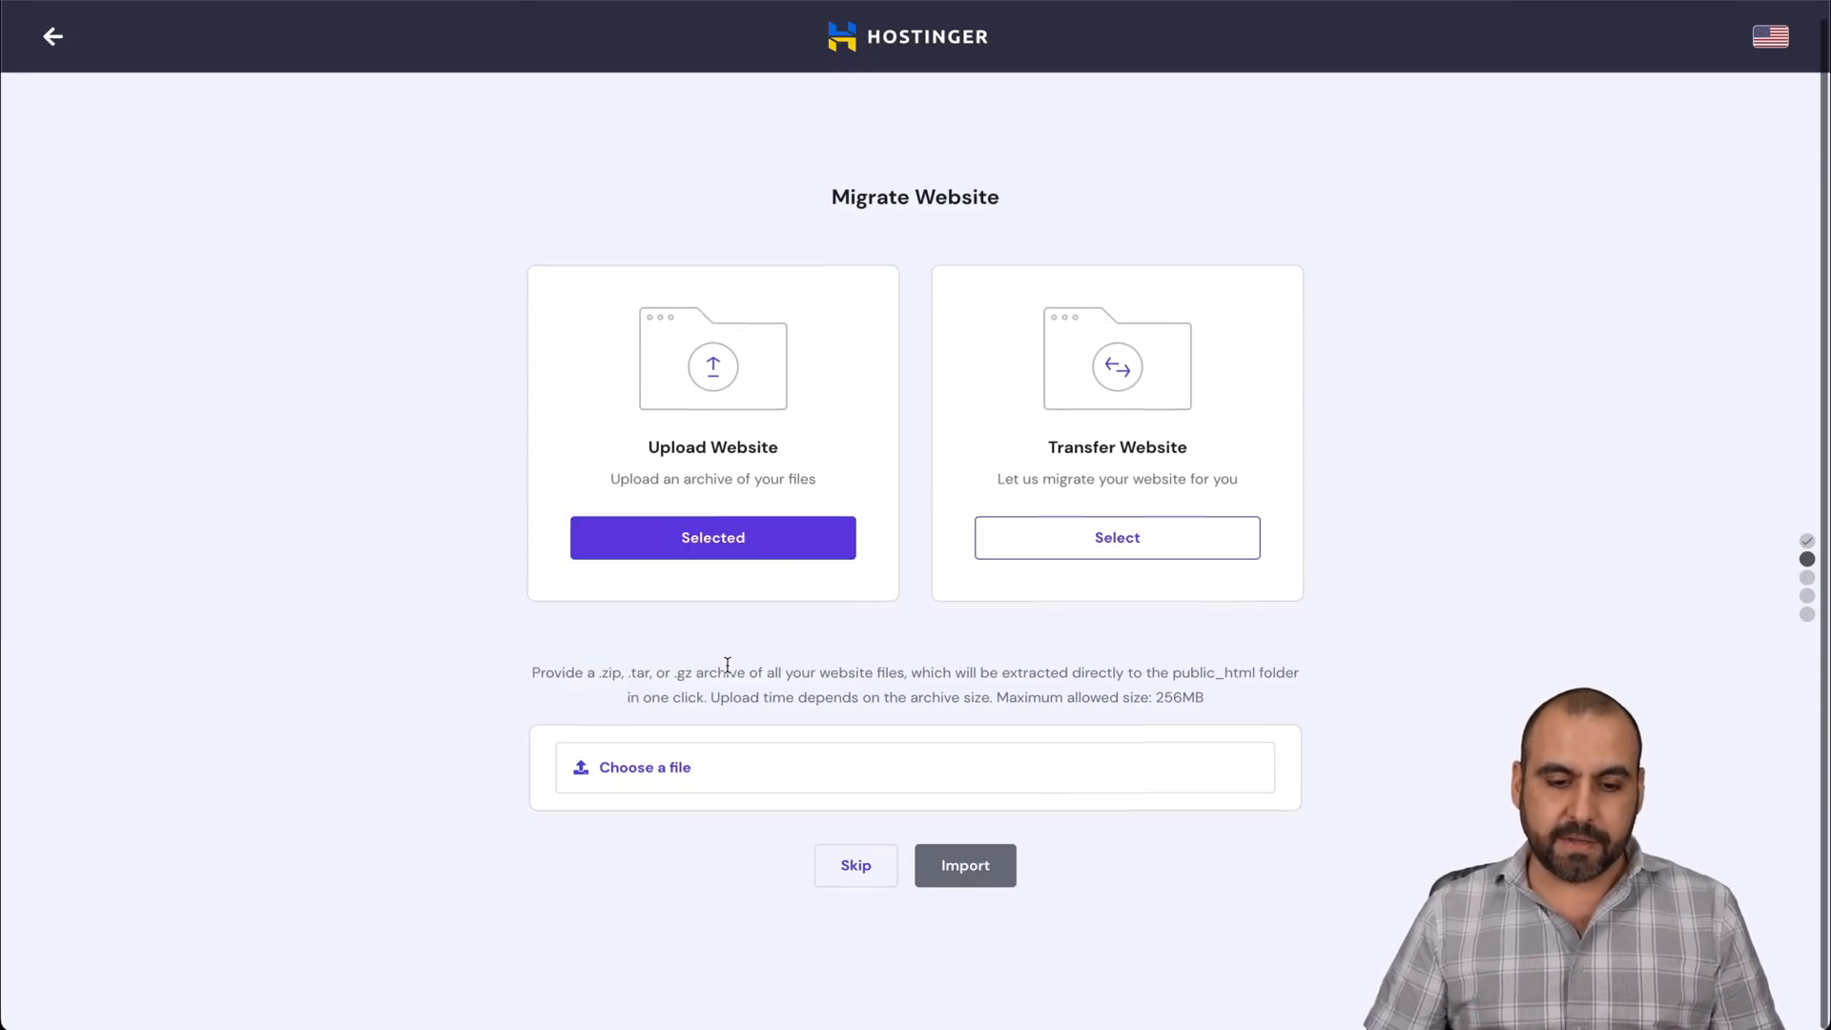
mouse_move(599, 672)
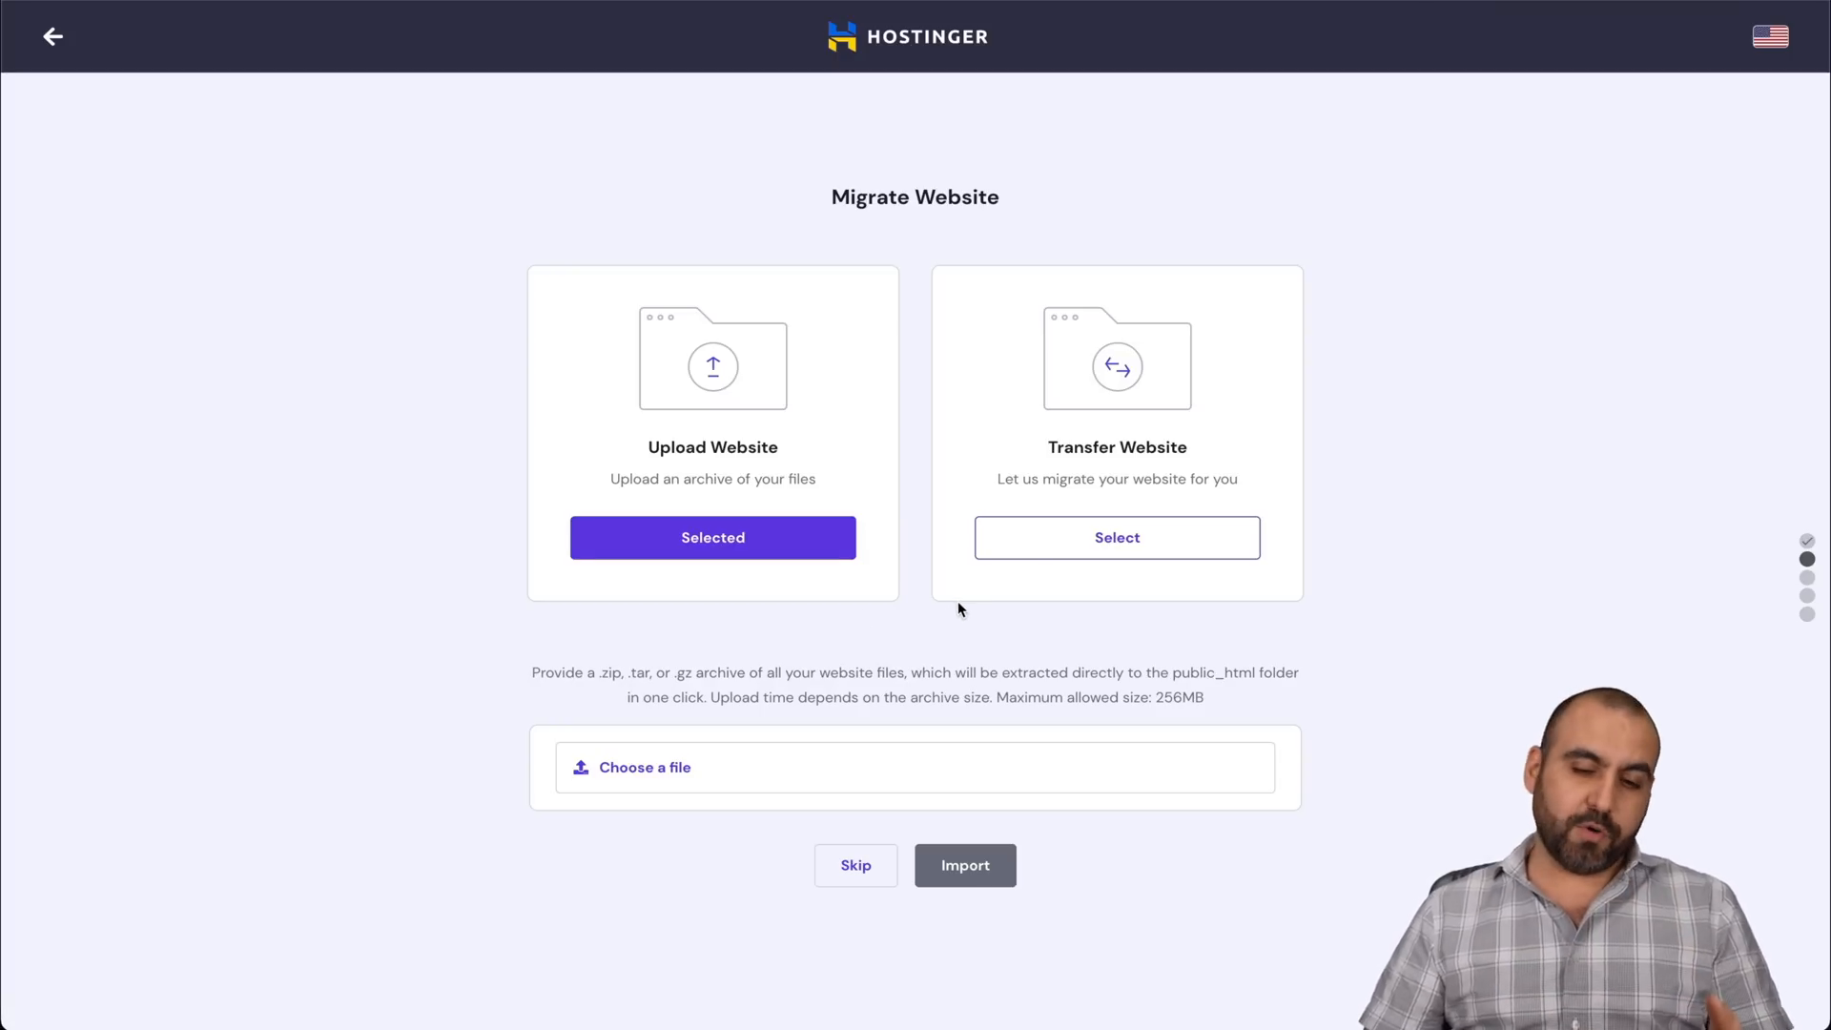
left_click(1116, 537)
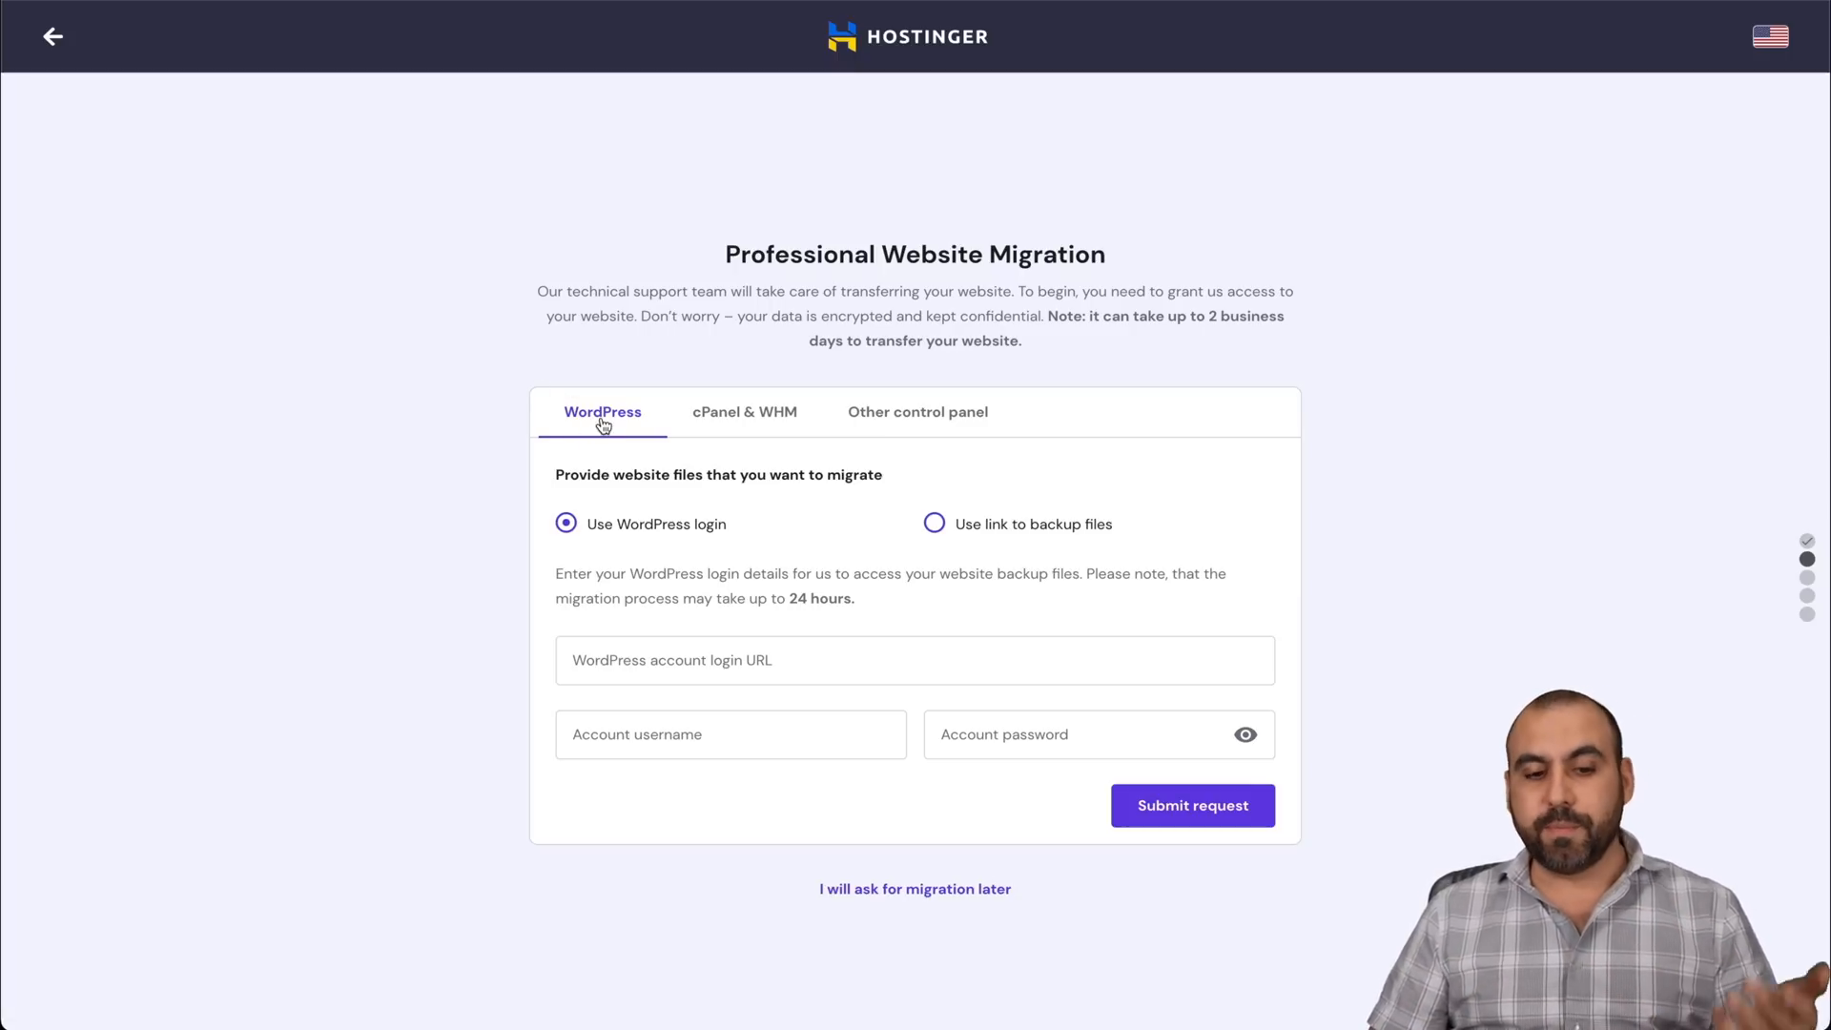
Preview cPanel & WHM and Other forms, then choose WordPress with backup-file link.
left_click(744, 418)
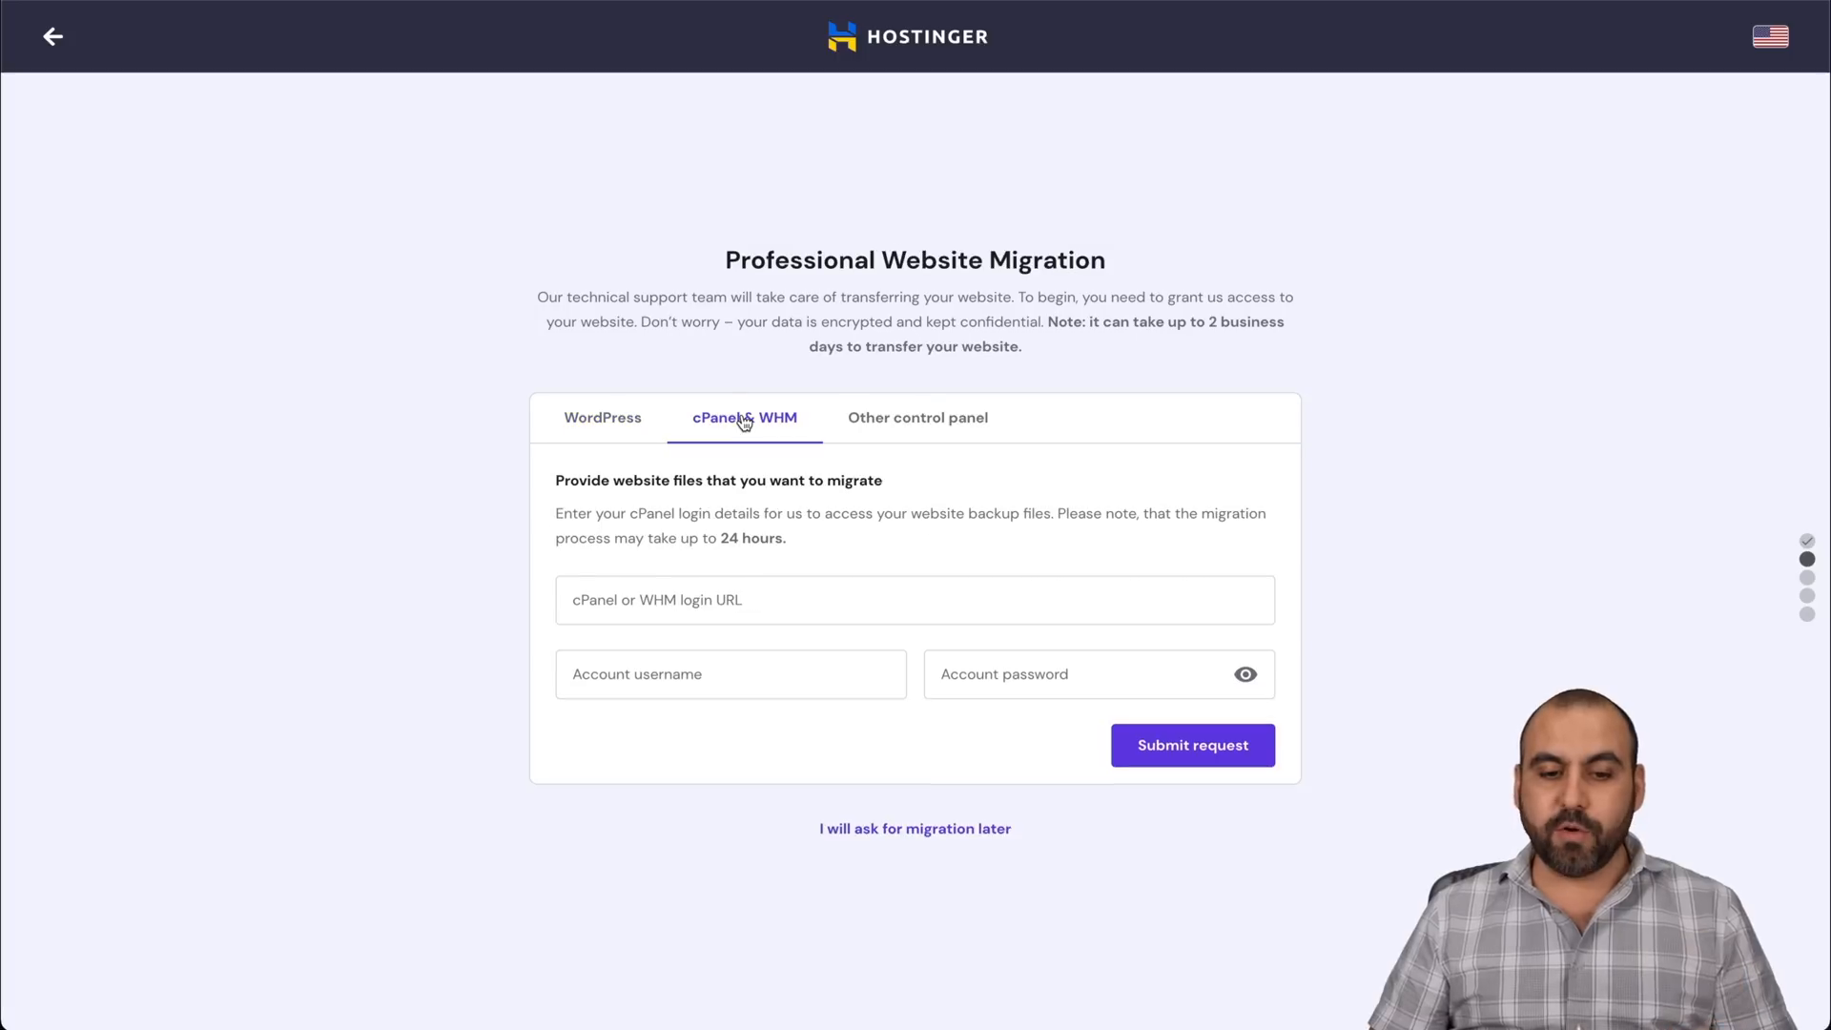
left_click(917, 417)
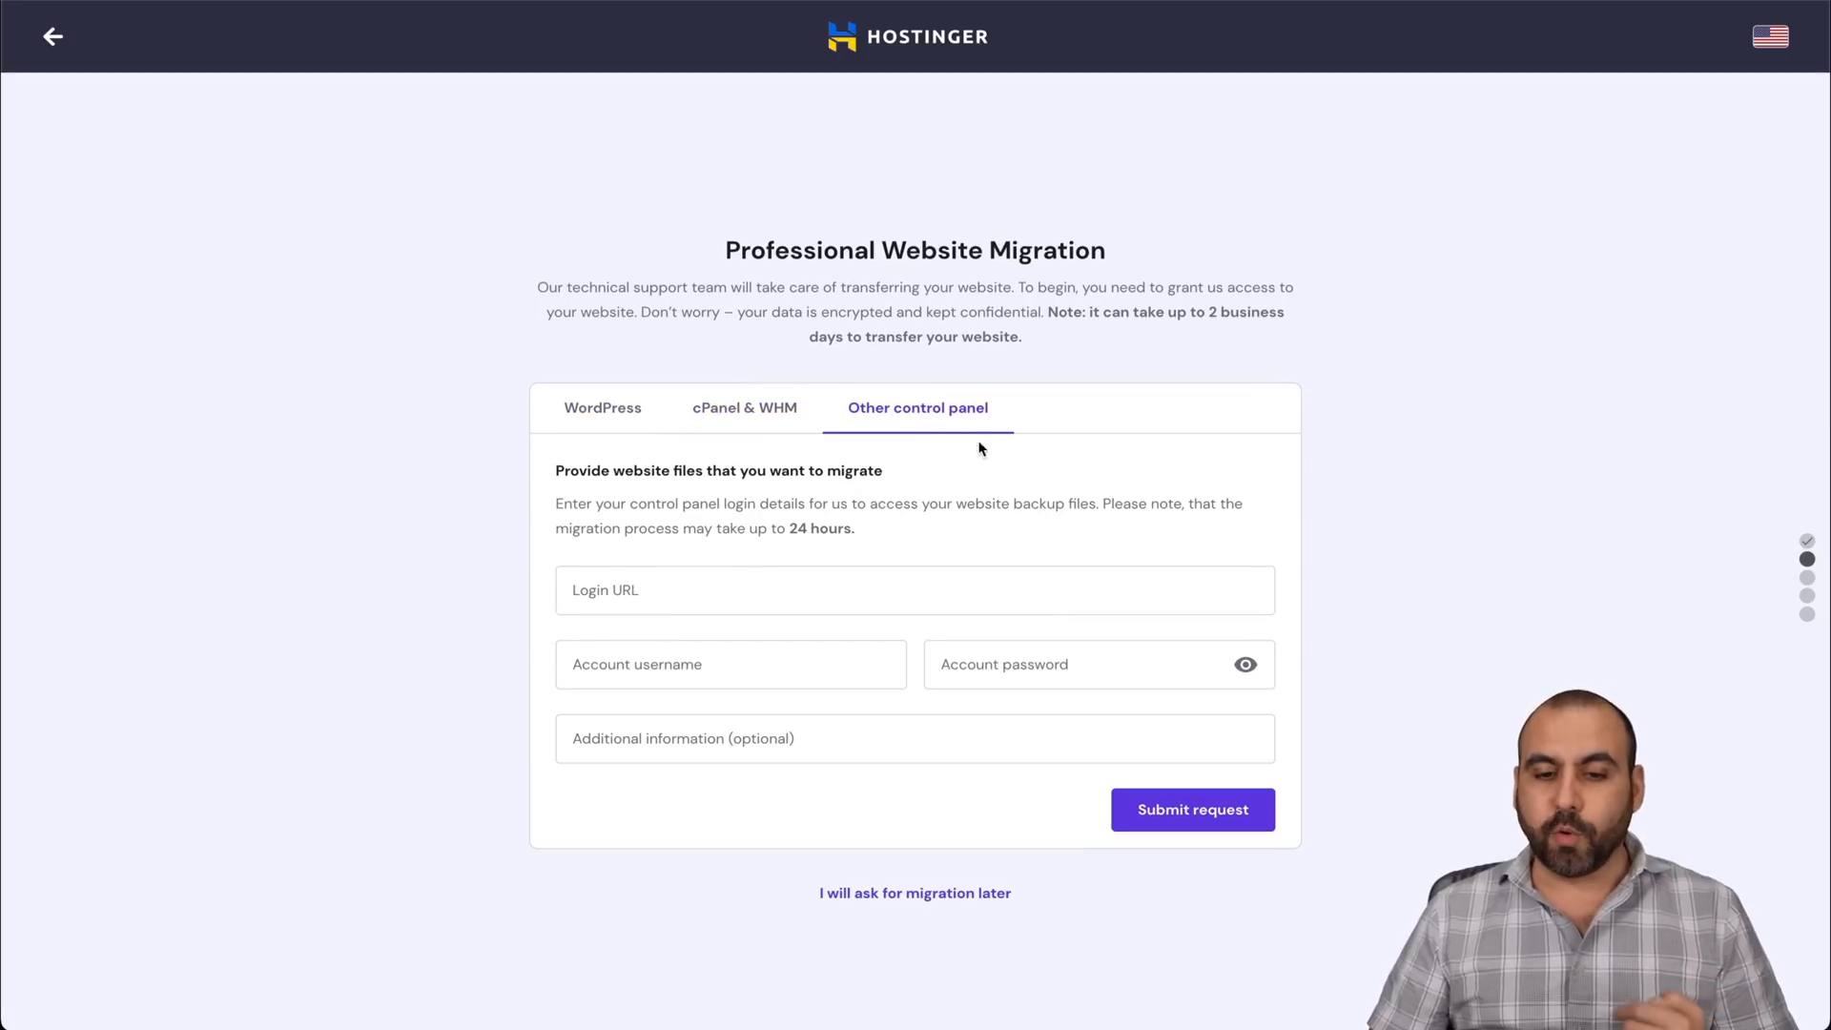
mouse_move(1006, 544)
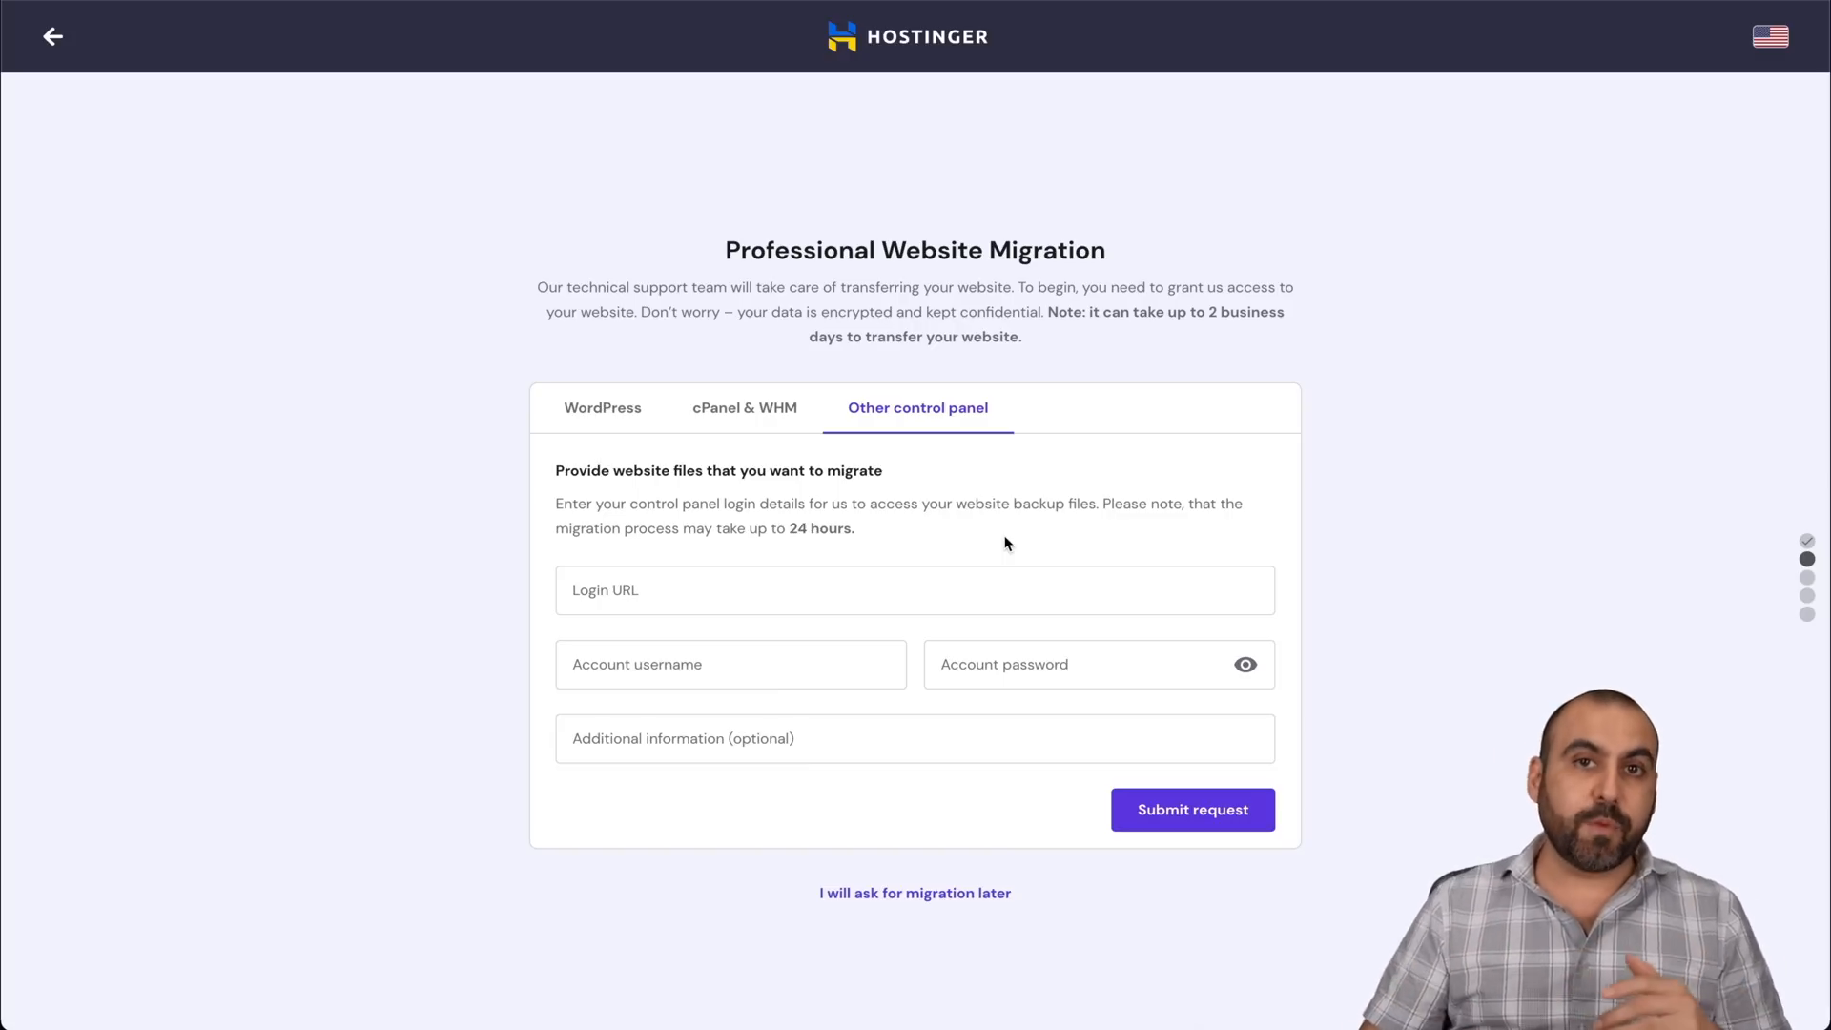
left_click(601, 407)
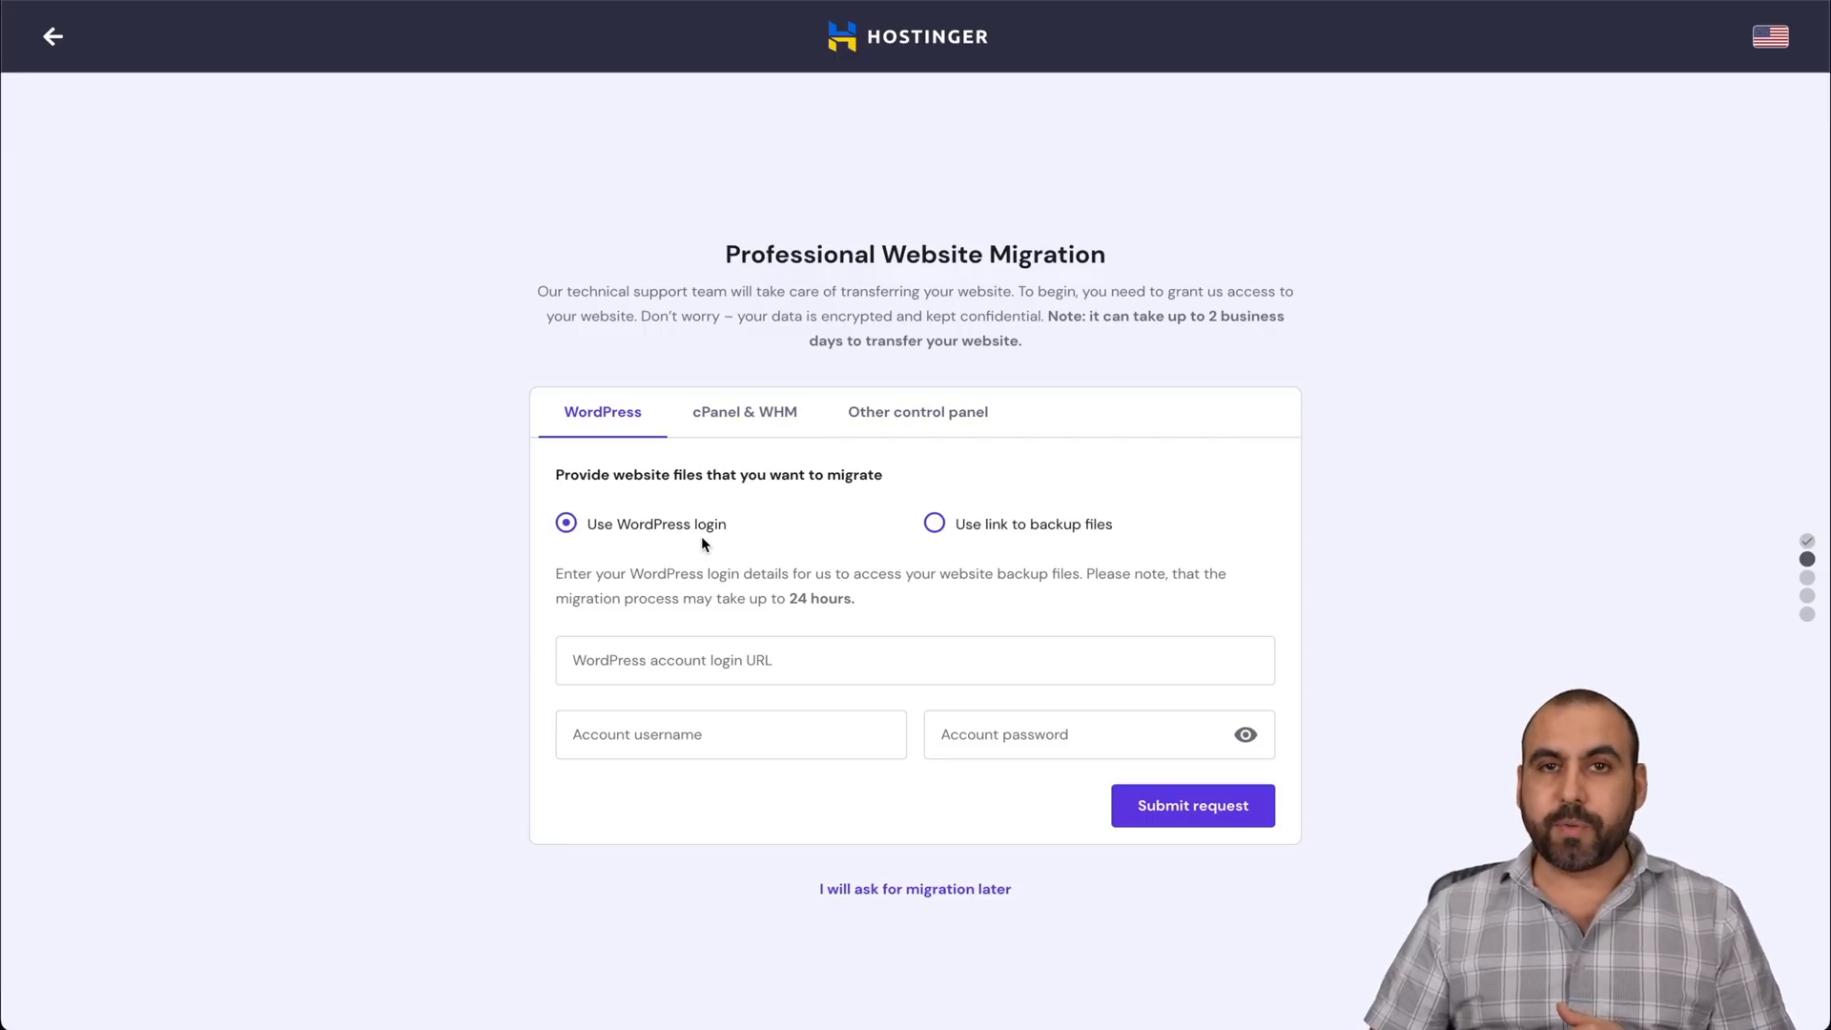
mouse_move(1049, 527)
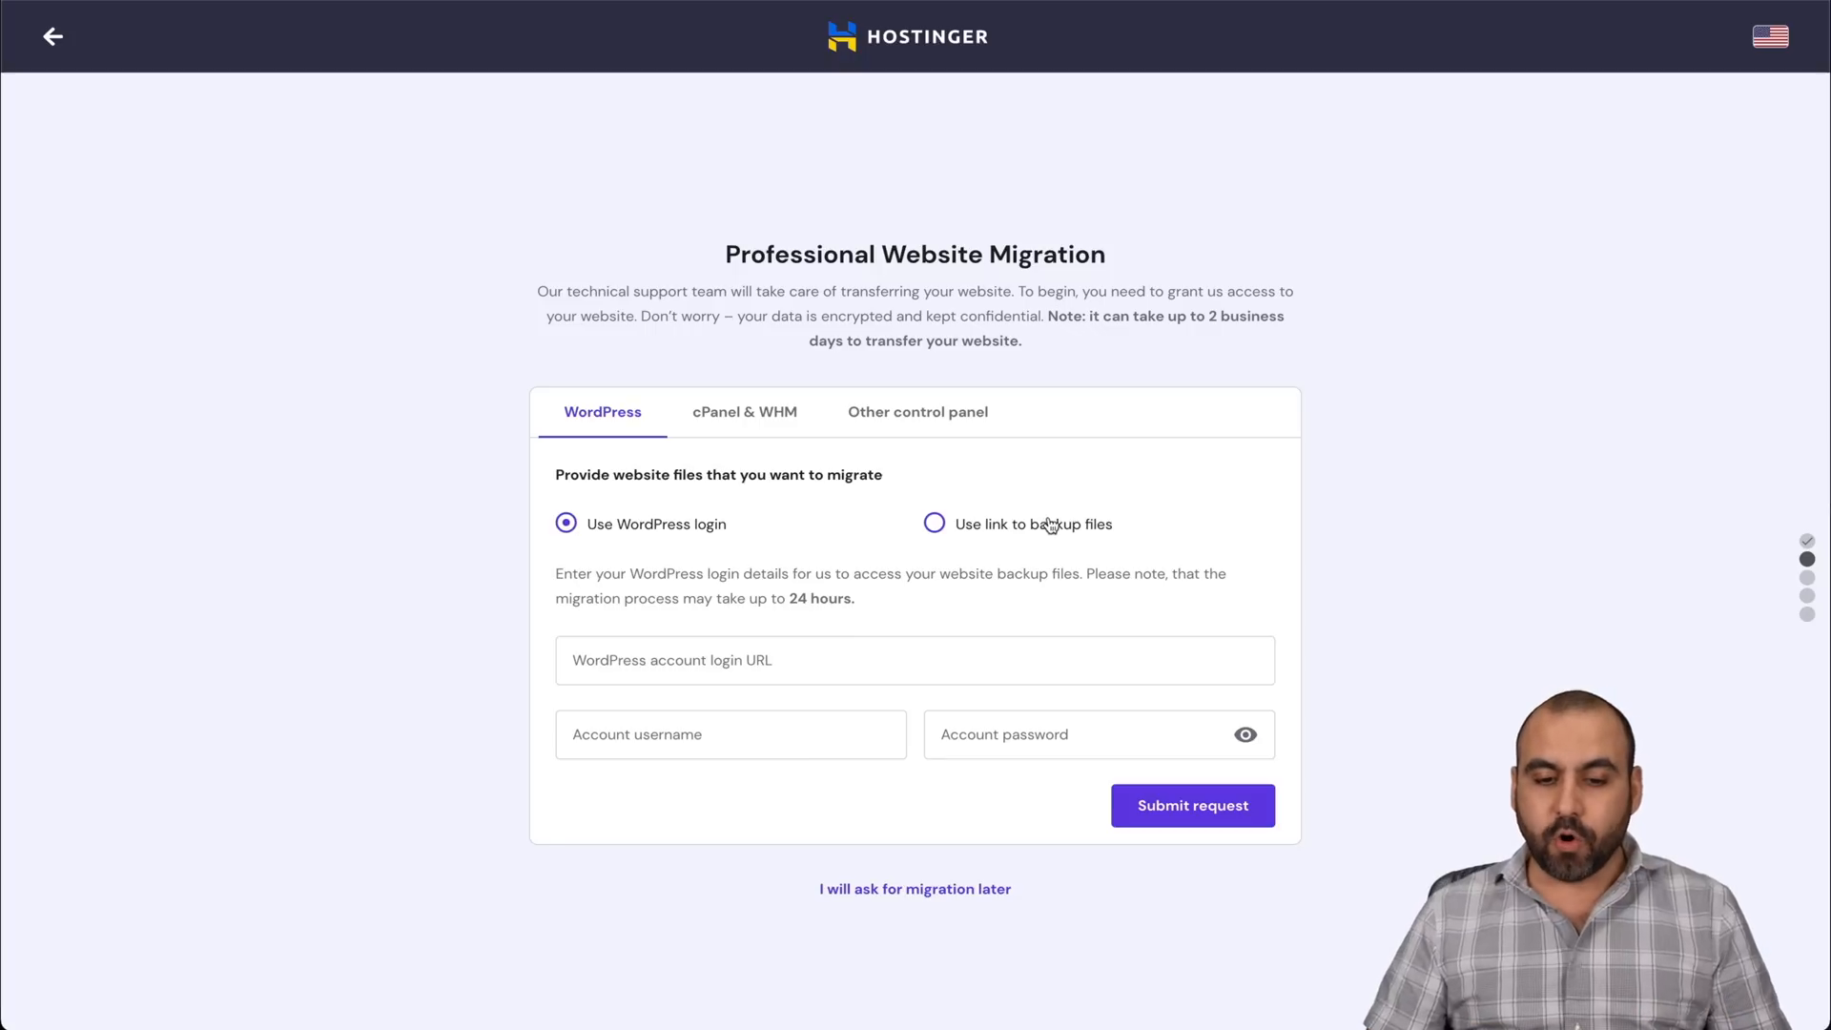
left_click(934, 524)
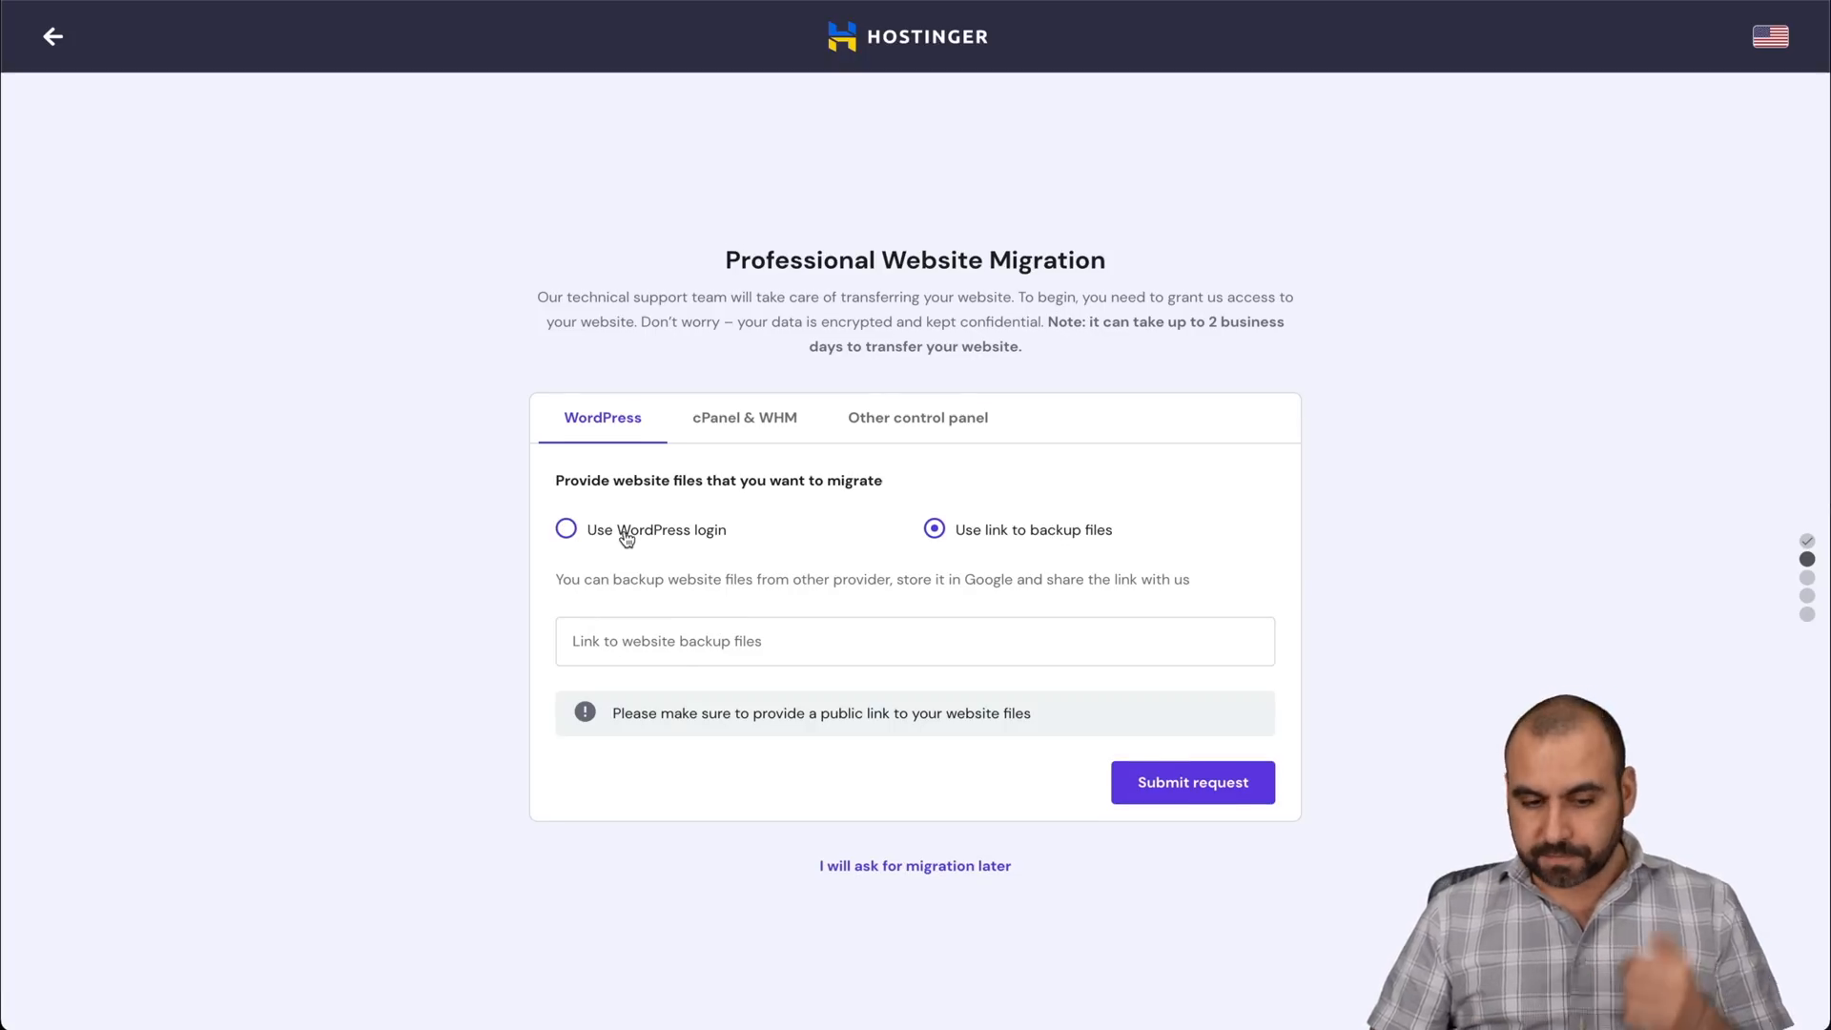
Switch to Use WordPress login and submit the migration request.
left_click(565, 529)
type("sinaloaeshop")
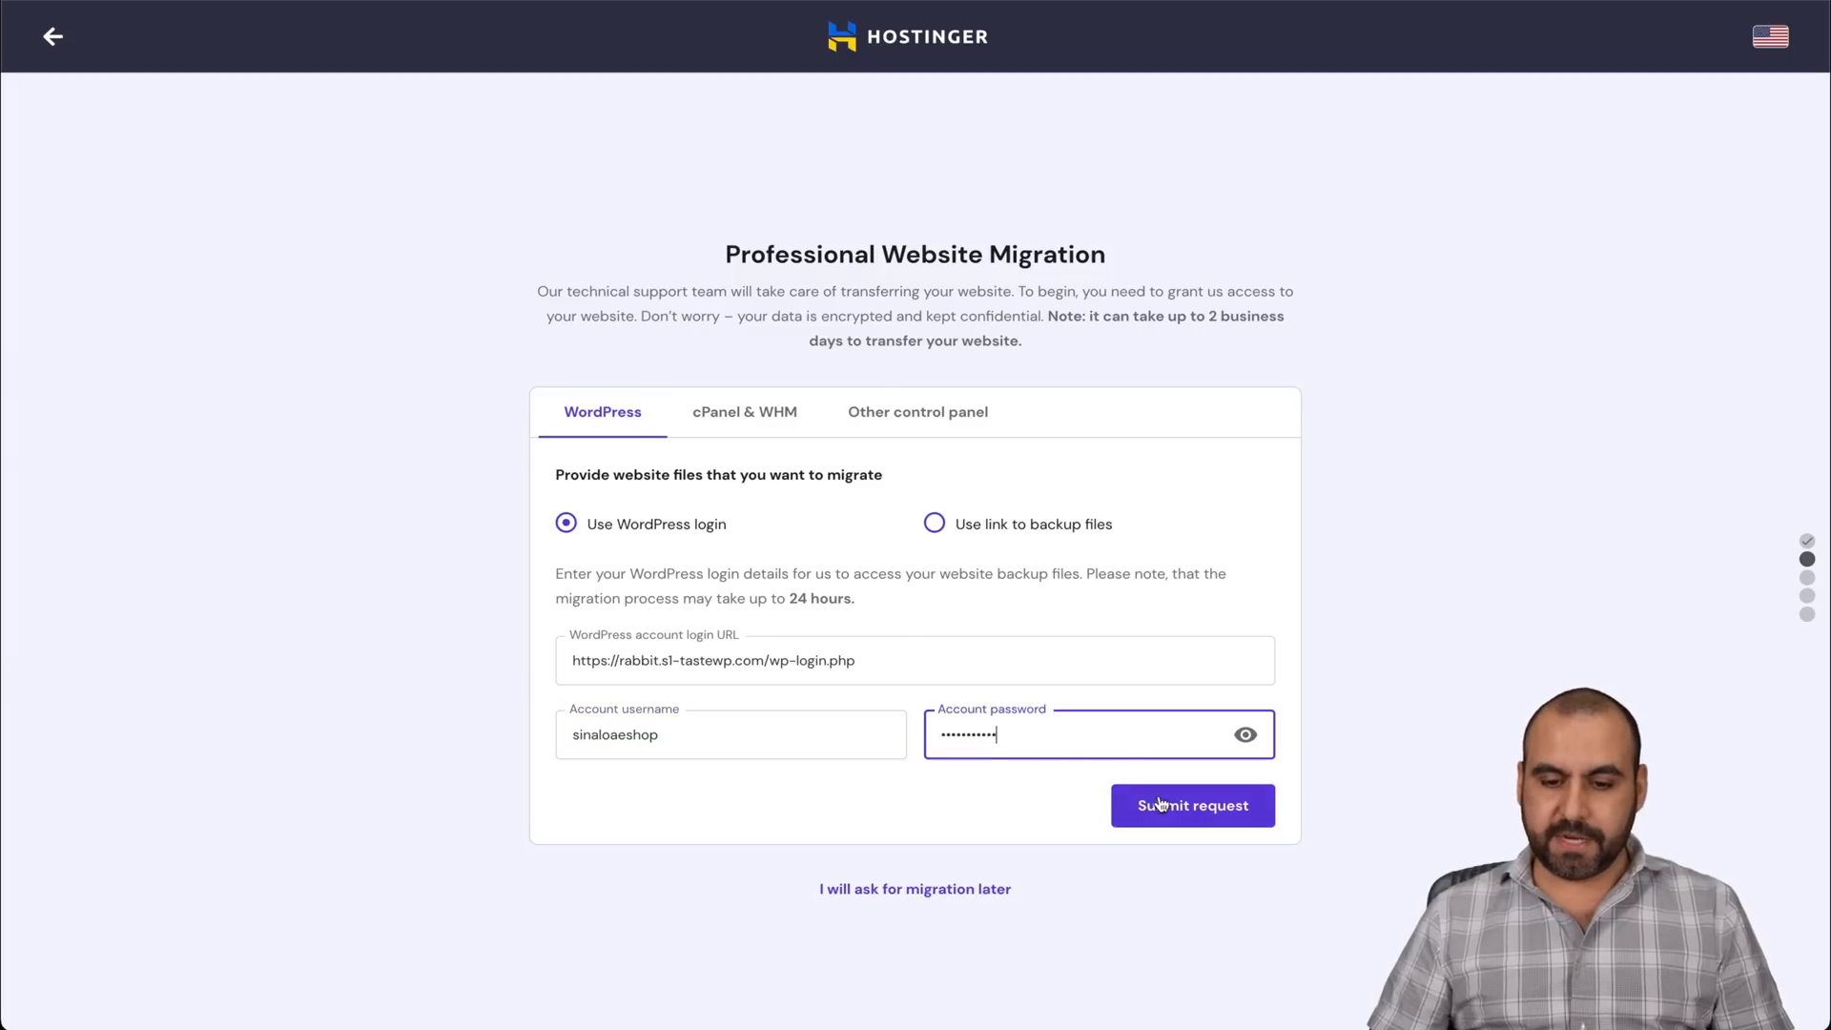
left_click(1193, 805)
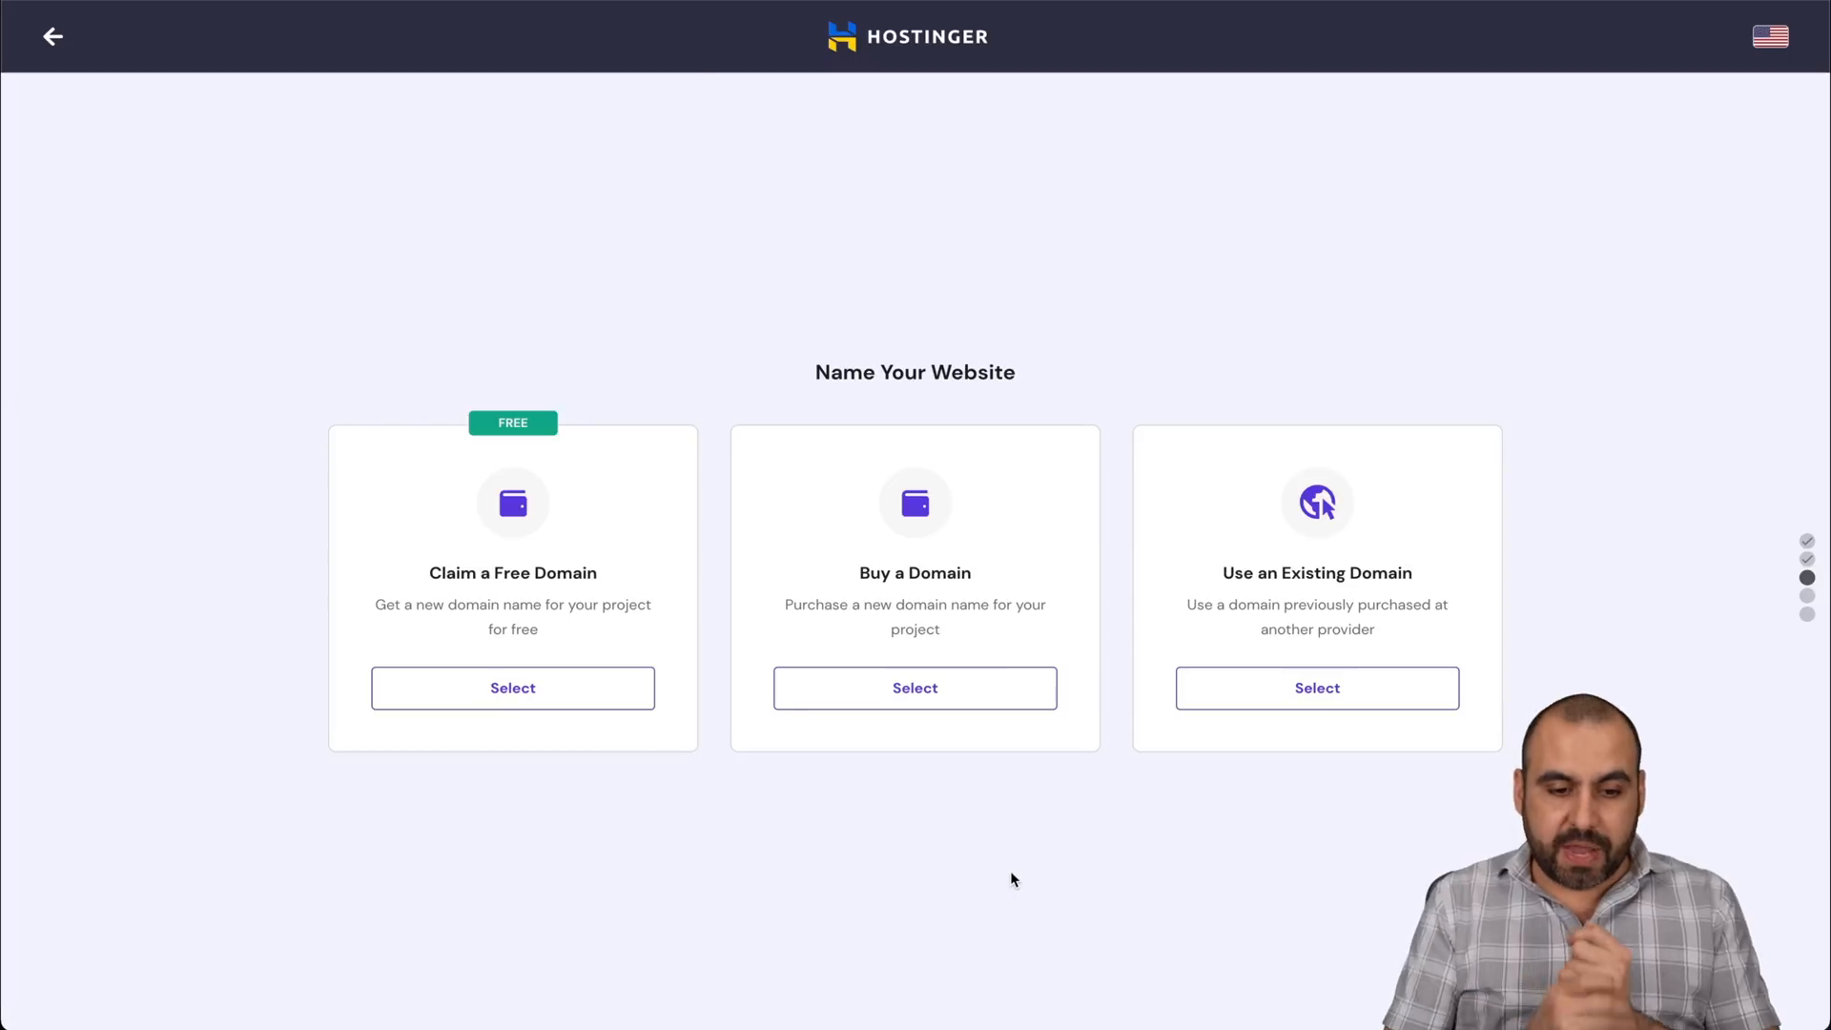
mouse_move(535, 591)
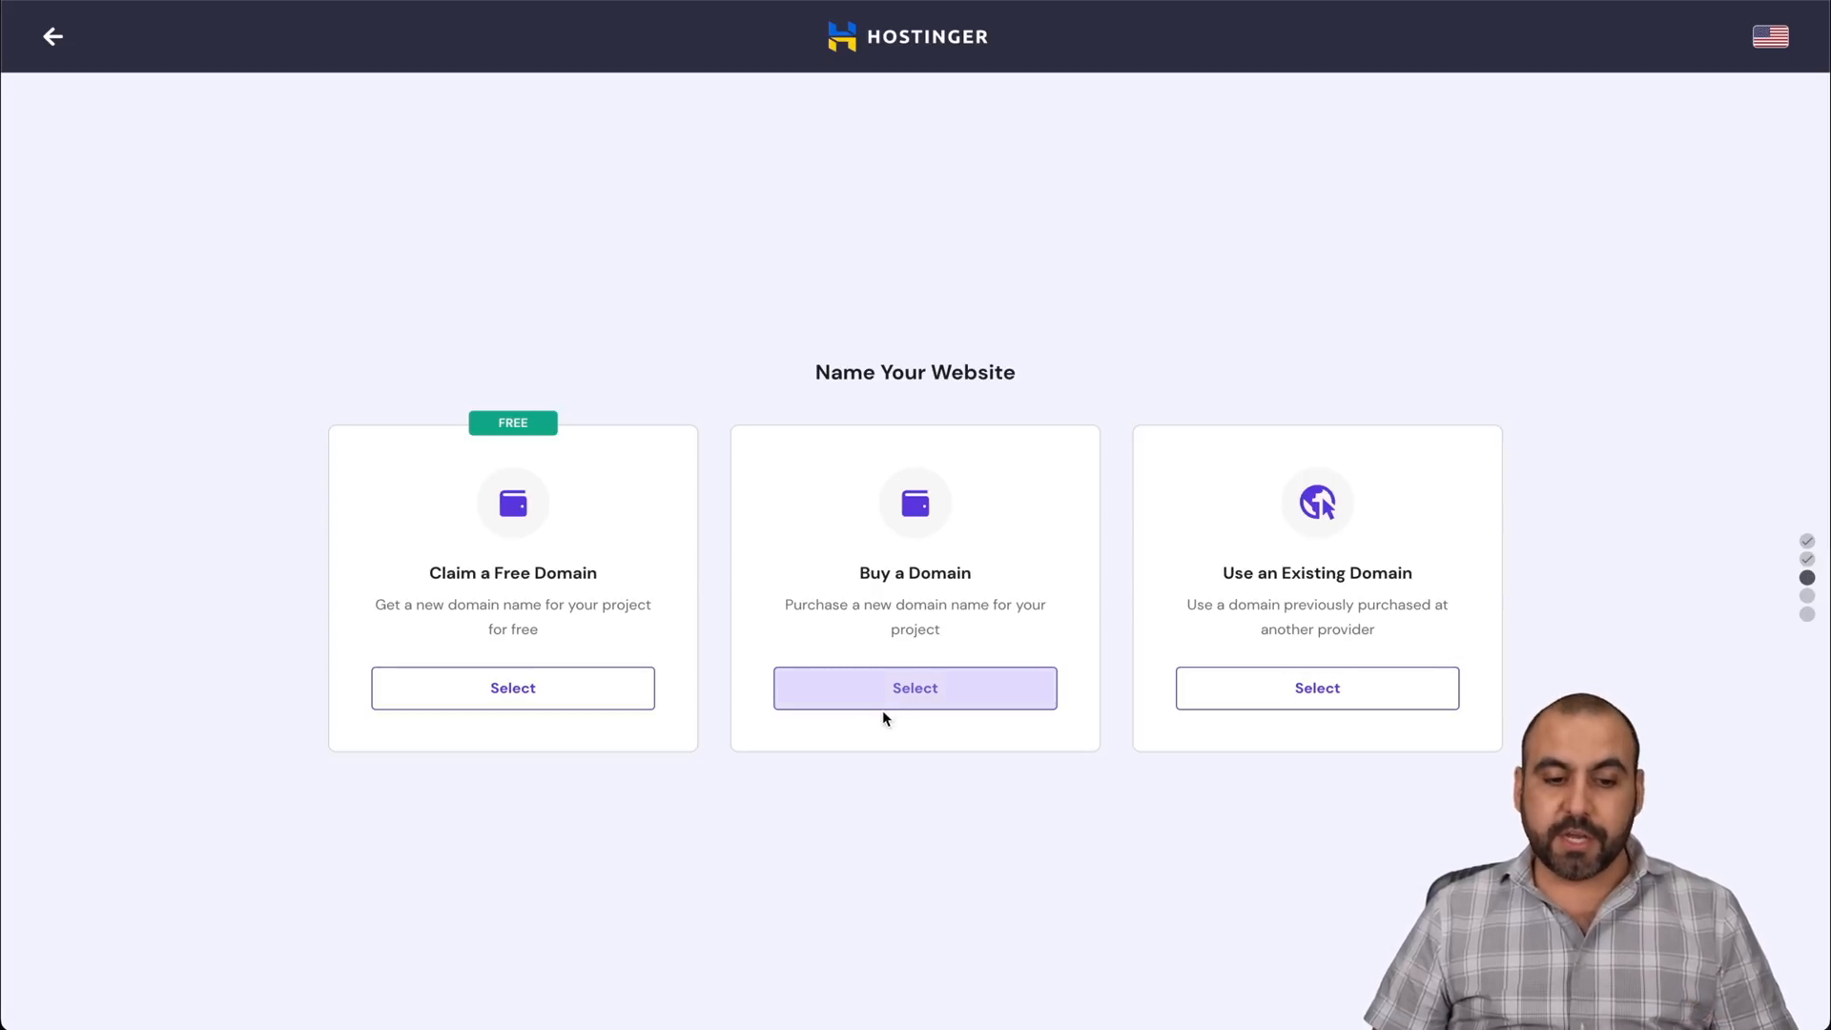
Claim a free domain named 'jhskjgldhj;fk', browse extensions, then go back.
left_click(512, 688)
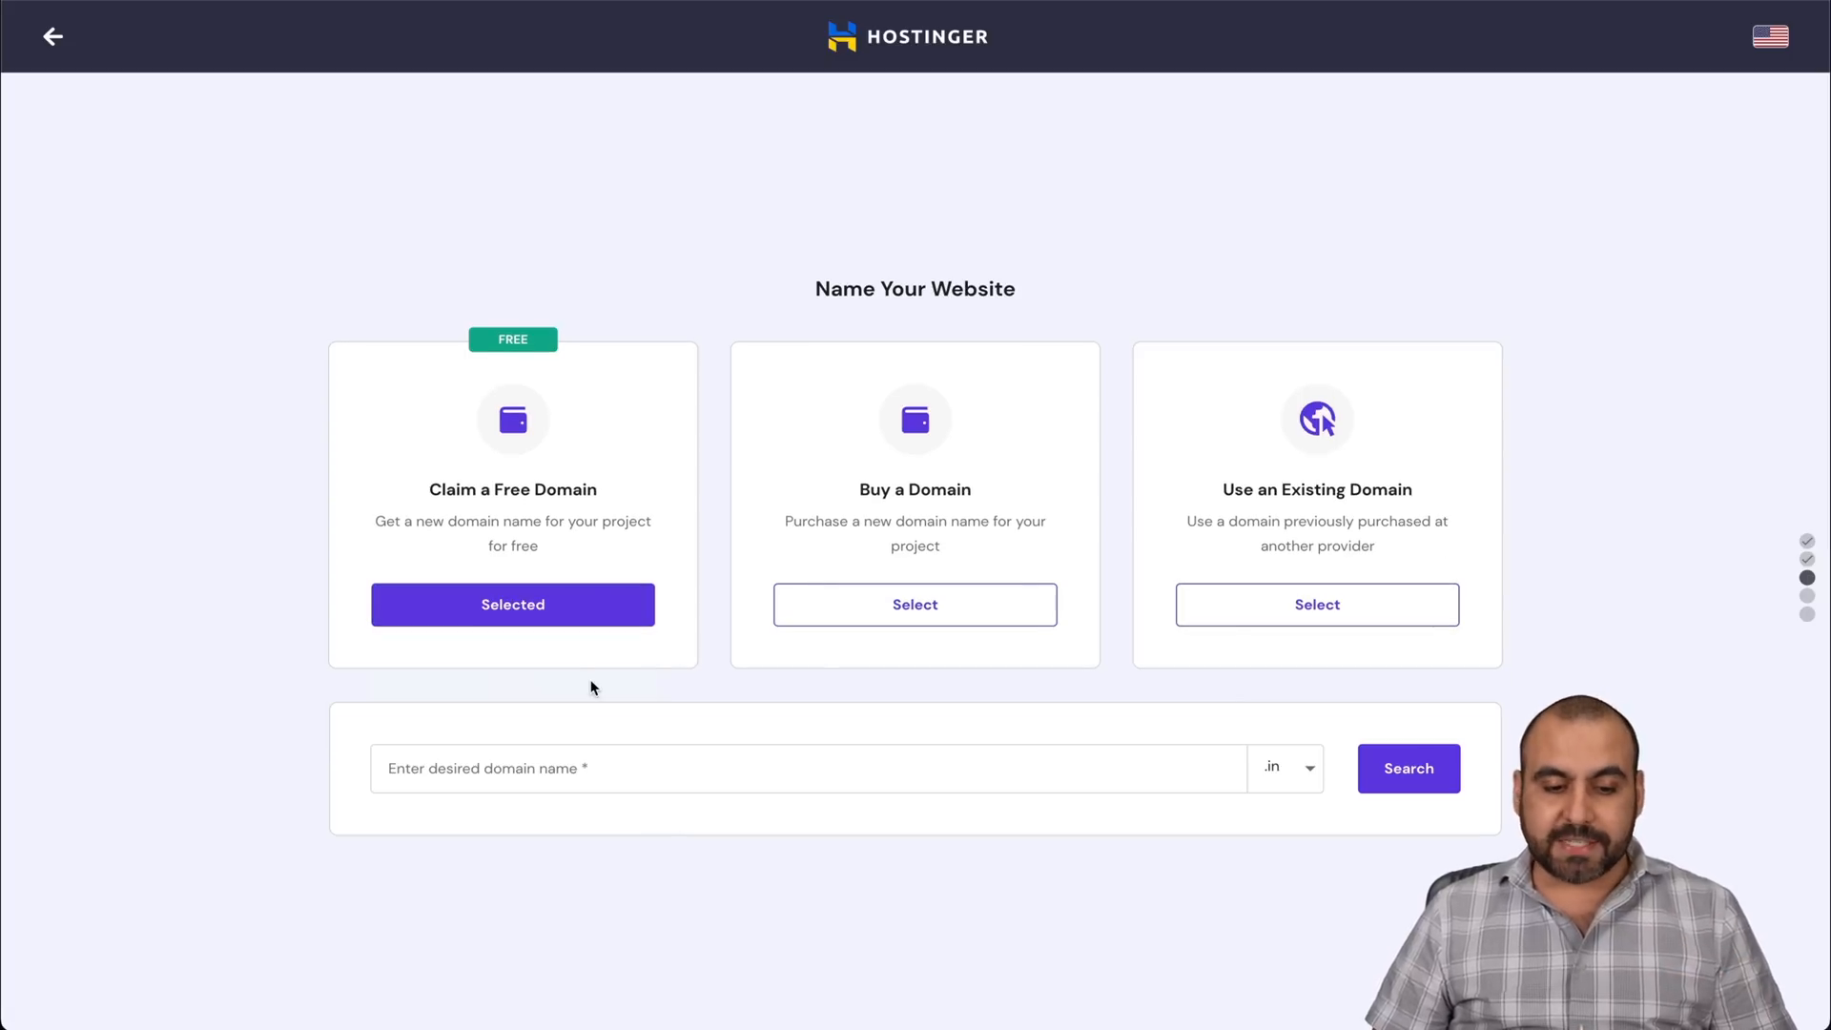
type("jhskjgldhj;fk")
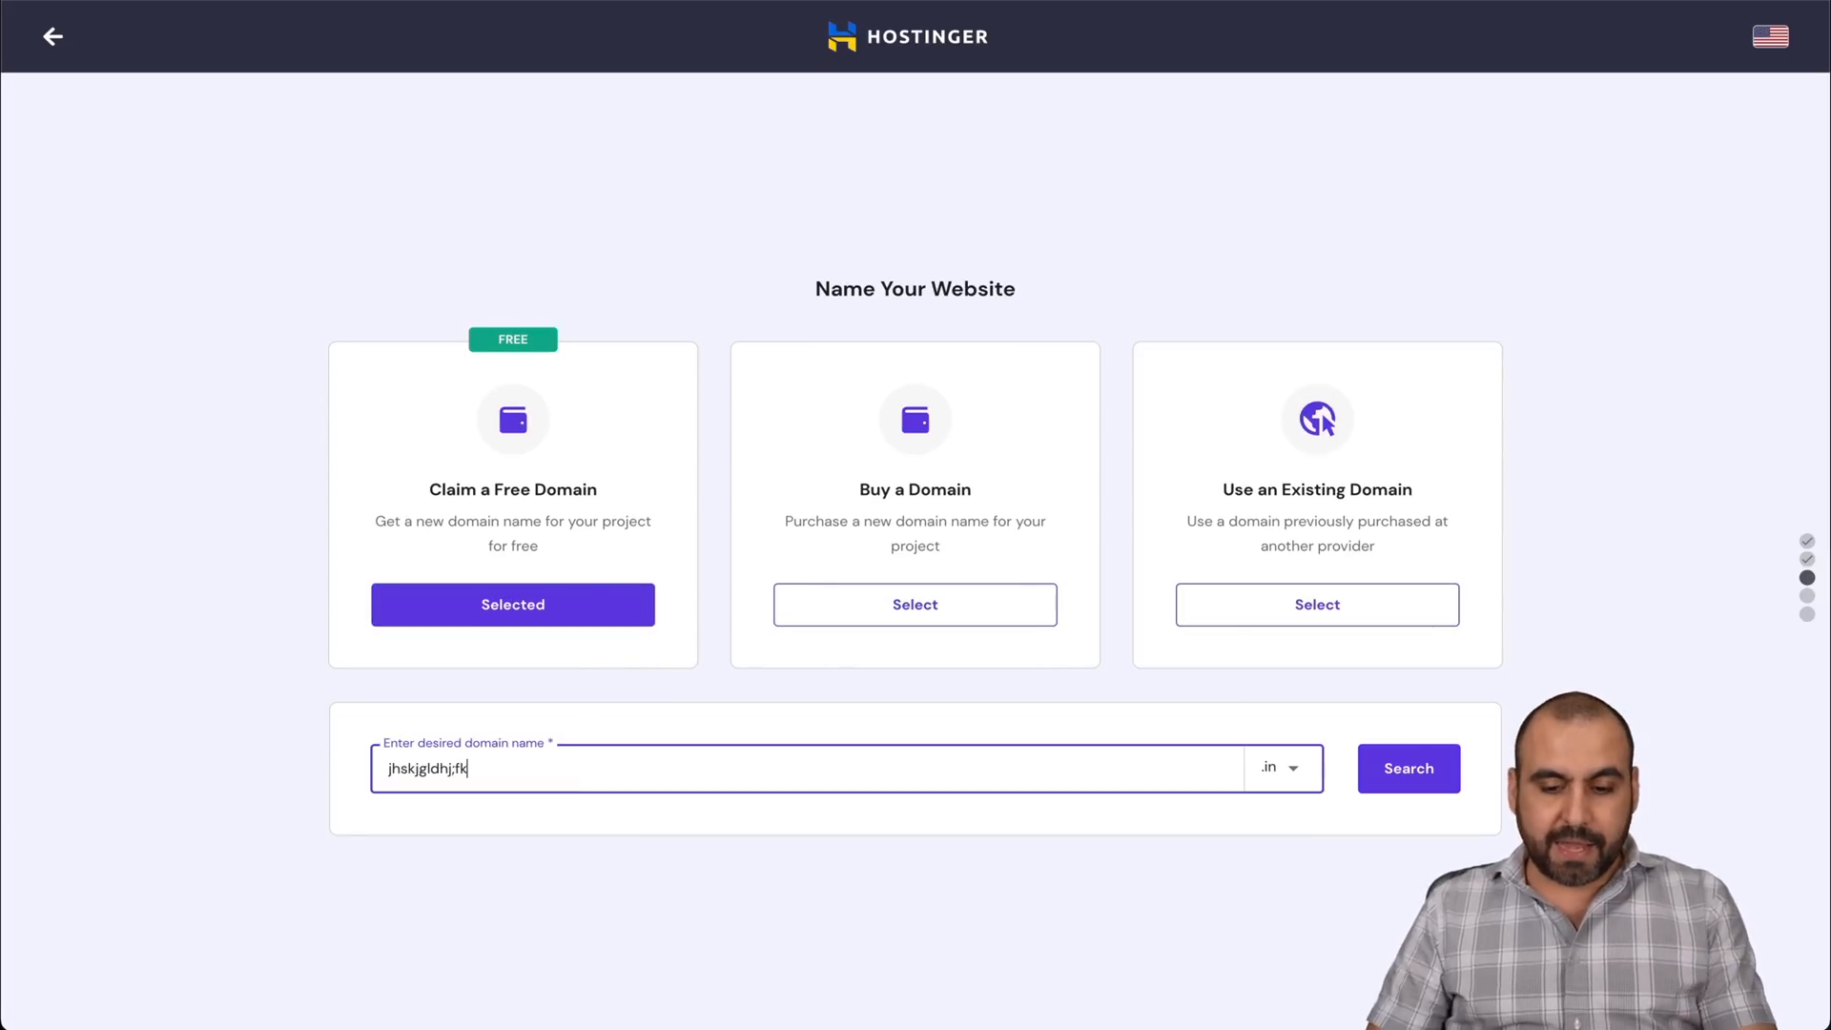
left_click(1278, 767)
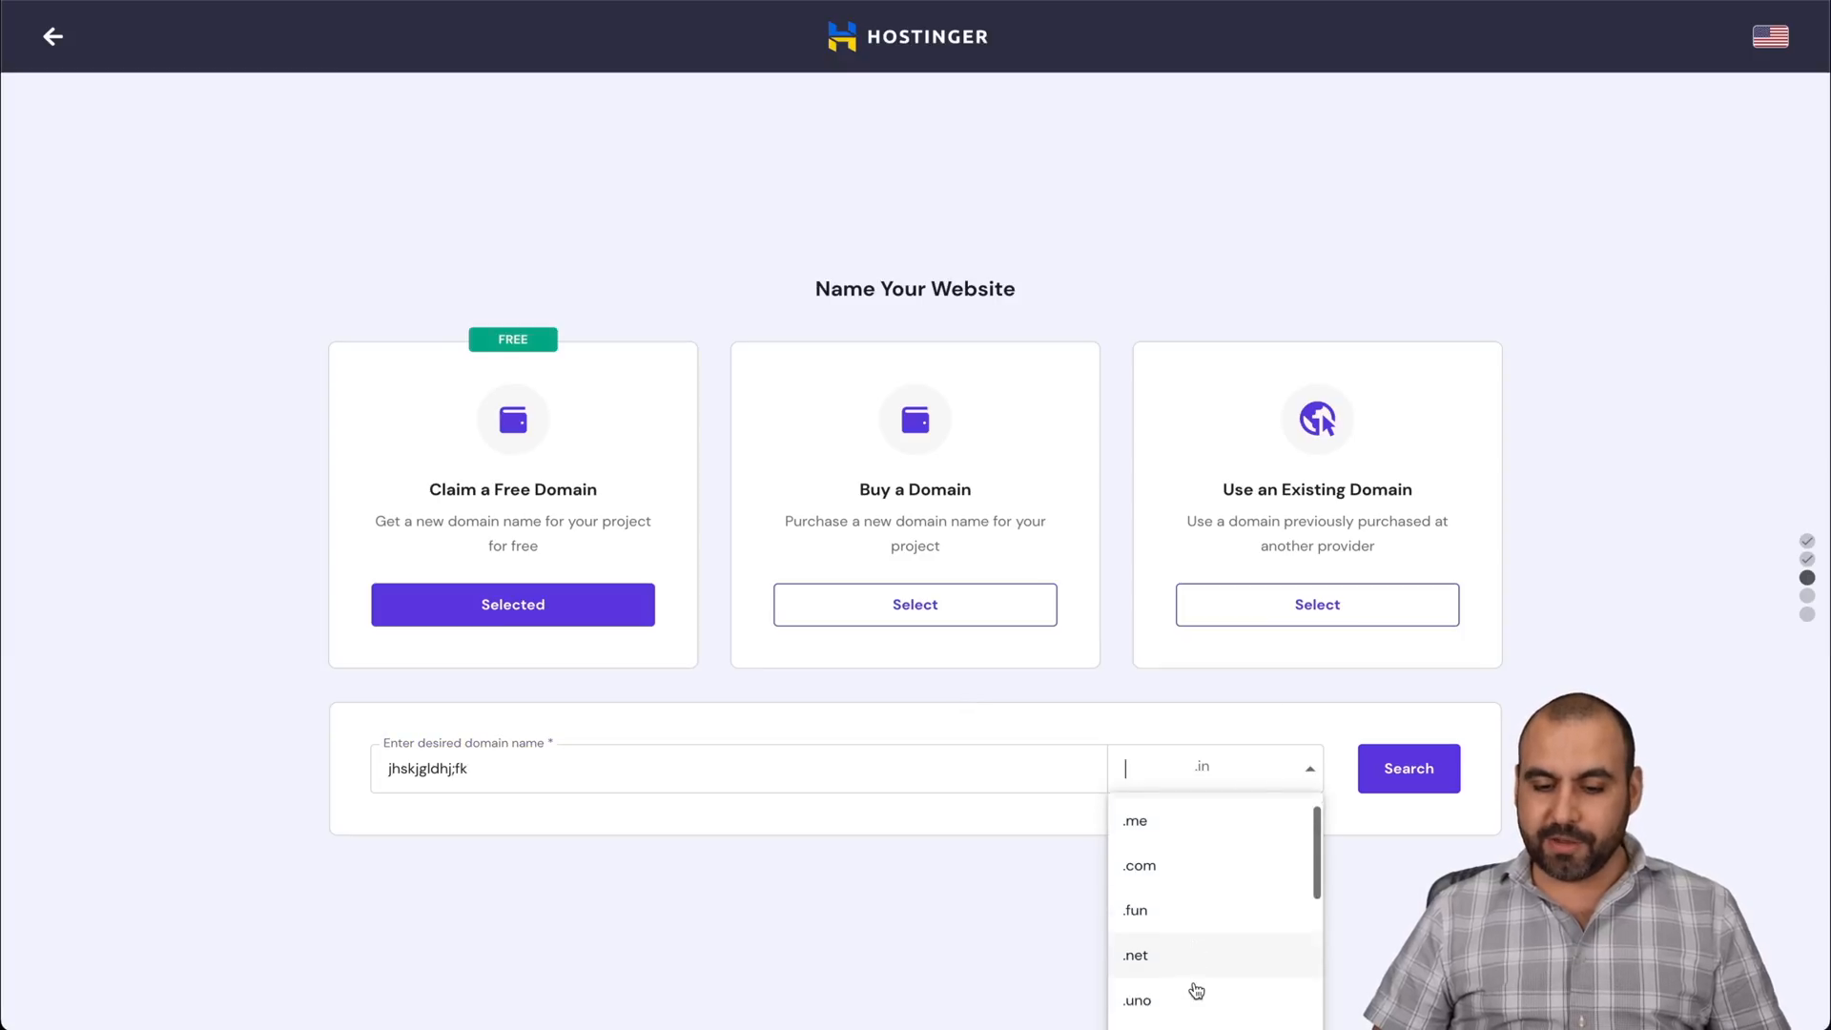
scroll("down", 3)
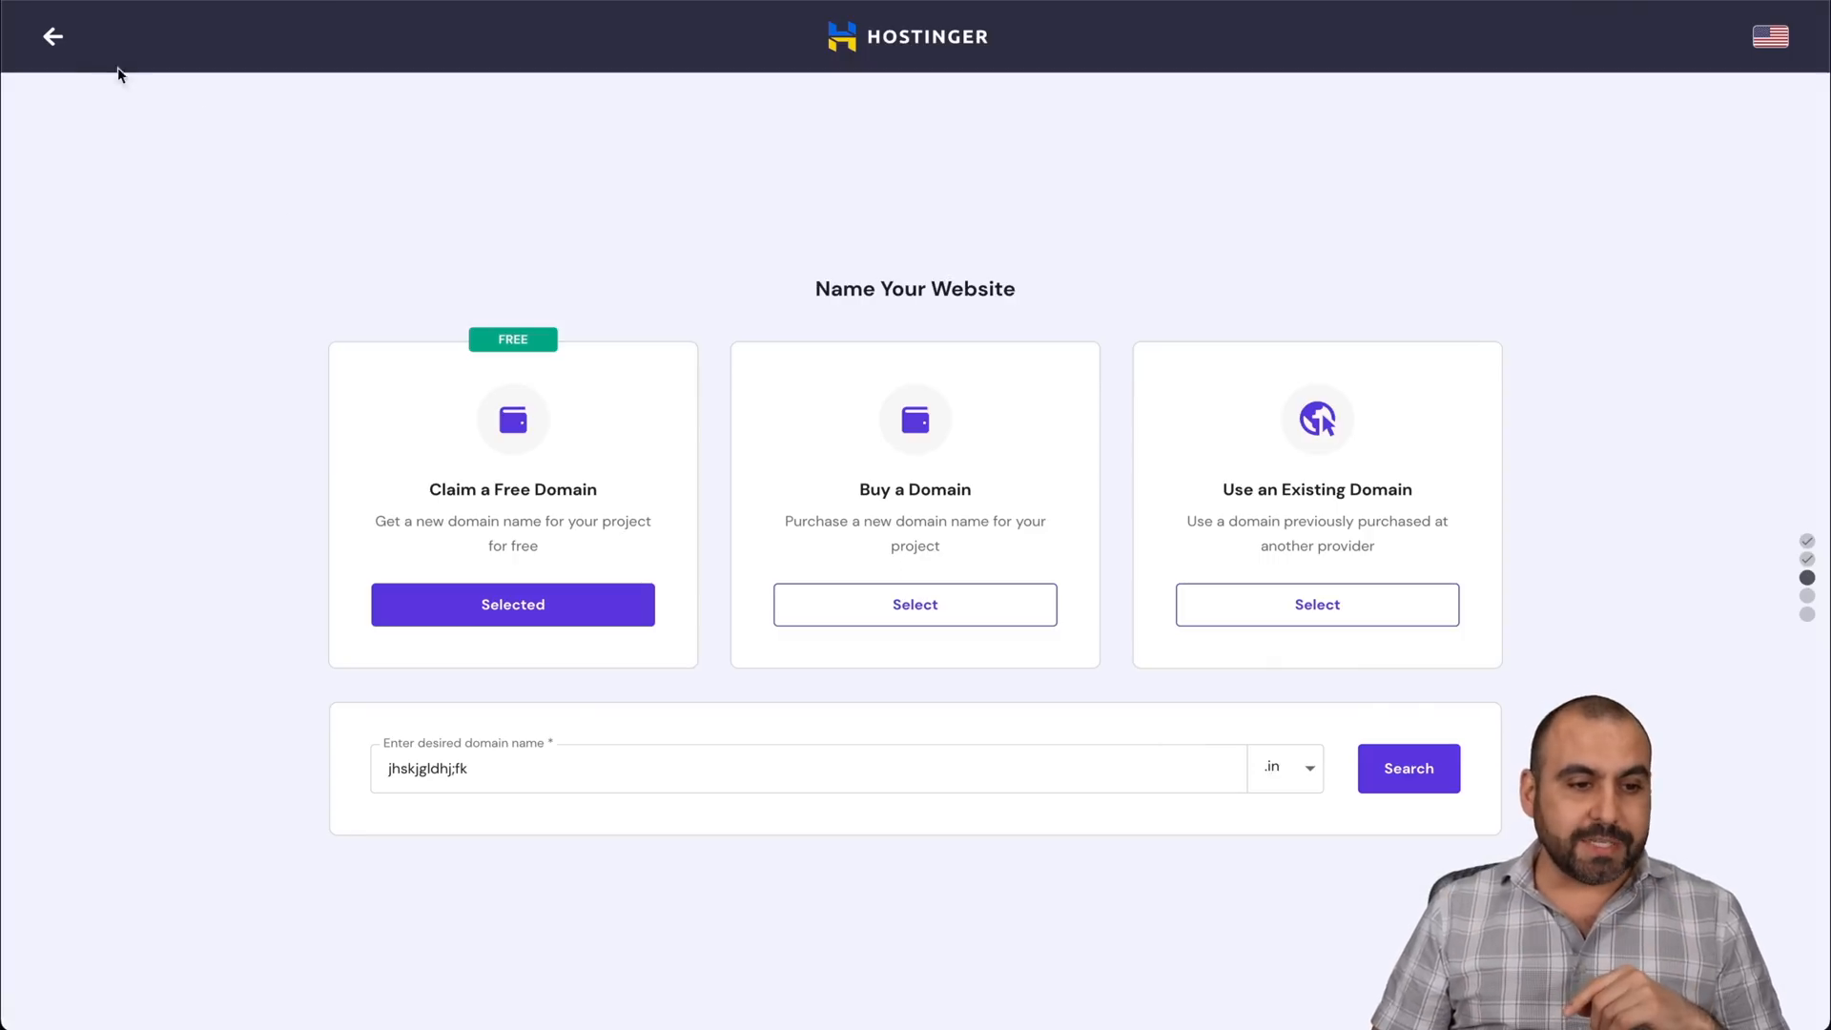
left_click(51, 36)
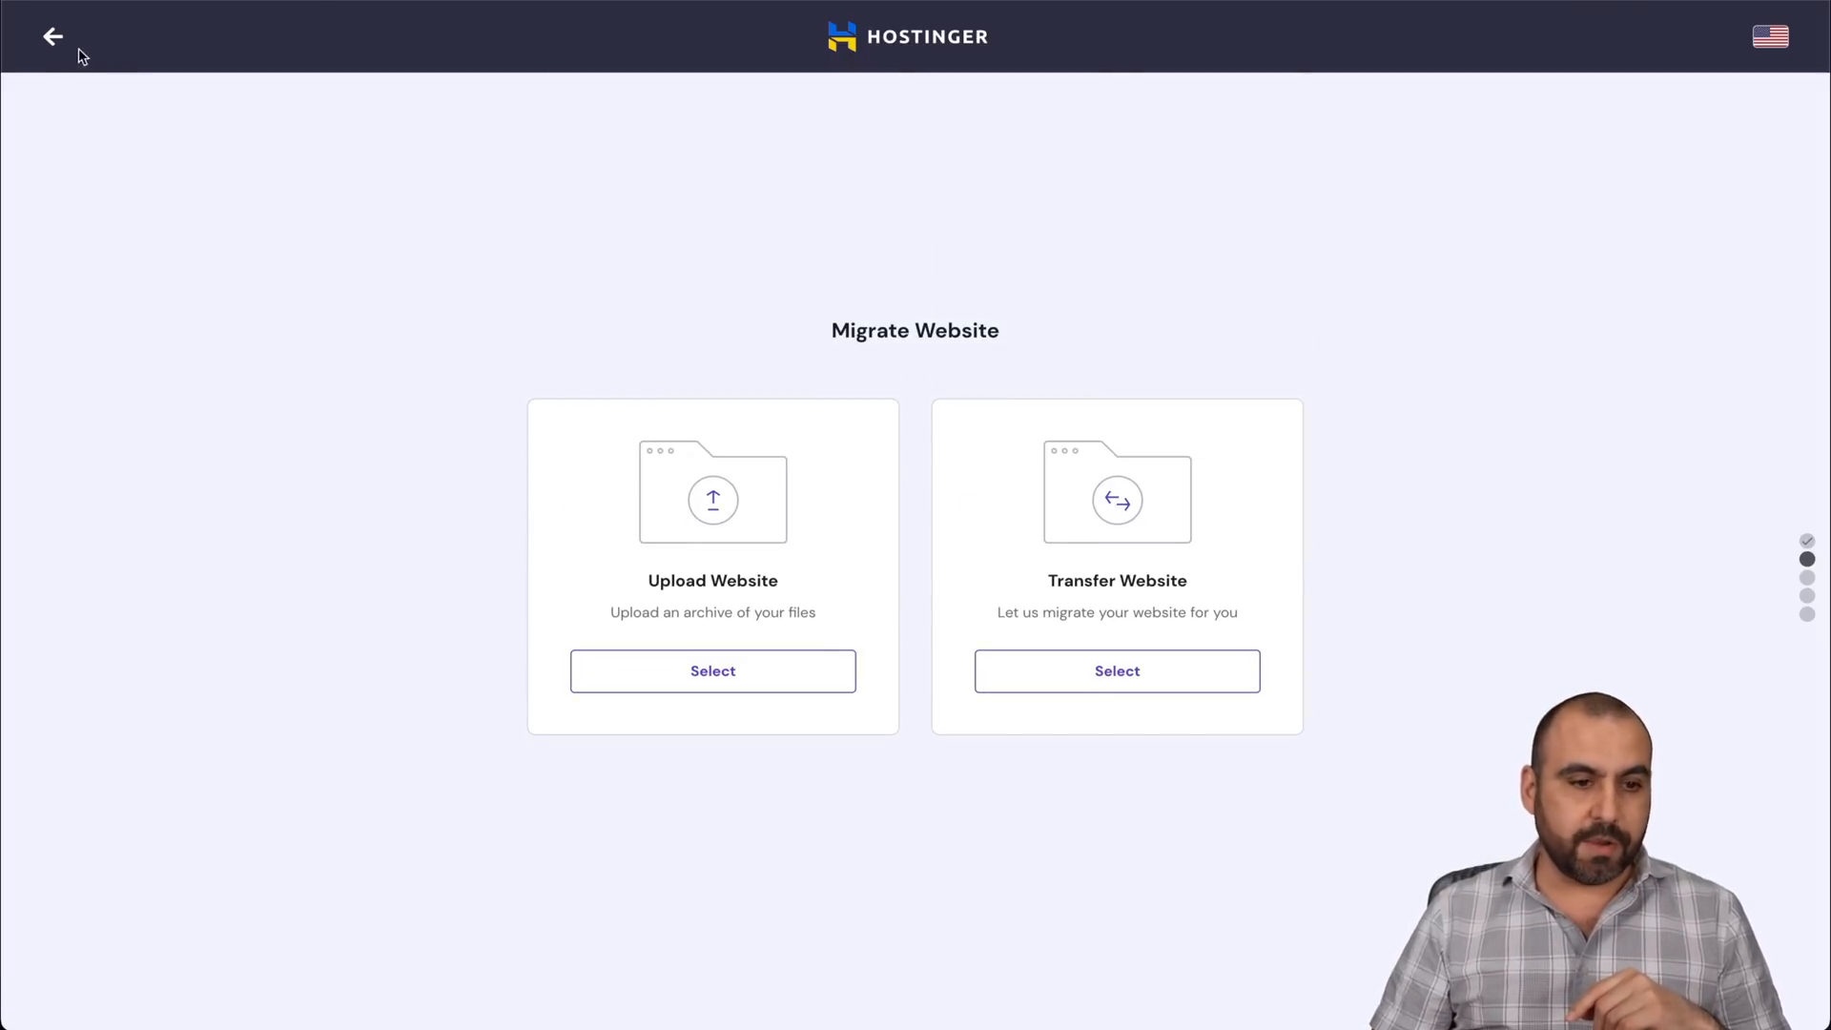
Return to Websites and view Migration Requests showing wpsaas.click as Updated.
left_click(50, 38)
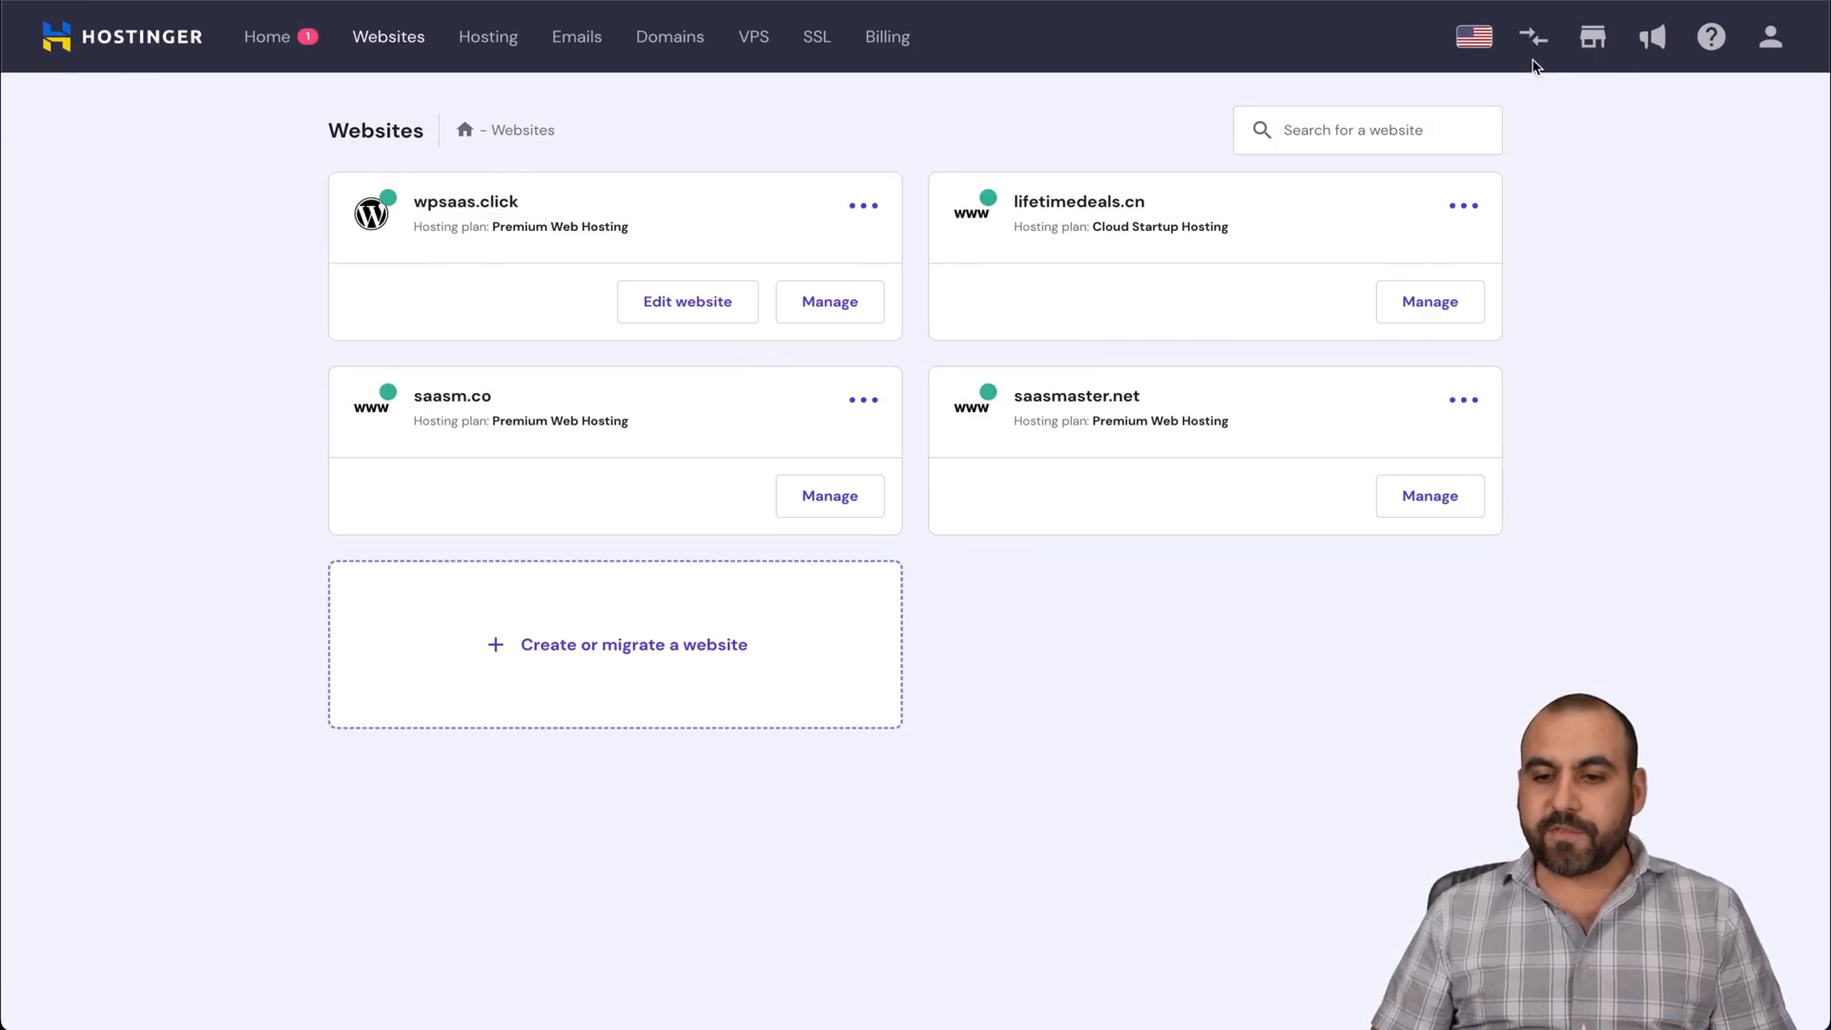
mouse_move(1530, 36)
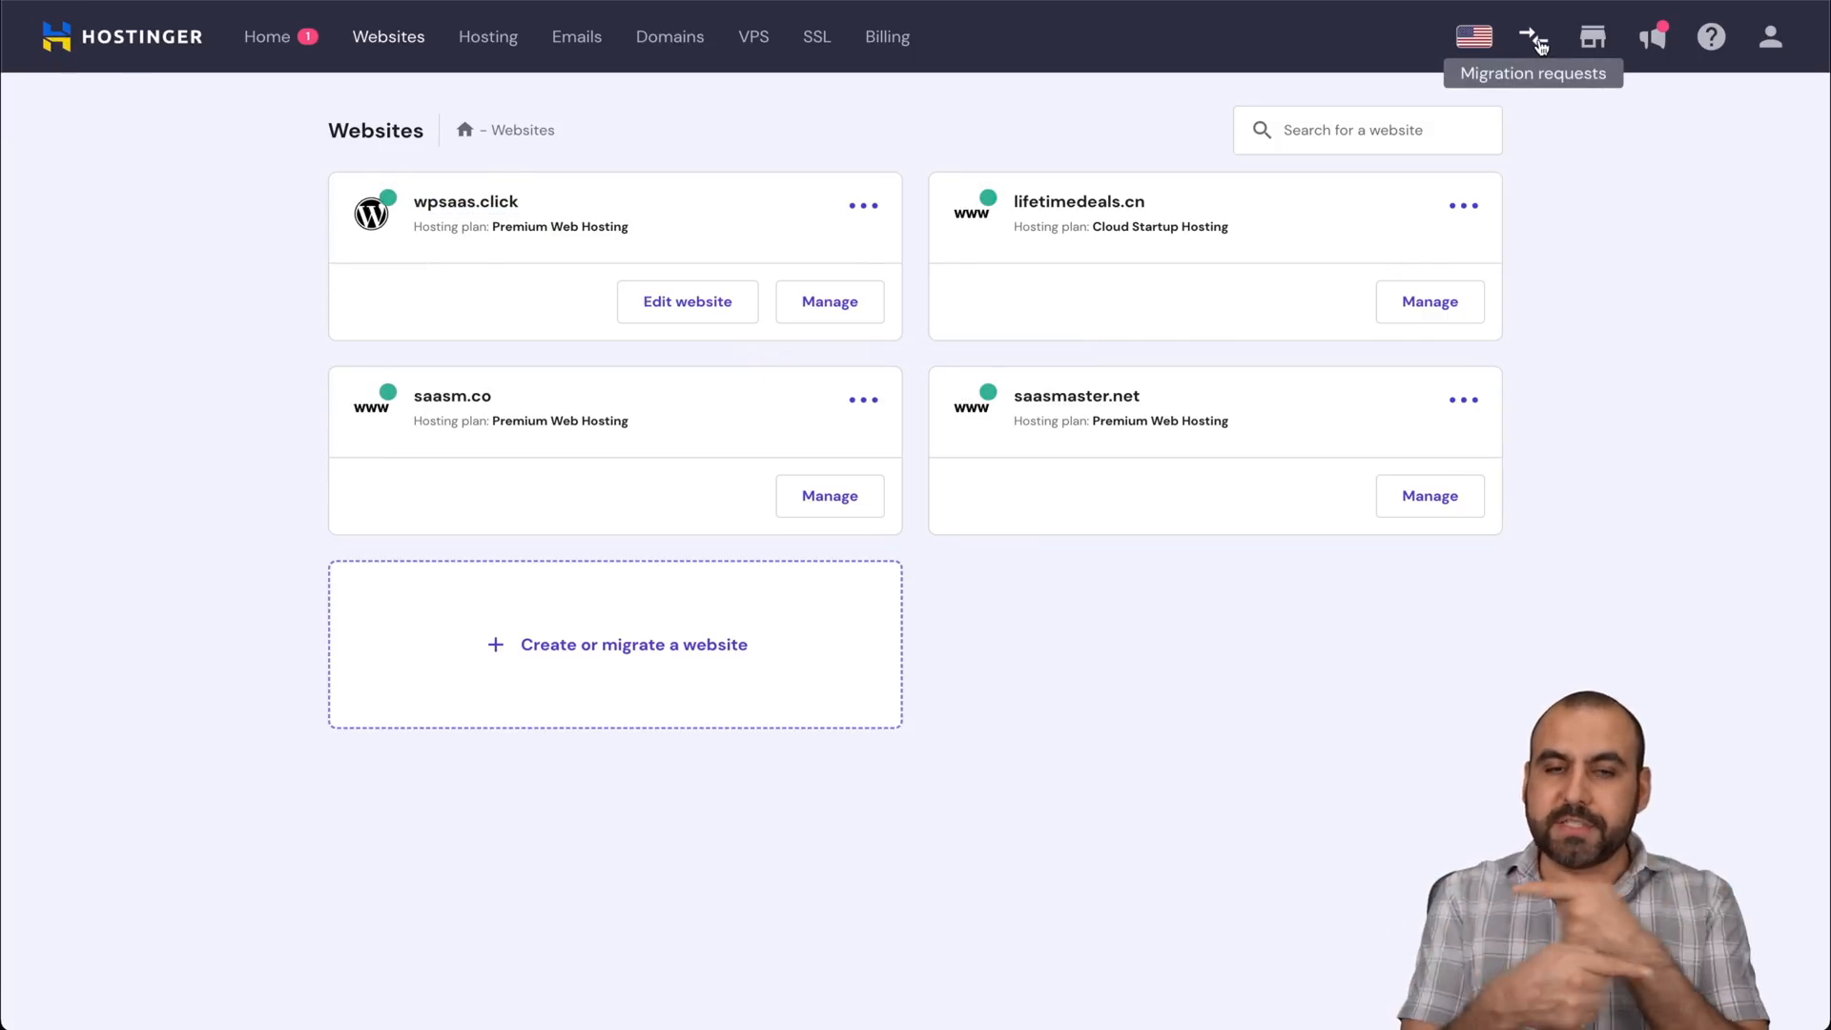
left_click(1527, 35)
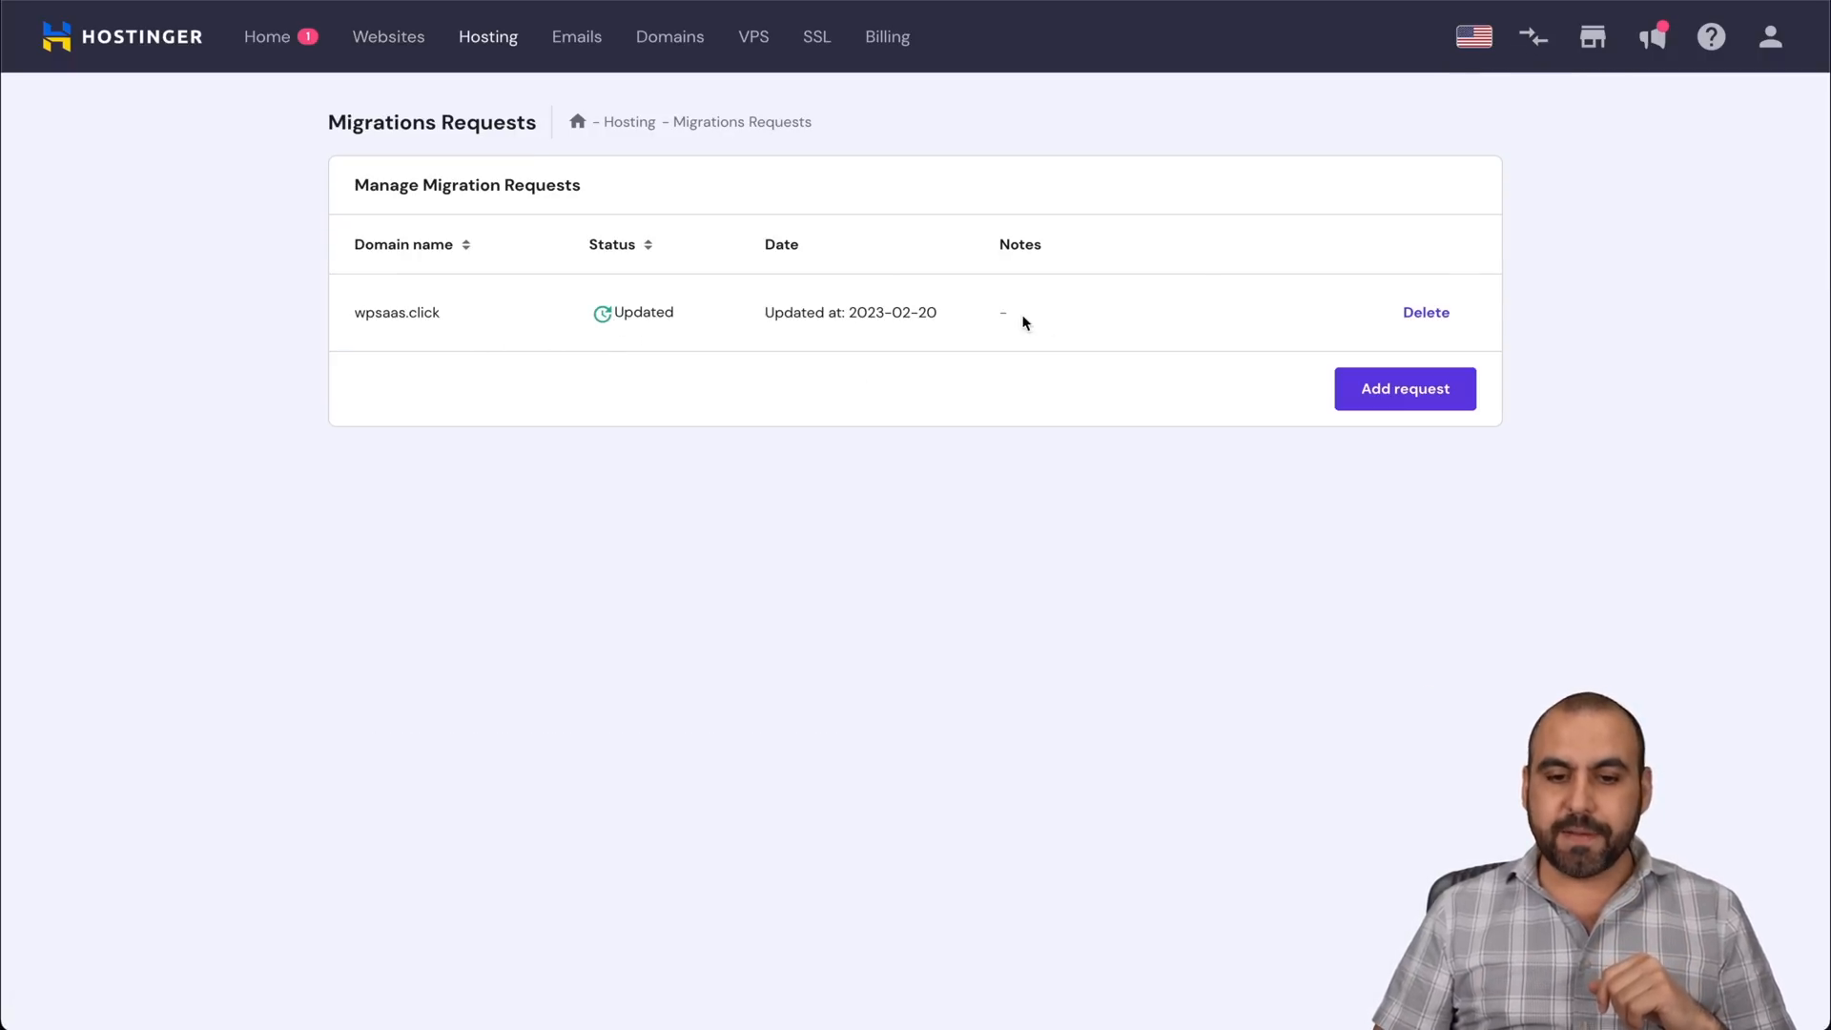
mouse_move(948, 344)
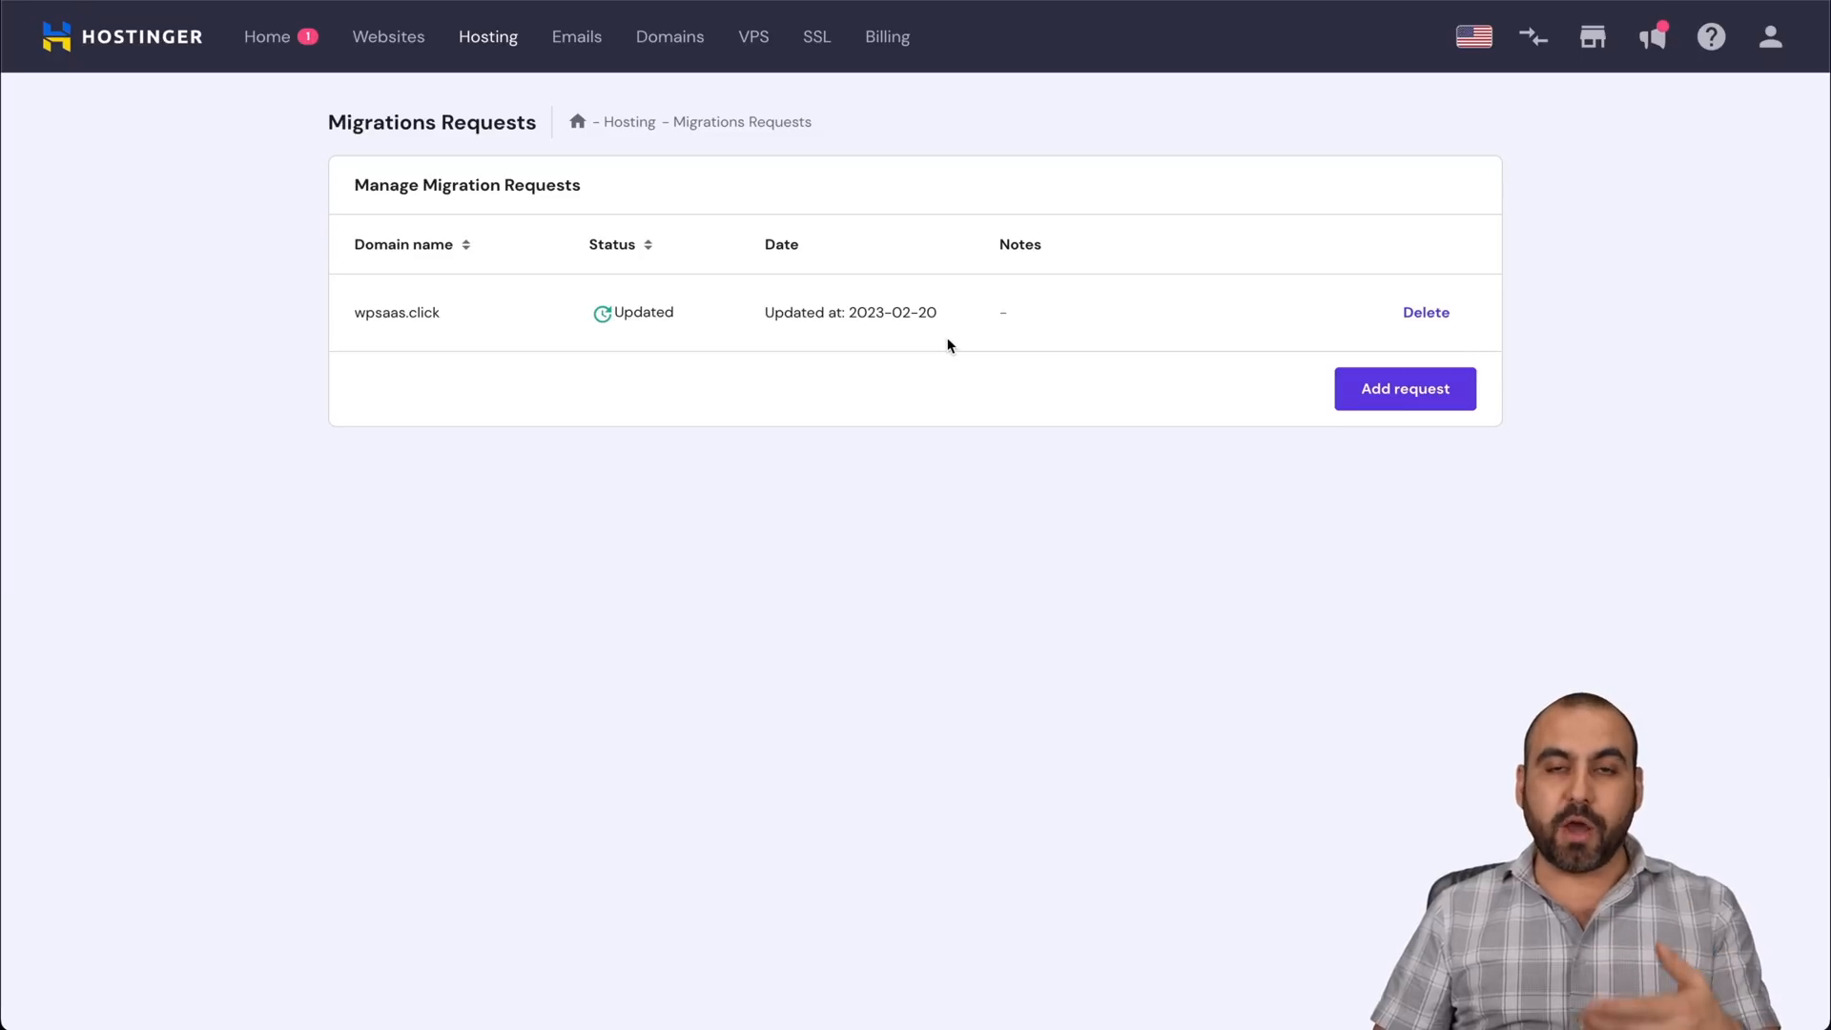